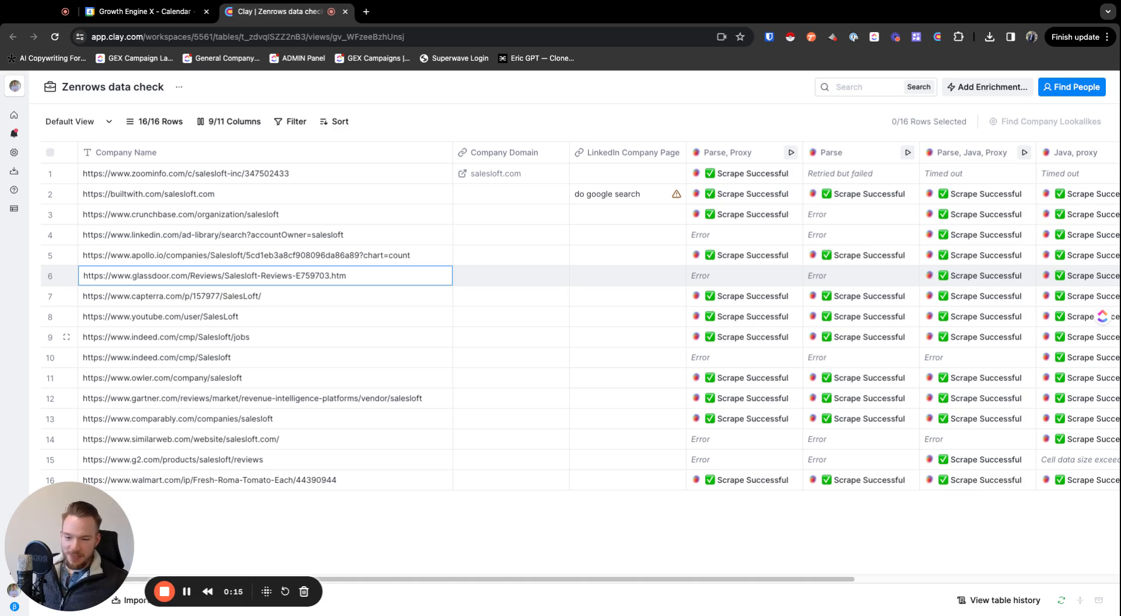
{"action": "mouse_move", "coordinate": [230, 176]}
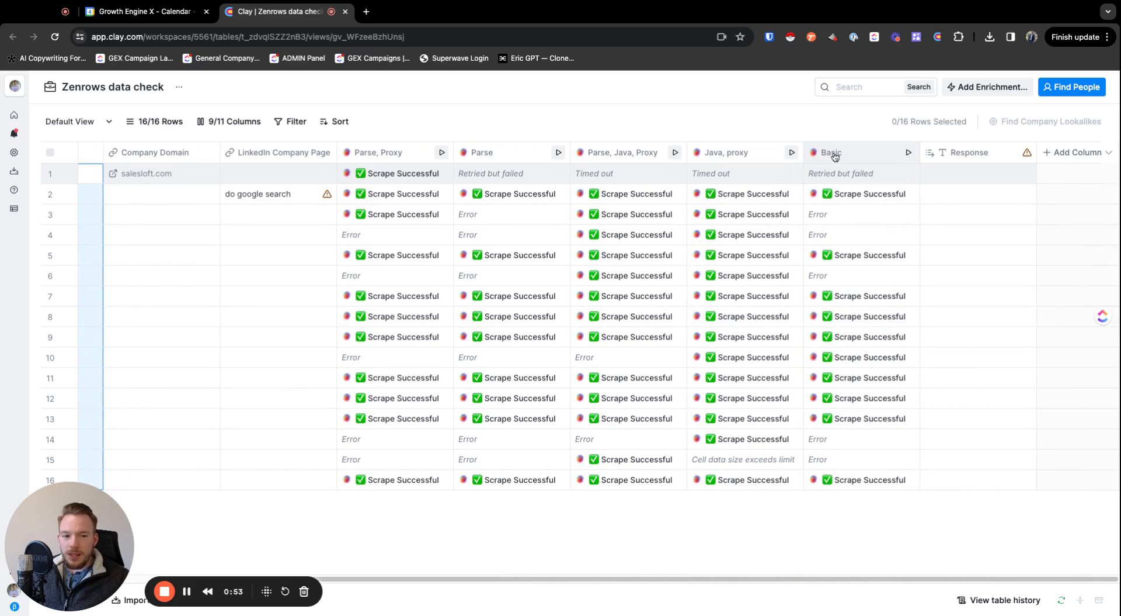
{"action": "left_click", "coordinate": [831, 152]}
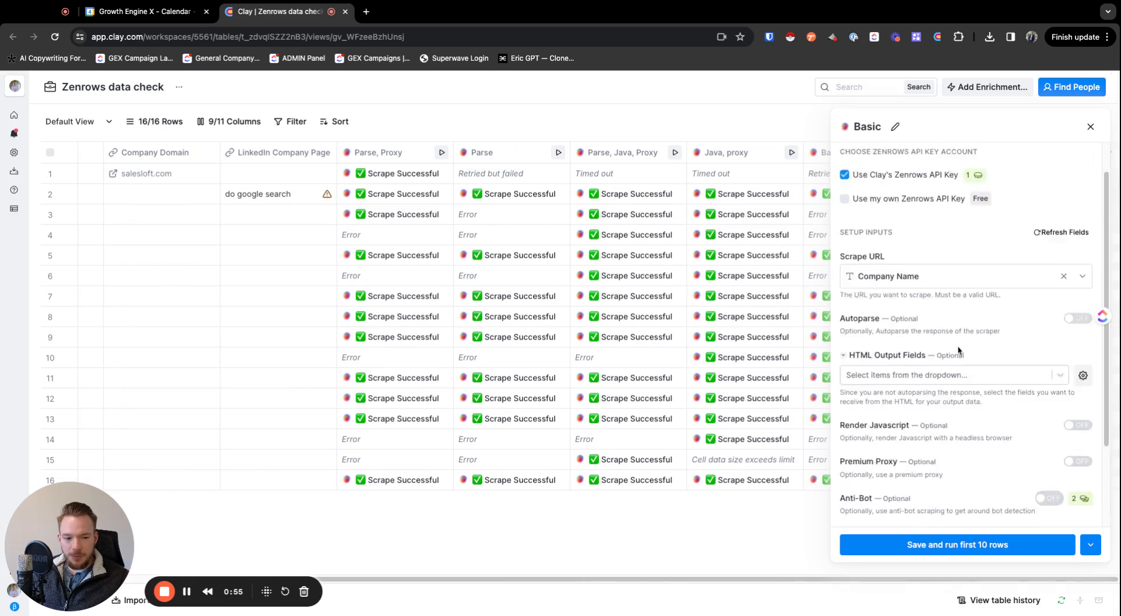
{"action": "scroll", "scroll_direction": "down", "scroll_amount": 3}
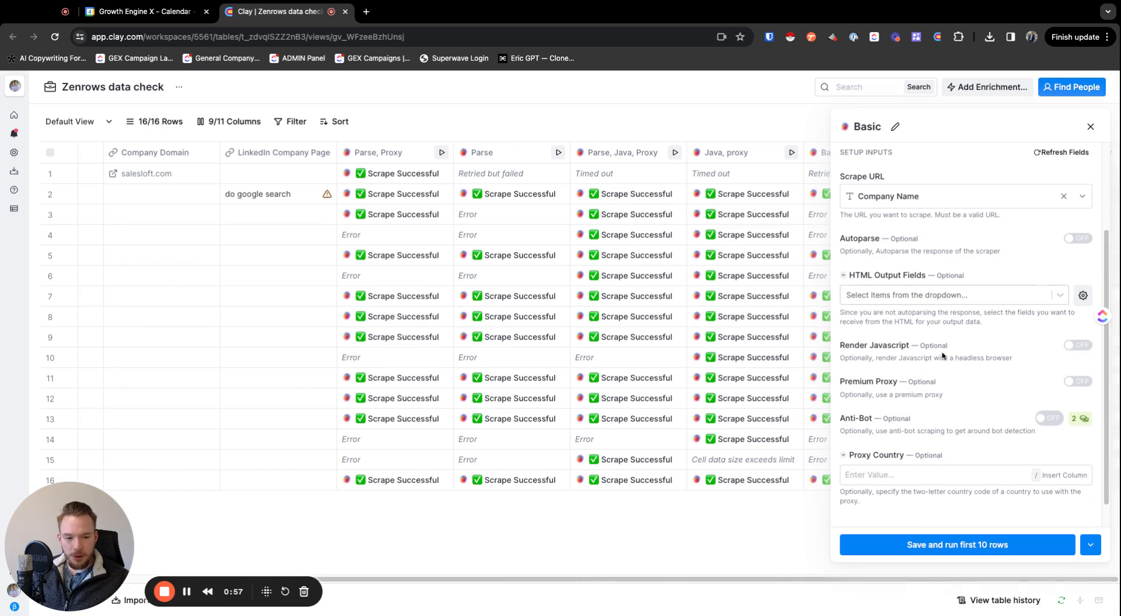
{"action": "mouse_move", "coordinate": [1065, 387]}
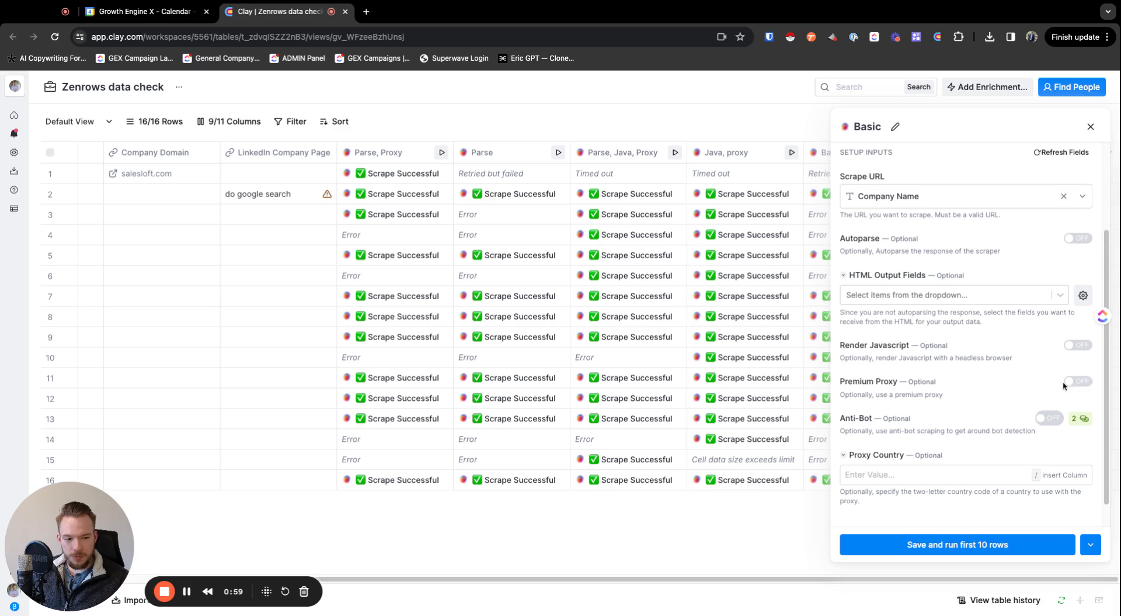
{"action": "left_click", "coordinate": [1076, 381]}
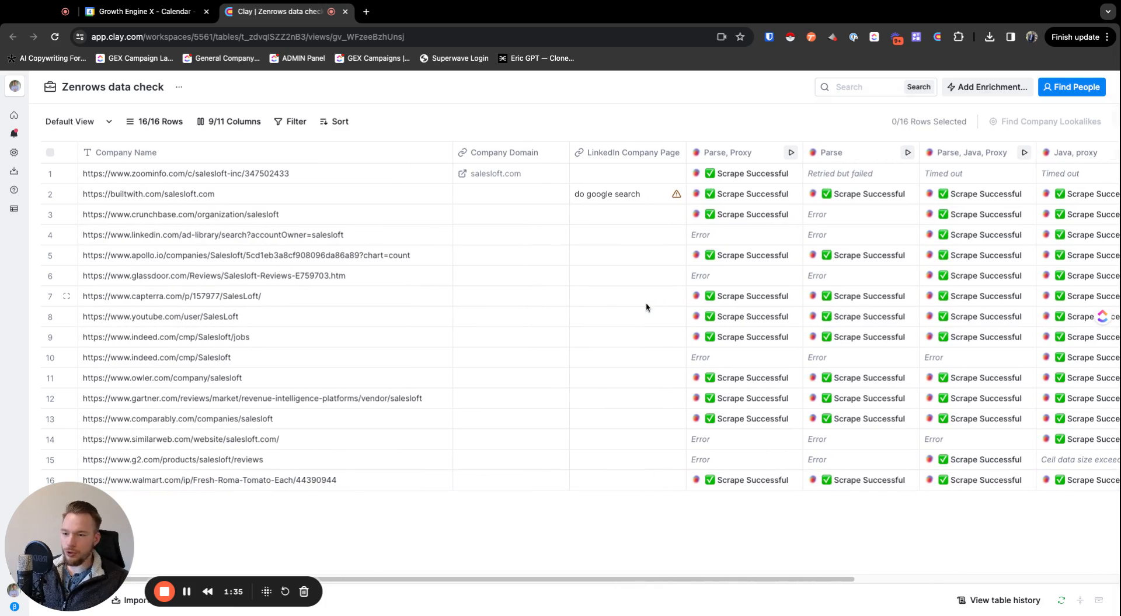
{"action": "mouse_move", "coordinate": [521, 204]}
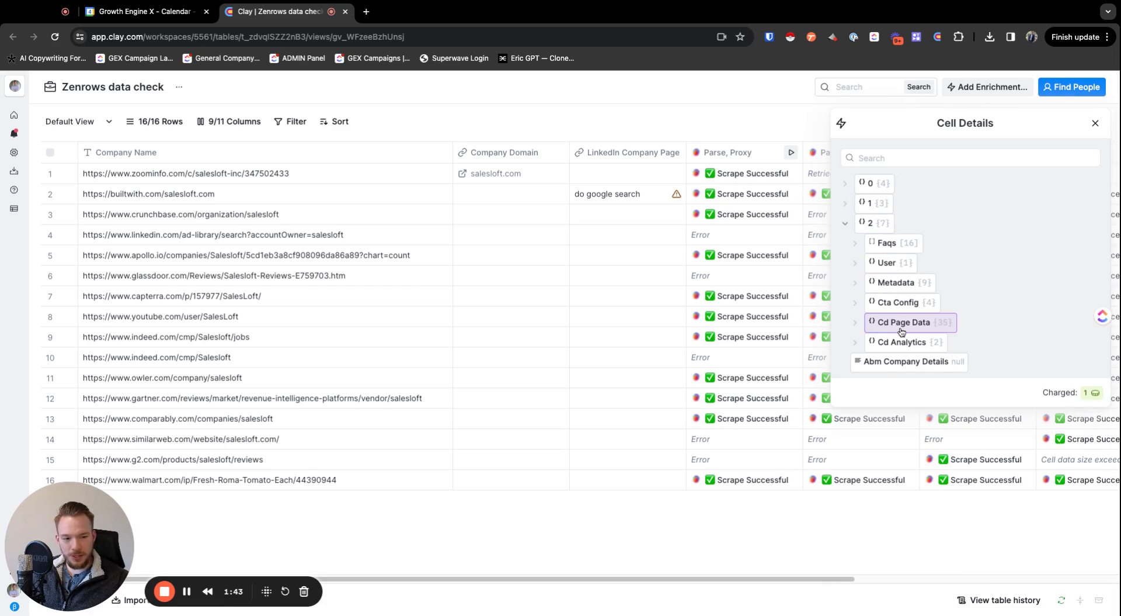
{"action": "left_click", "coordinate": [904, 322]}
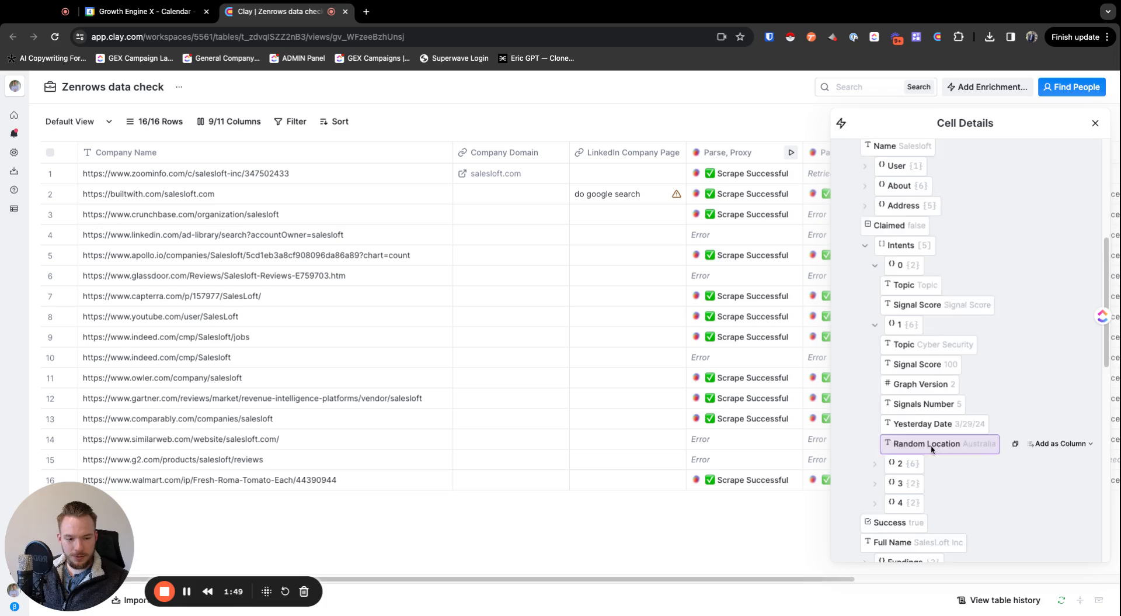
{"action": "scroll", "scroll_direction": "down", "scroll_amount": 3}
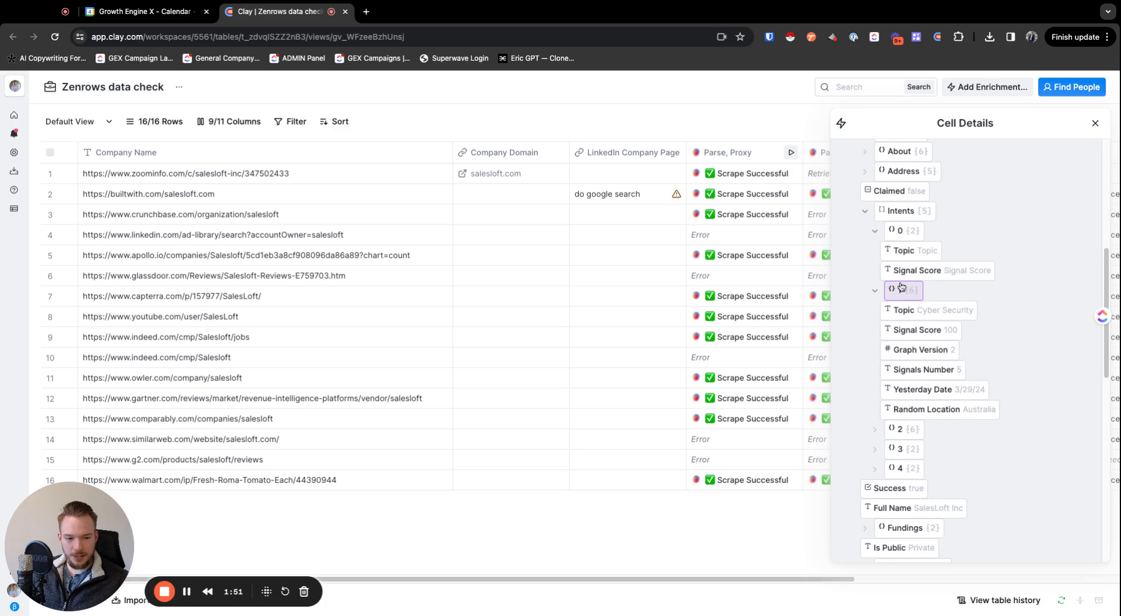
{"action": "left_click", "coordinate": [866, 210]}
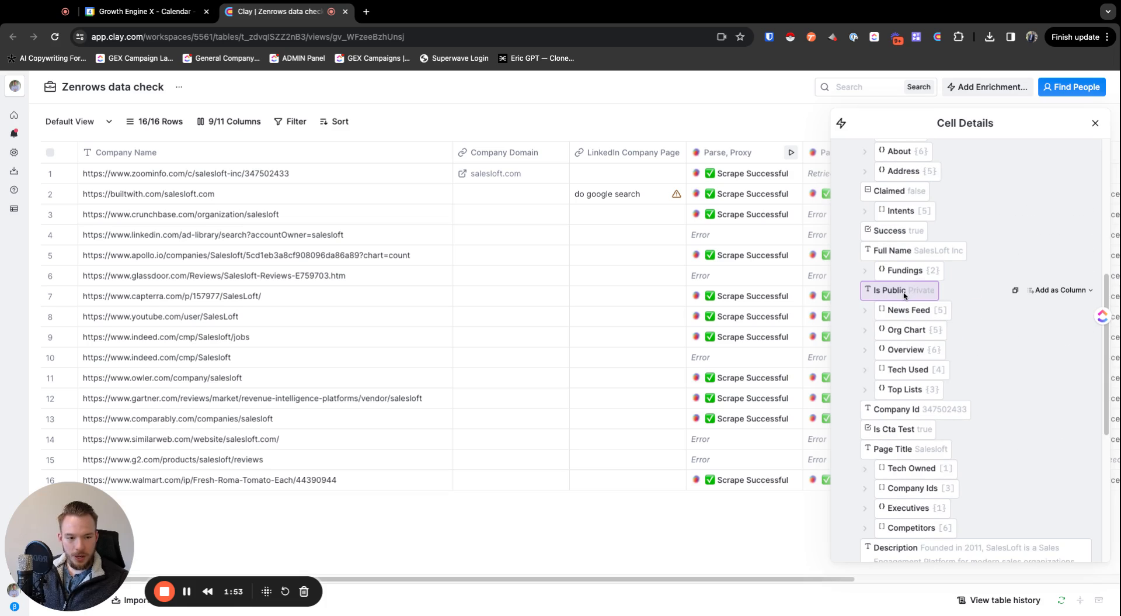
{"action": "mouse_move", "coordinate": [914, 310]}
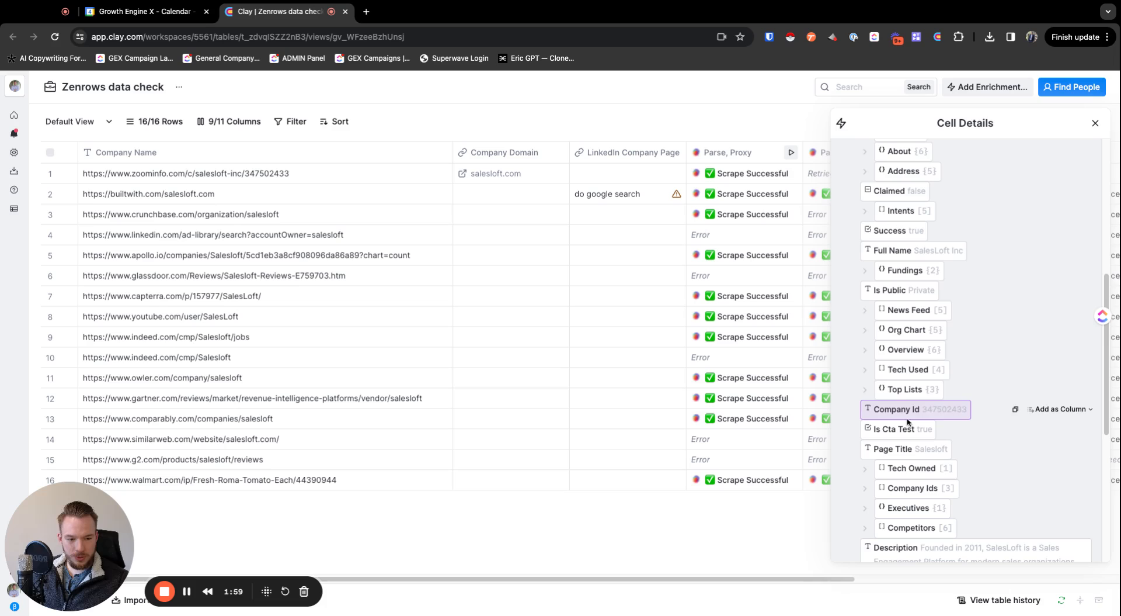
{"action": "scroll", "scroll_direction": "down", "scroll_amount": 3}
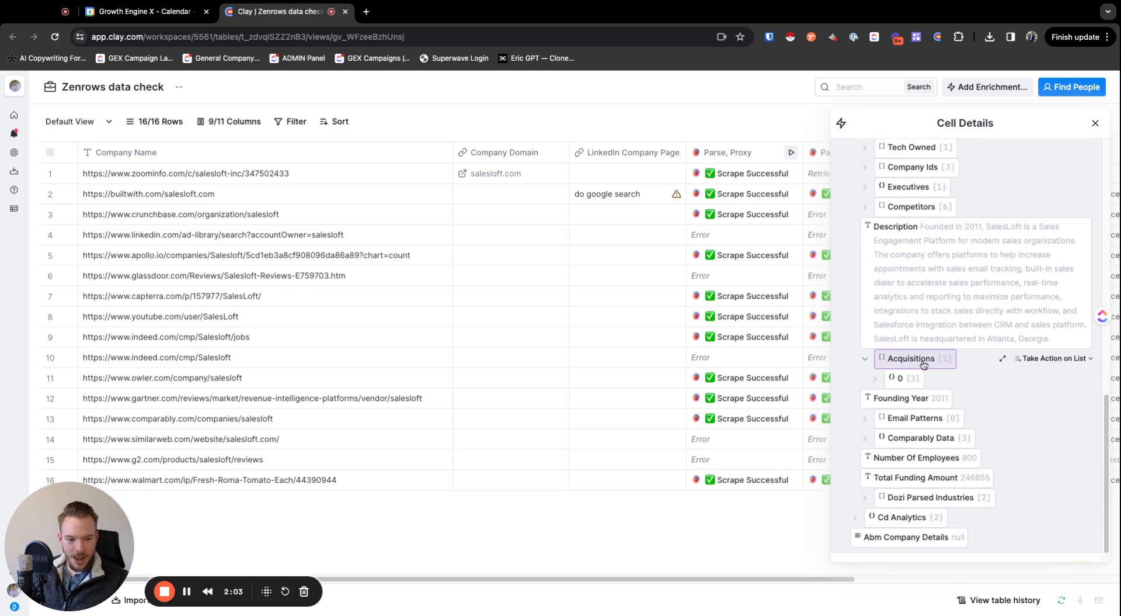
{"action": "left_click", "coordinate": [899, 359]}
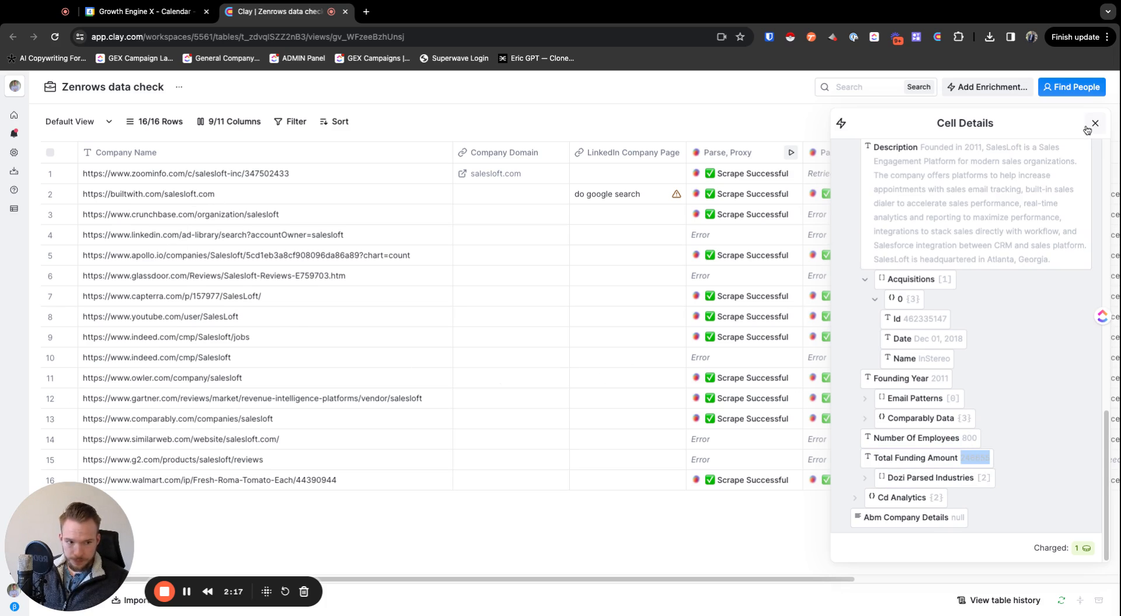
{"action": "left_click", "coordinate": [1095, 123]}
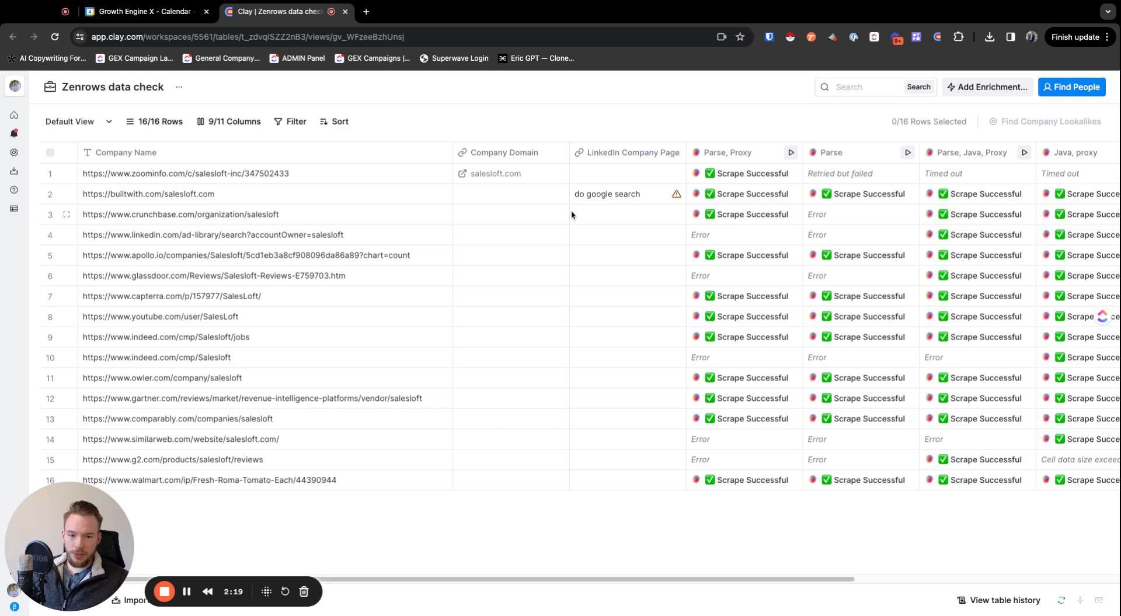
{"action": "scroll", "scroll_direction": "right", "scroll_amount": 3}
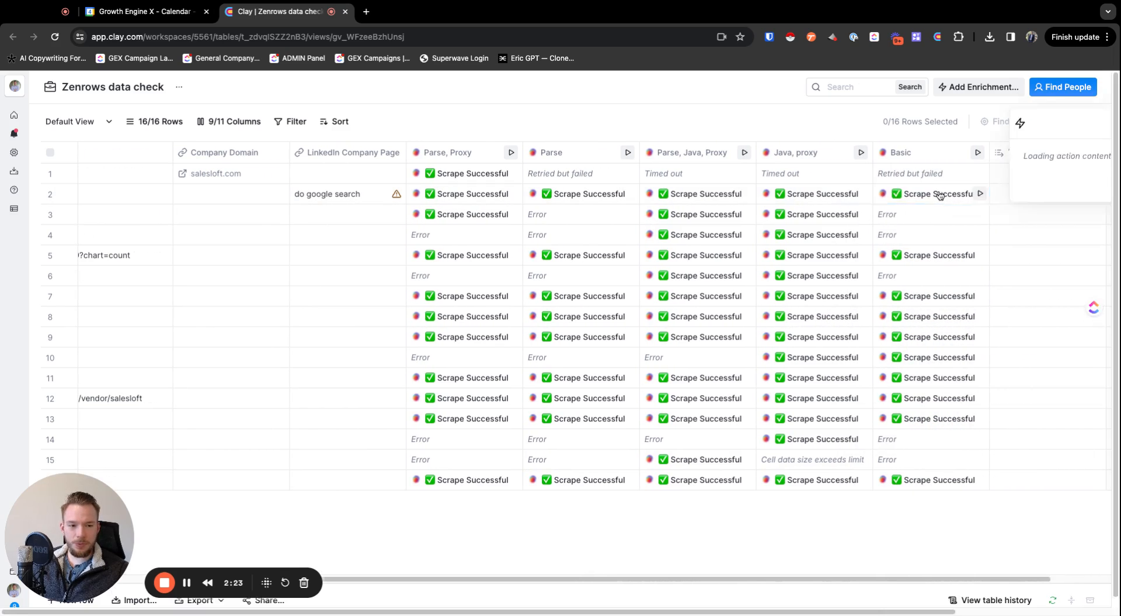
{"action": "left_click", "coordinate": [930, 193]}
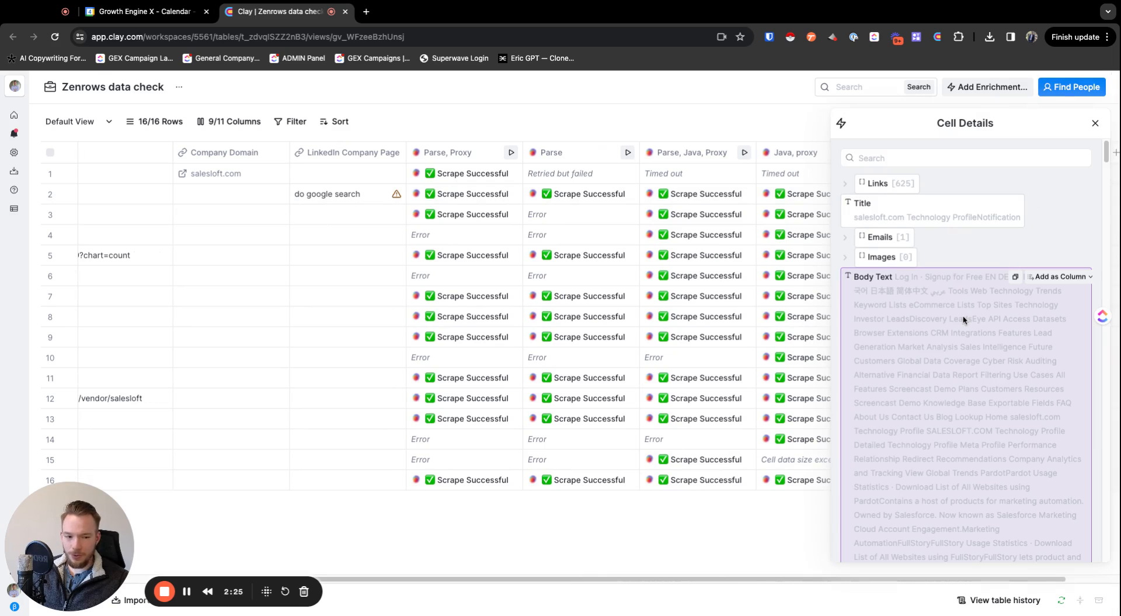
{"action": "scroll", "scroll_direction": "down", "scroll_amount": 3}
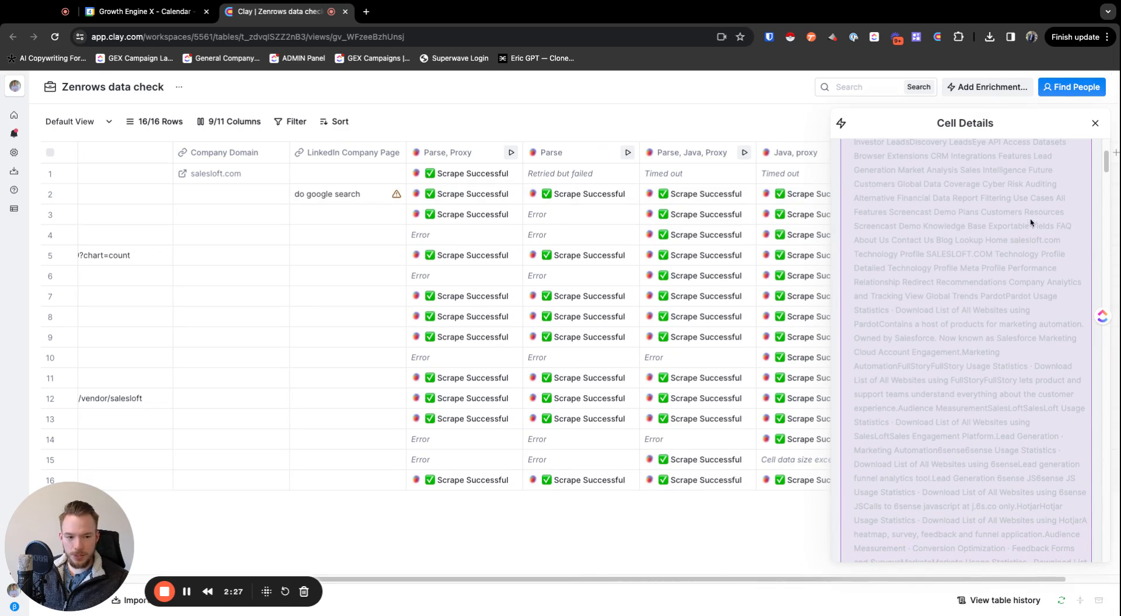
{"action": "scroll", "scroll_direction": "down", "scroll_amount": 3}
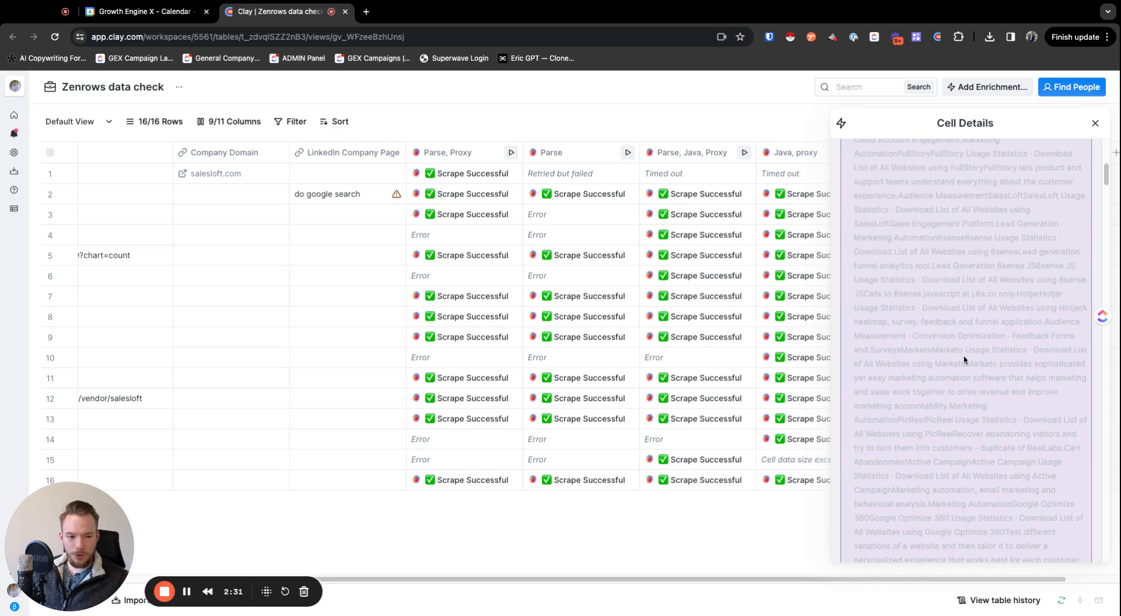
{"action": "scroll", "scroll_direction": "down", "scroll_amount": 3}
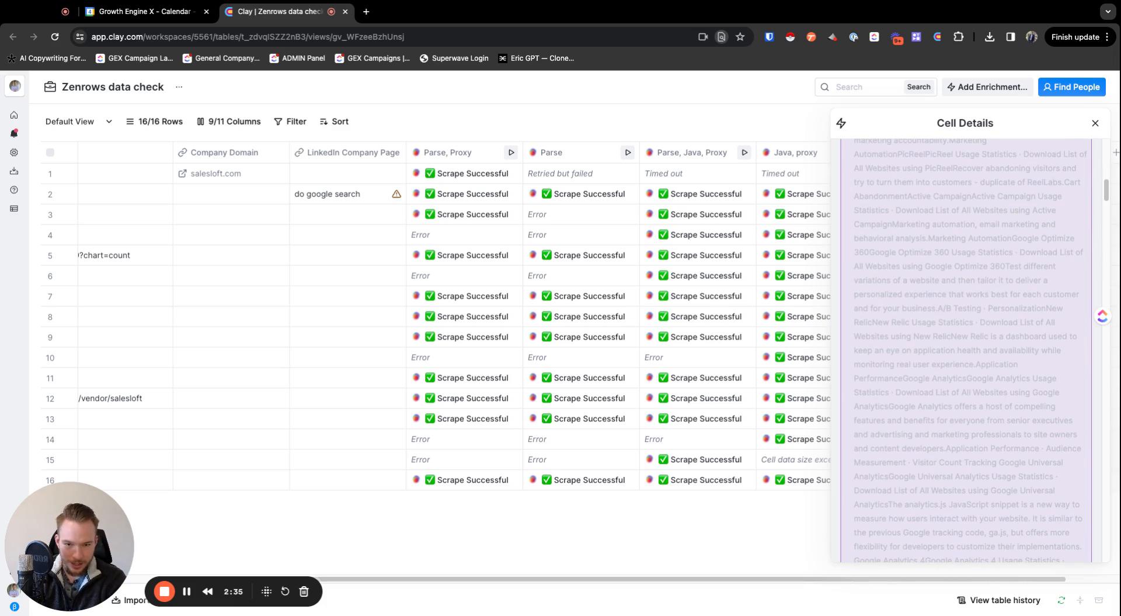
{"action": "scroll", "scroll_direction": "down", "scroll_amount": 3}
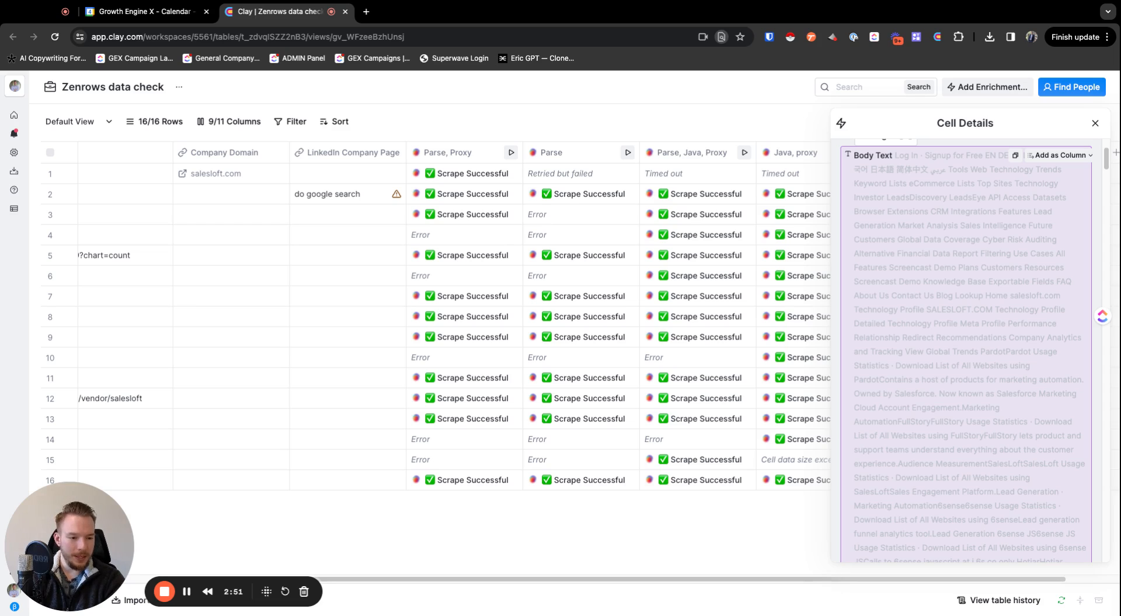
{"action": "mouse_move", "coordinate": [960, 353]}
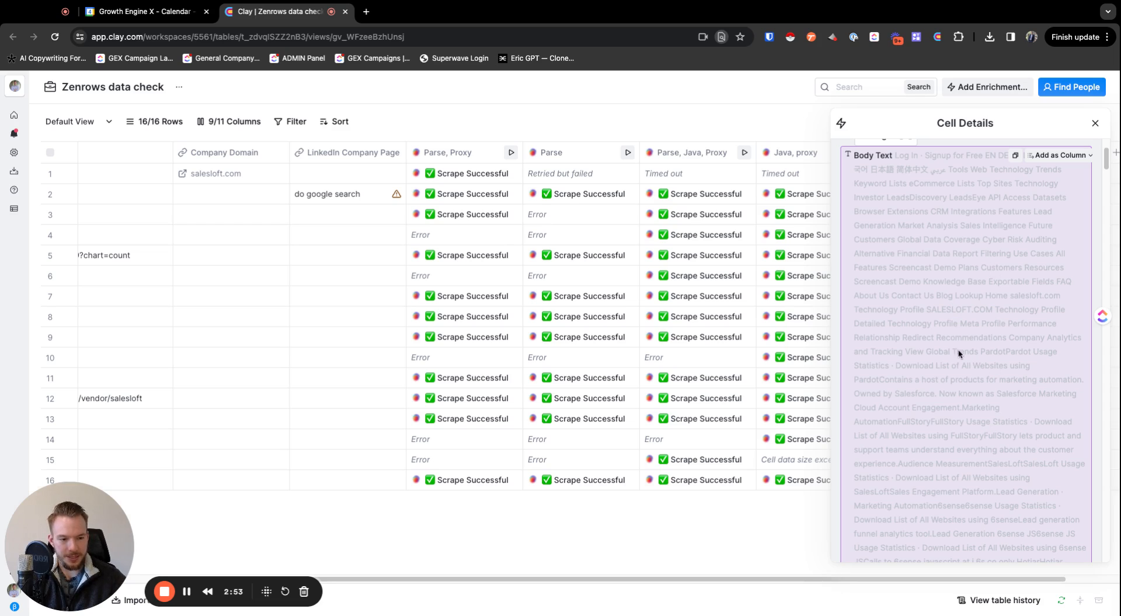
{"action": "scroll", "scroll_direction": "down", "scroll_amount": 3}
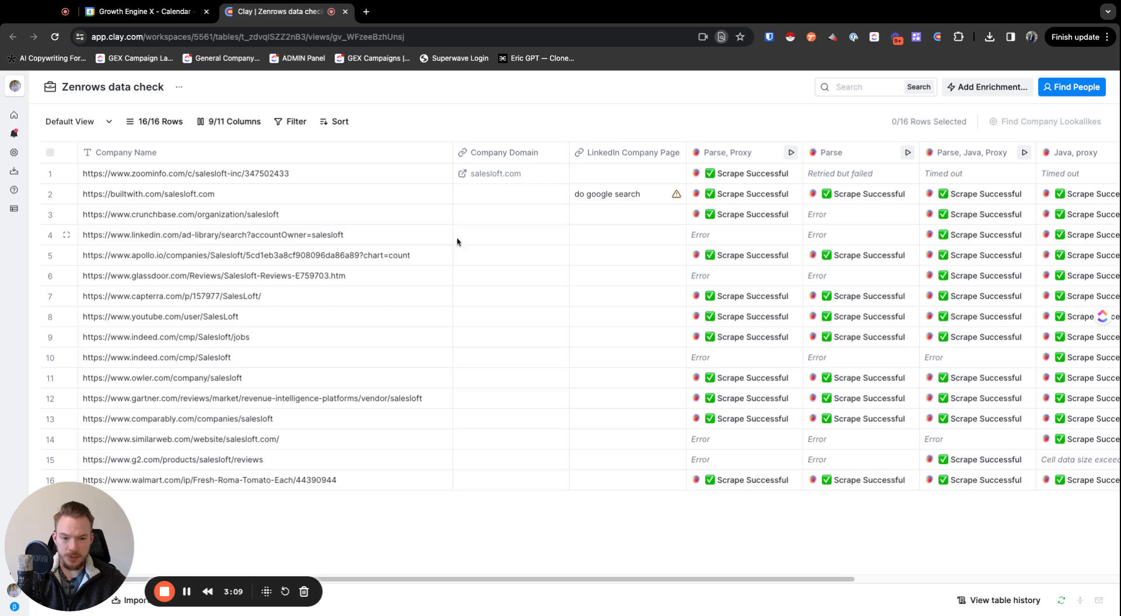
{"action": "scroll", "scroll_direction": "right", "scroll_amount": 3}
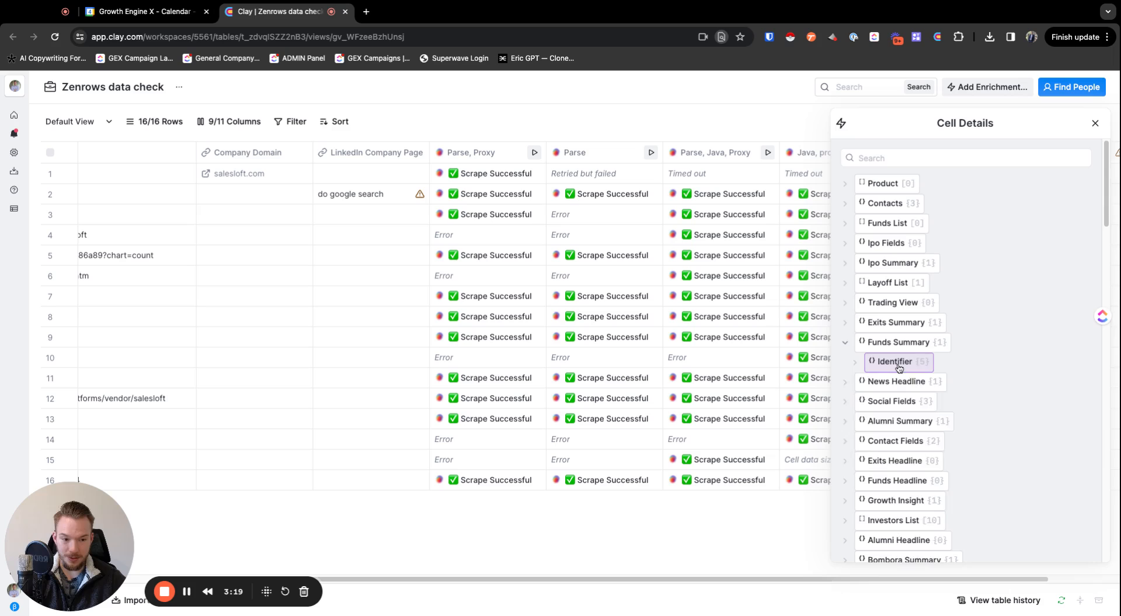
{"action": "scroll", "scroll_direction": "down", "scroll_amount": 3}
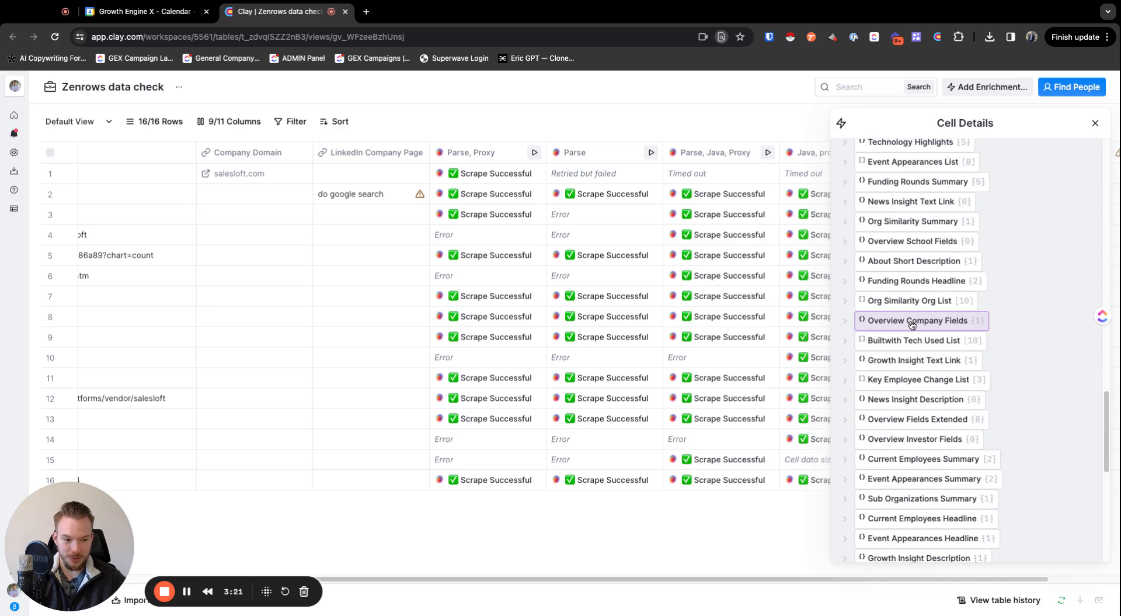
{"action": "left_click", "coordinate": [919, 320]}
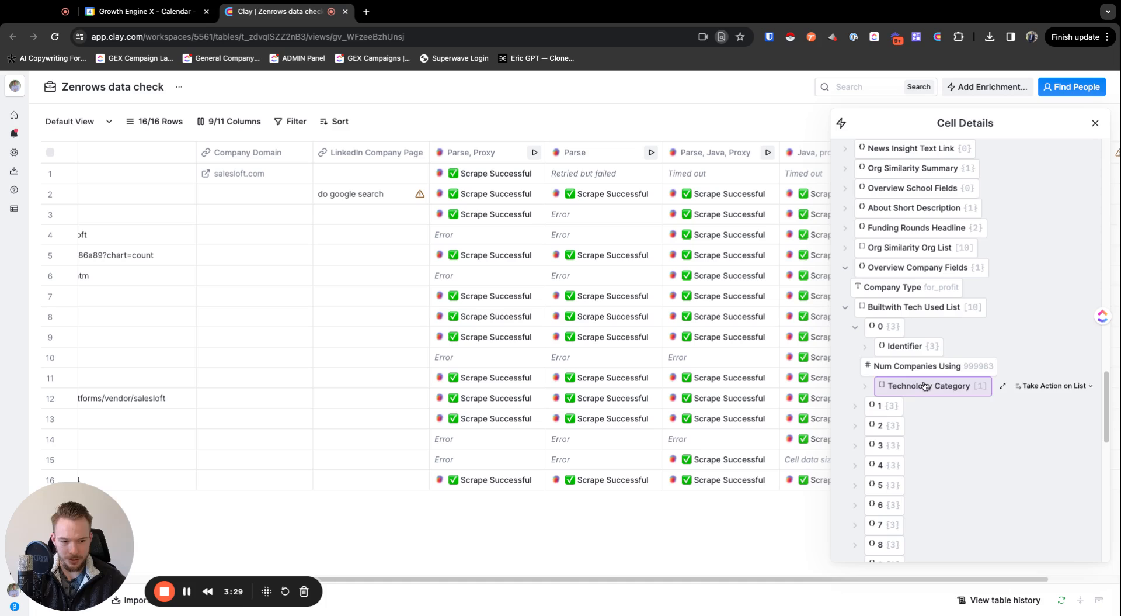
{"action": "left_click", "coordinate": [855, 326]}
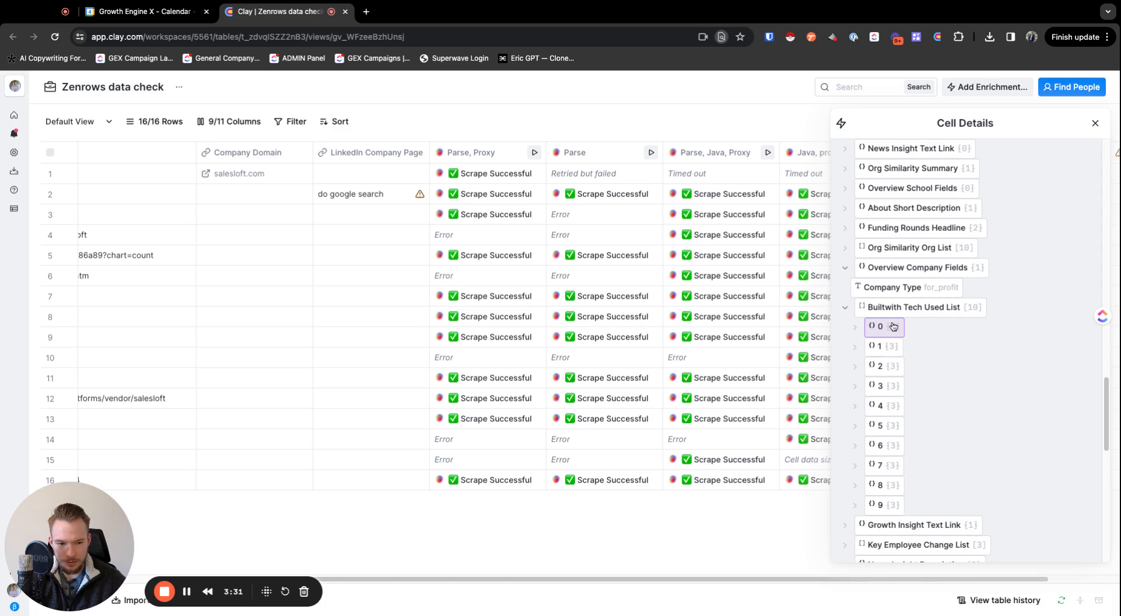
{"action": "left_click", "coordinate": [855, 327]}
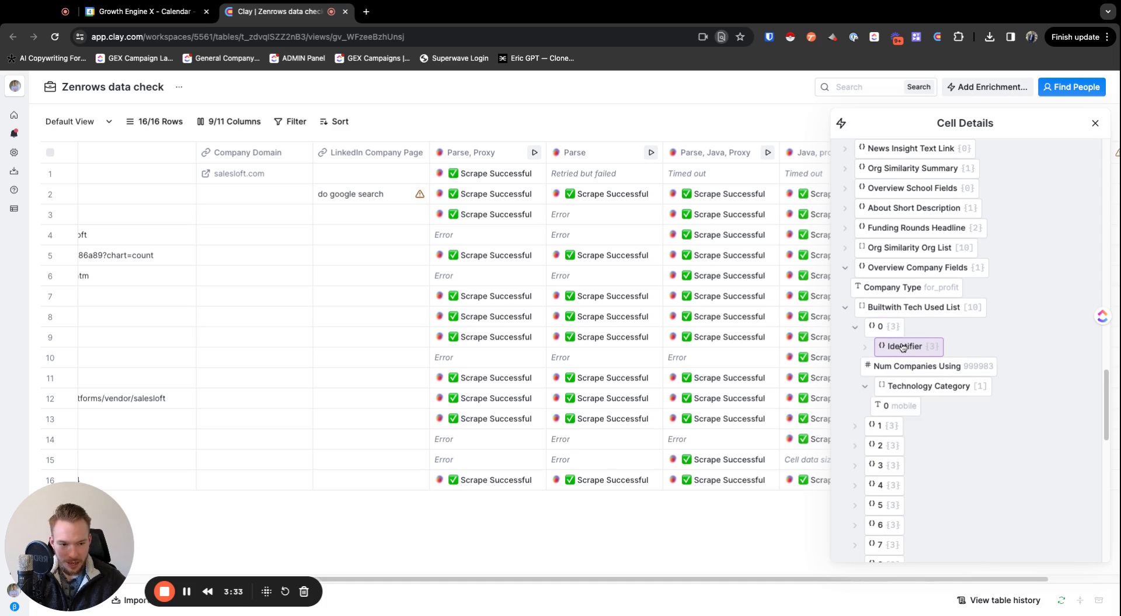
{"action": "scroll", "scroll_direction": "down", "scroll_amount": 3}
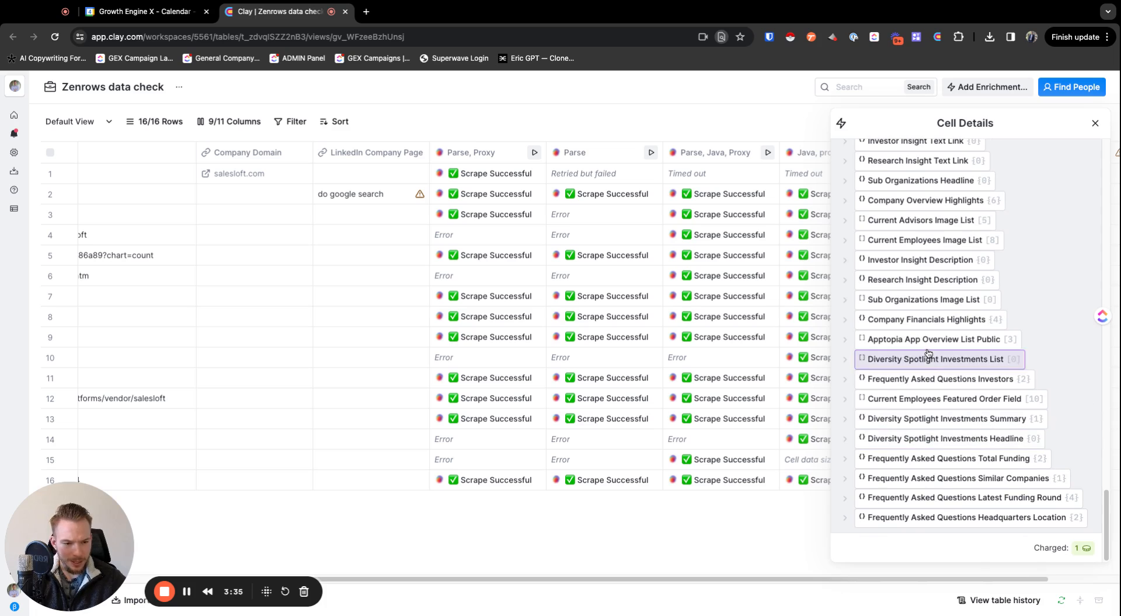
{"action": "left_click", "coordinate": [932, 338]}
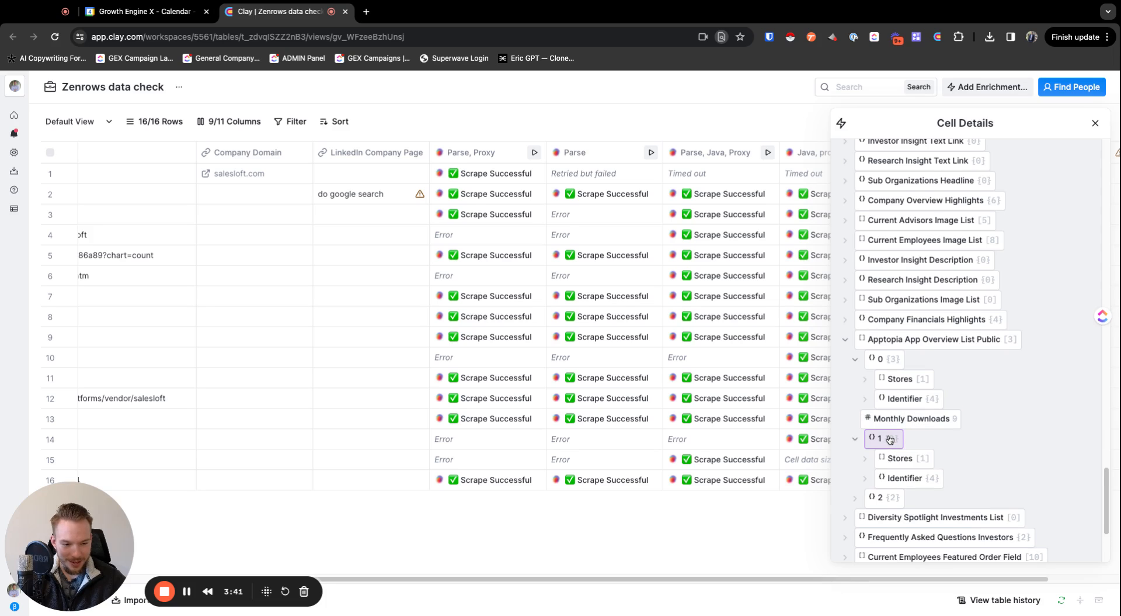
{"action": "left_click", "coordinate": [880, 438]}
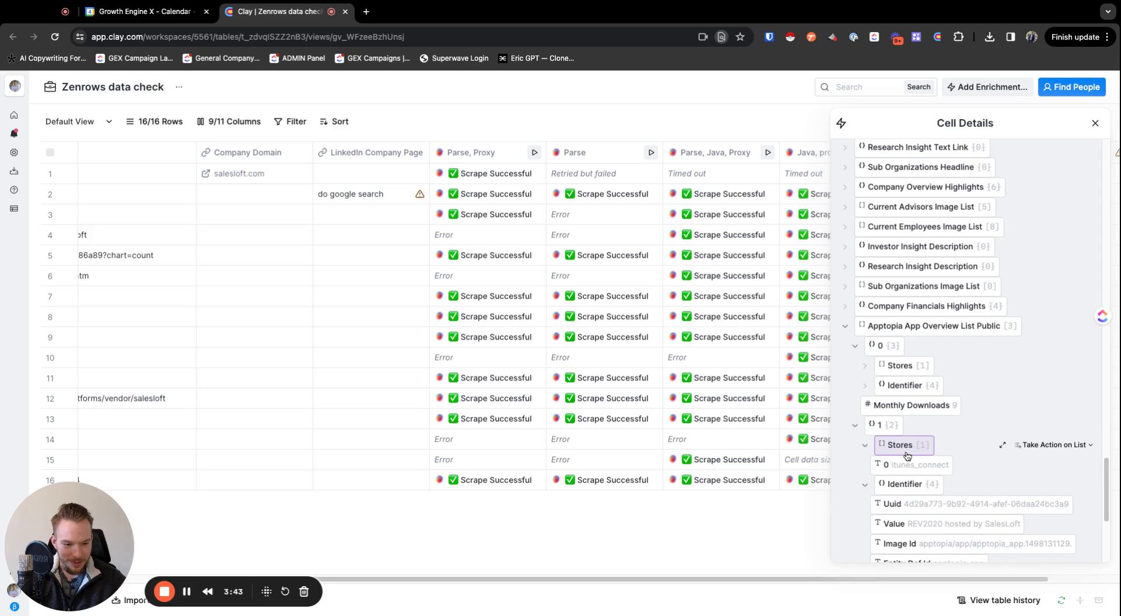
{"action": "scroll", "scroll_direction": "down", "scroll_amount": 3}
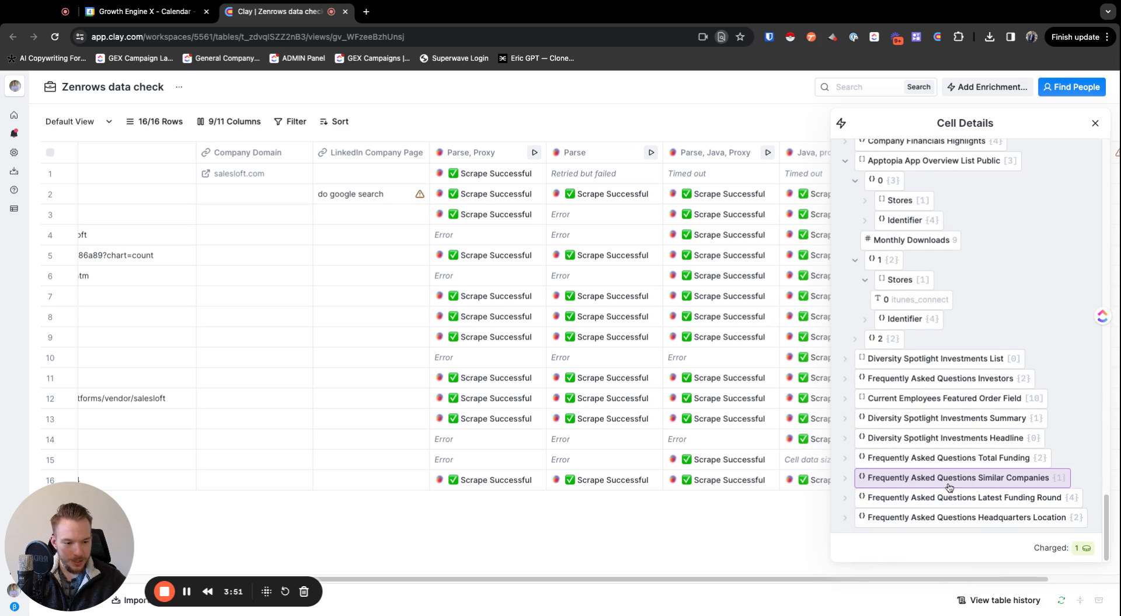
{"action": "left_click", "coordinate": [960, 477]}
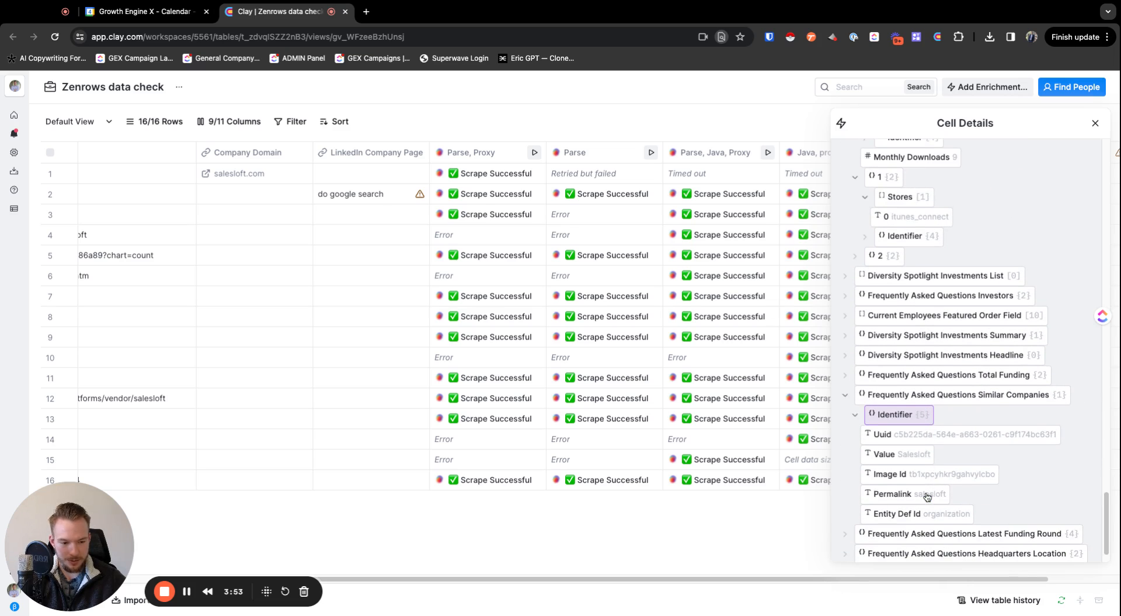
{"action": "scroll", "scroll_direction": "down", "scroll_amount": 3}
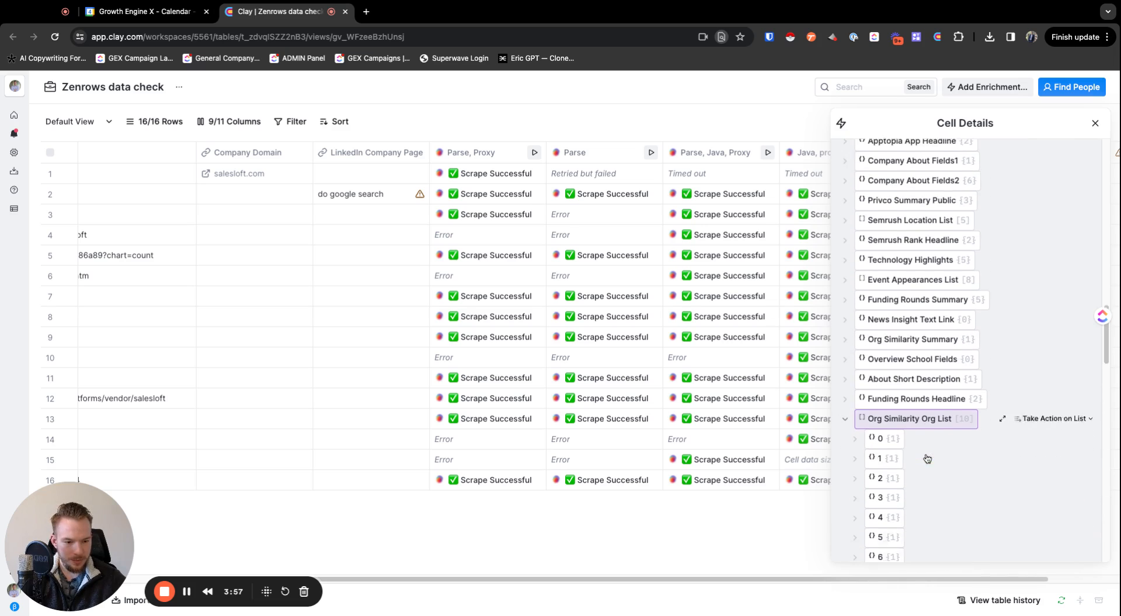
{"action": "left_click", "coordinate": [856, 439]}
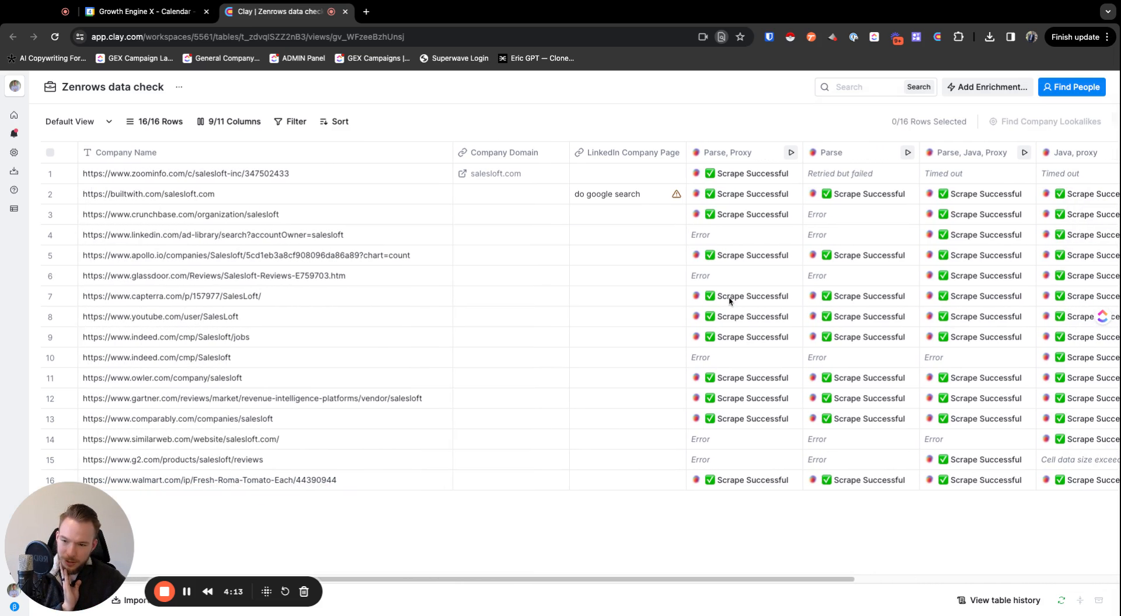
{"action": "scroll", "scroll_direction": "right", "scroll_amount": 3}
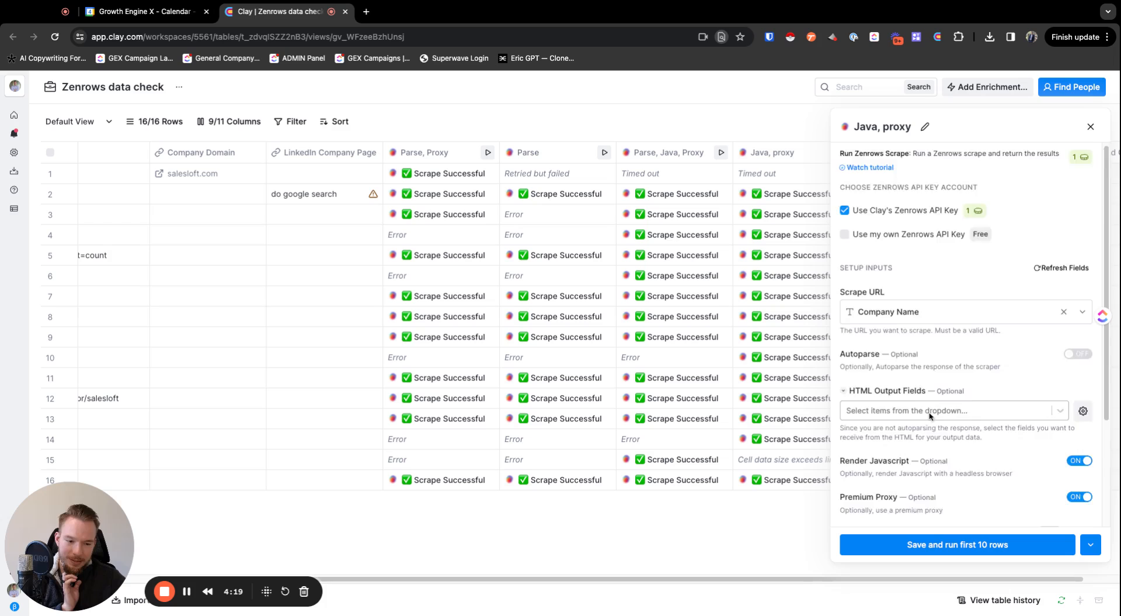
{"action": "scroll", "scroll_direction": "down", "scroll_amount": 3}
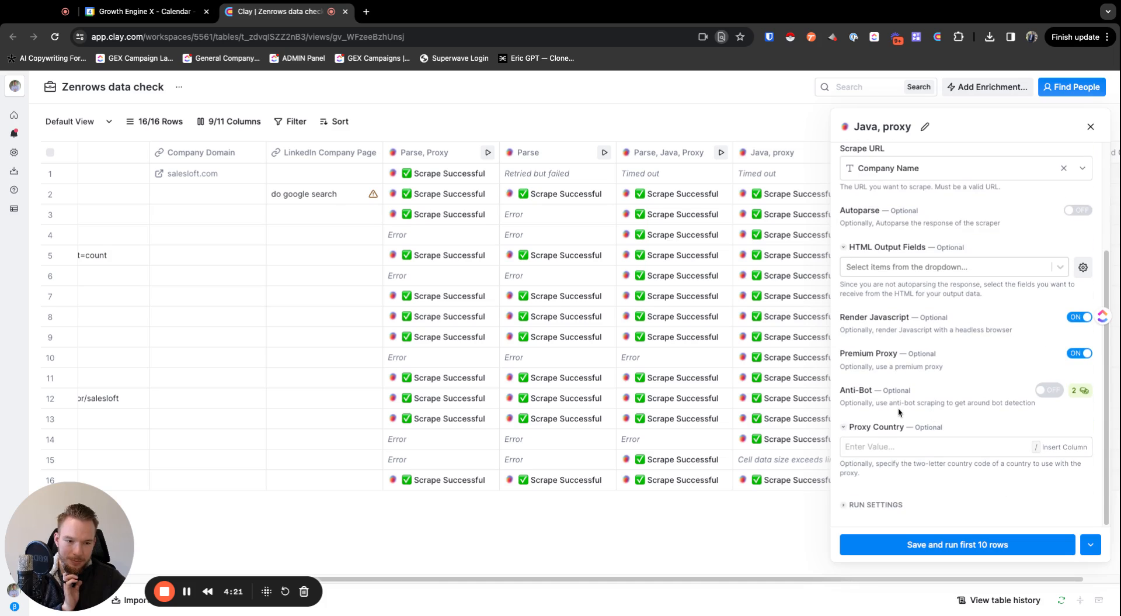
{"action": "mouse_move", "coordinate": [987, 296]}
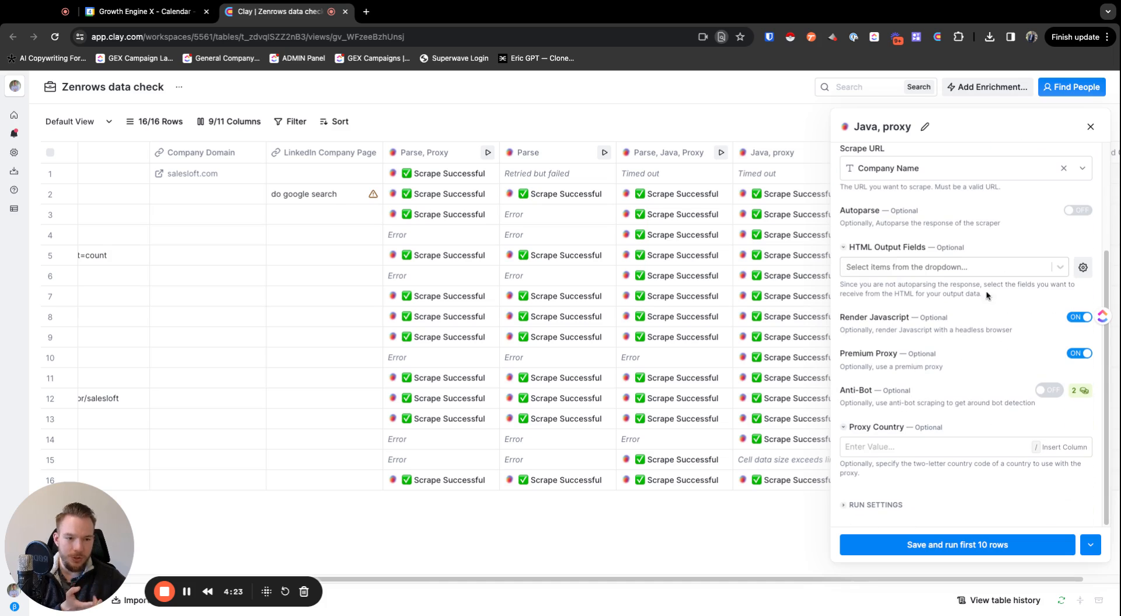
{"action": "left_click", "coordinate": [1090, 126]}
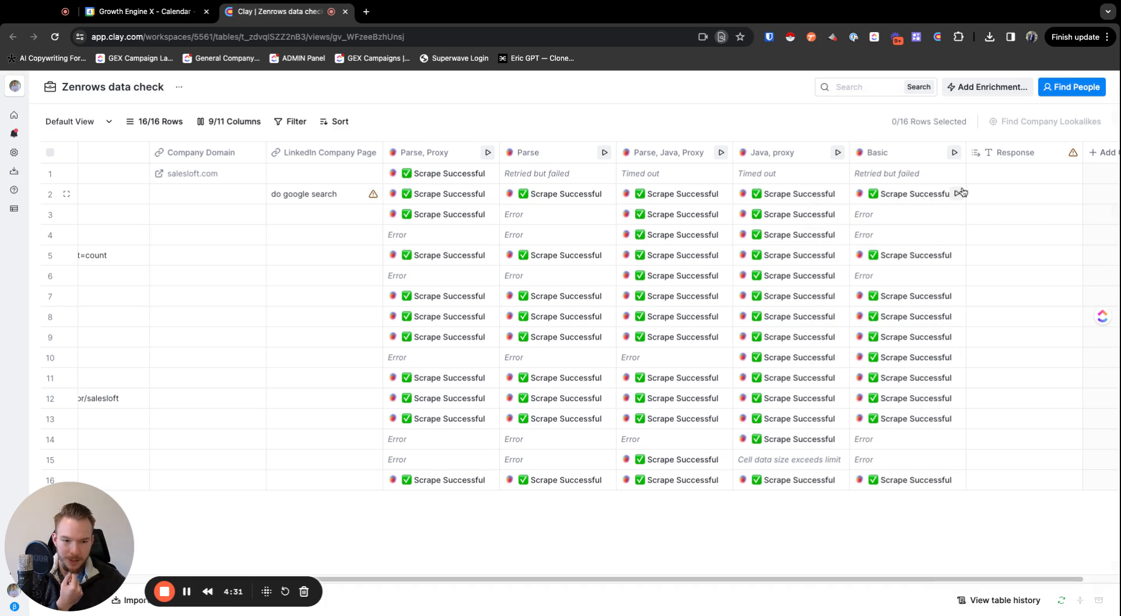
{"action": "mouse_move", "coordinate": [706, 234]}
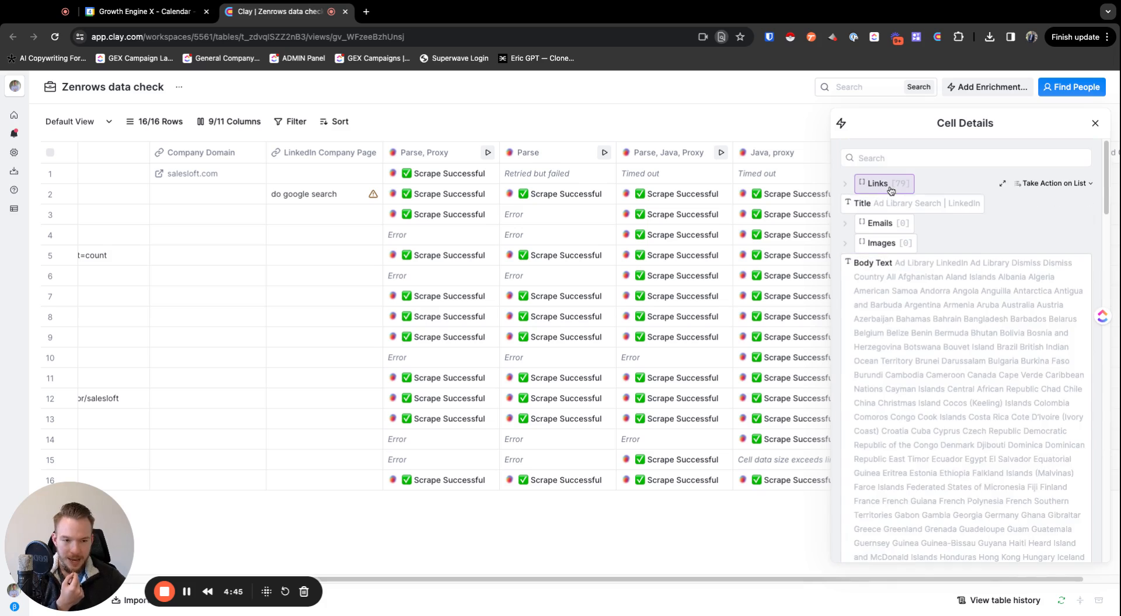
{"action": "left_click", "coordinate": [877, 183]}
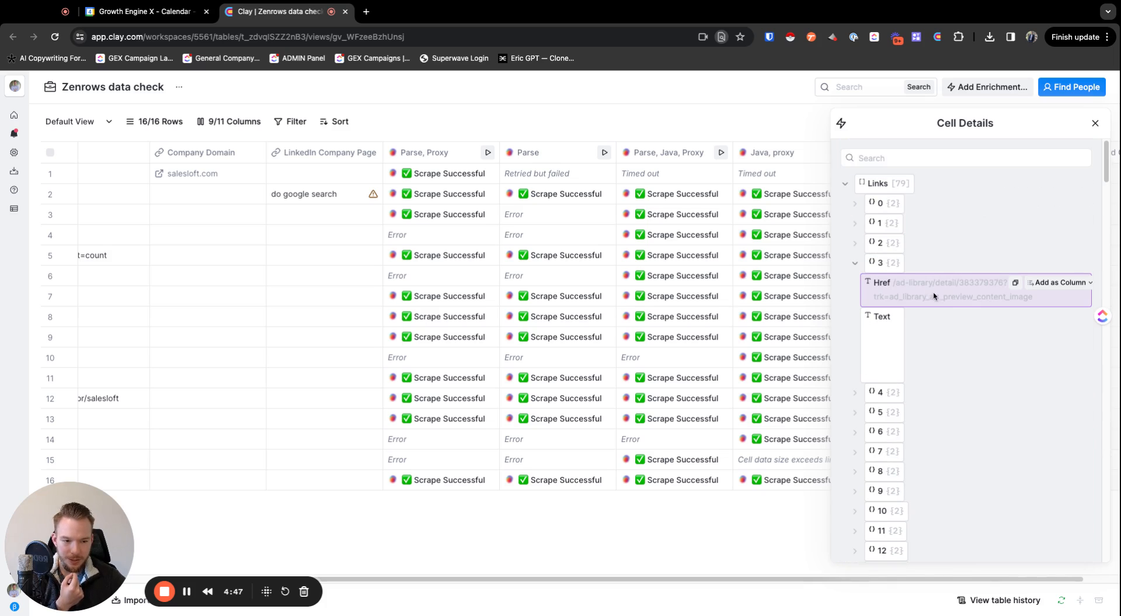
{"action": "mouse_move", "coordinate": [967, 291]}
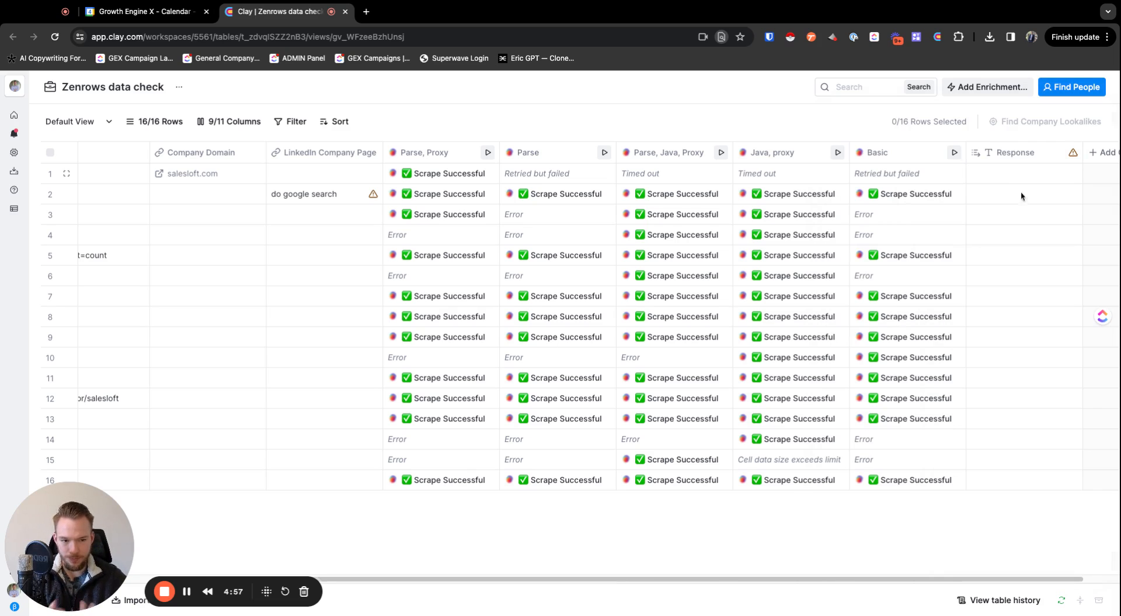
{"action": "mouse_move", "coordinate": [766, 334]}
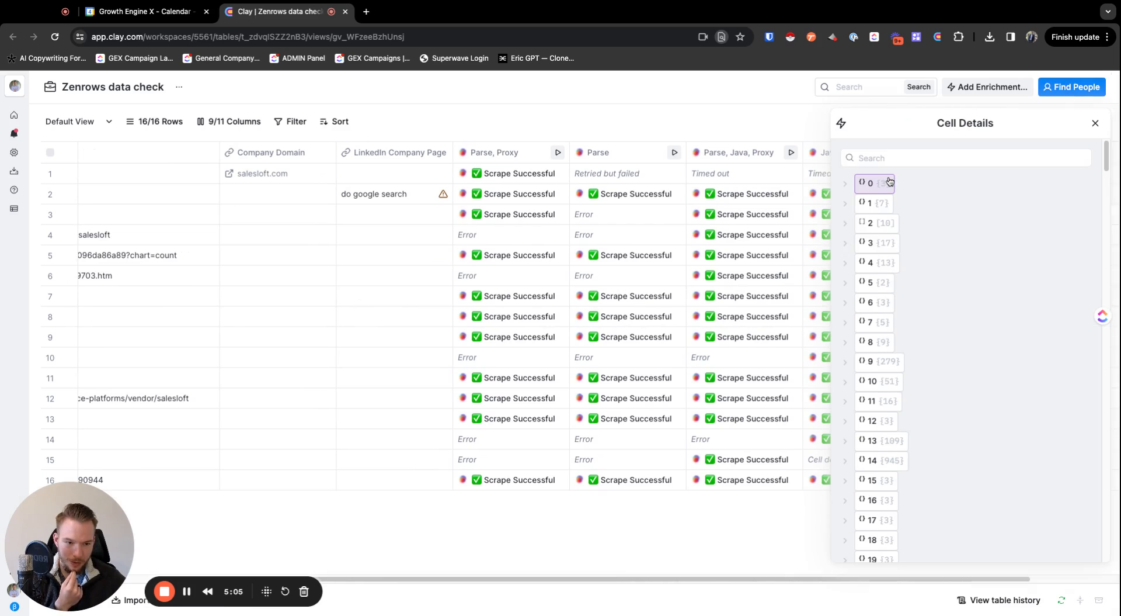
{"action": "left_click", "coordinate": [874, 202]}
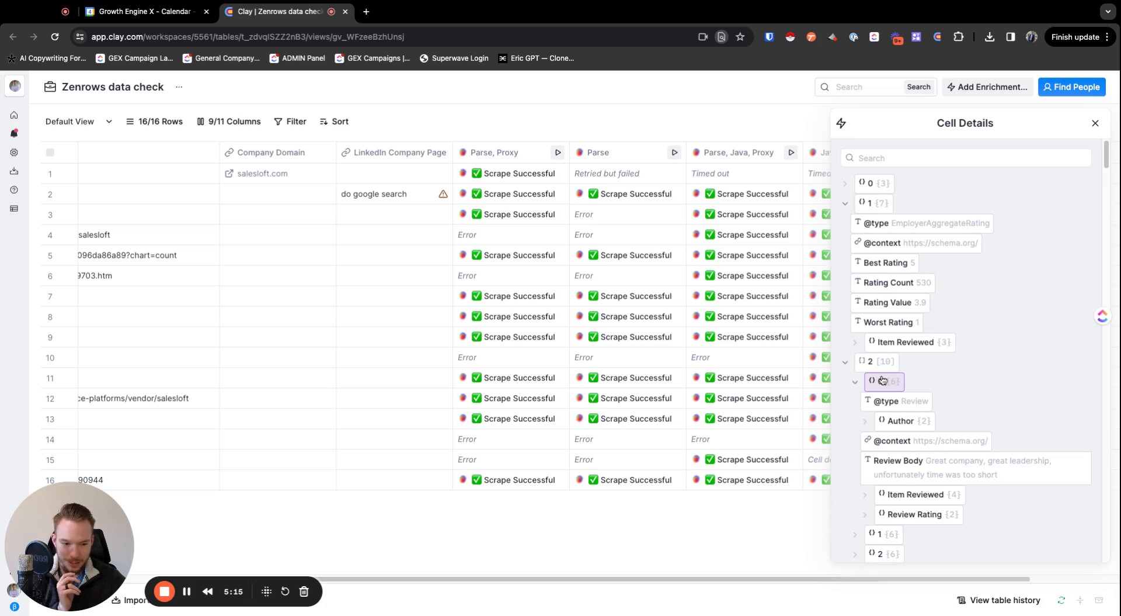
{"action": "left_click", "coordinate": [855, 381]}
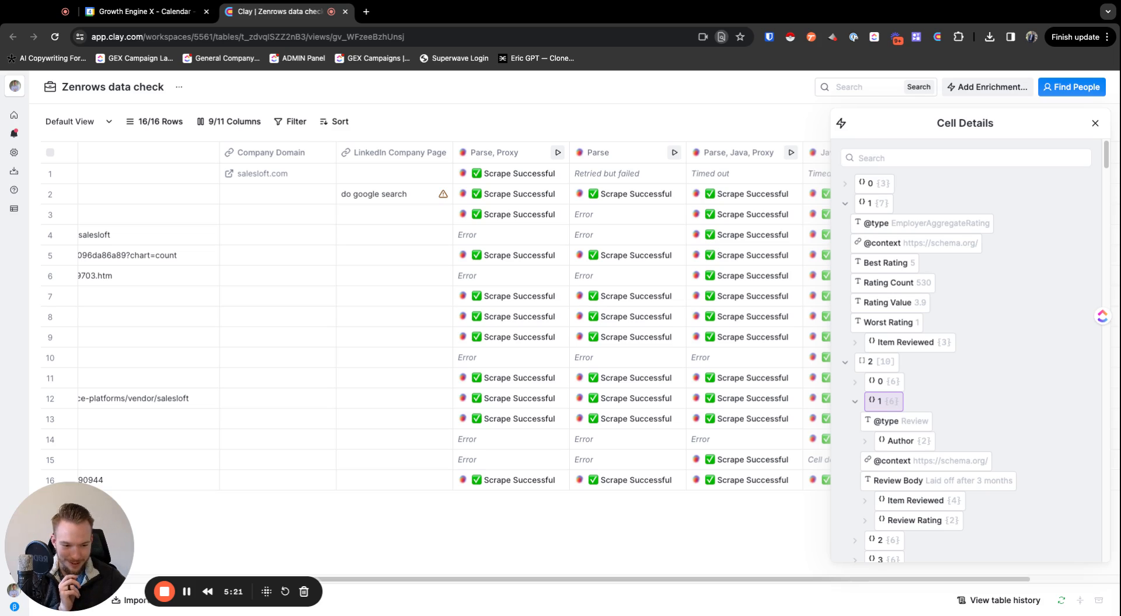
{"action": "left_click", "coordinate": [866, 416]}
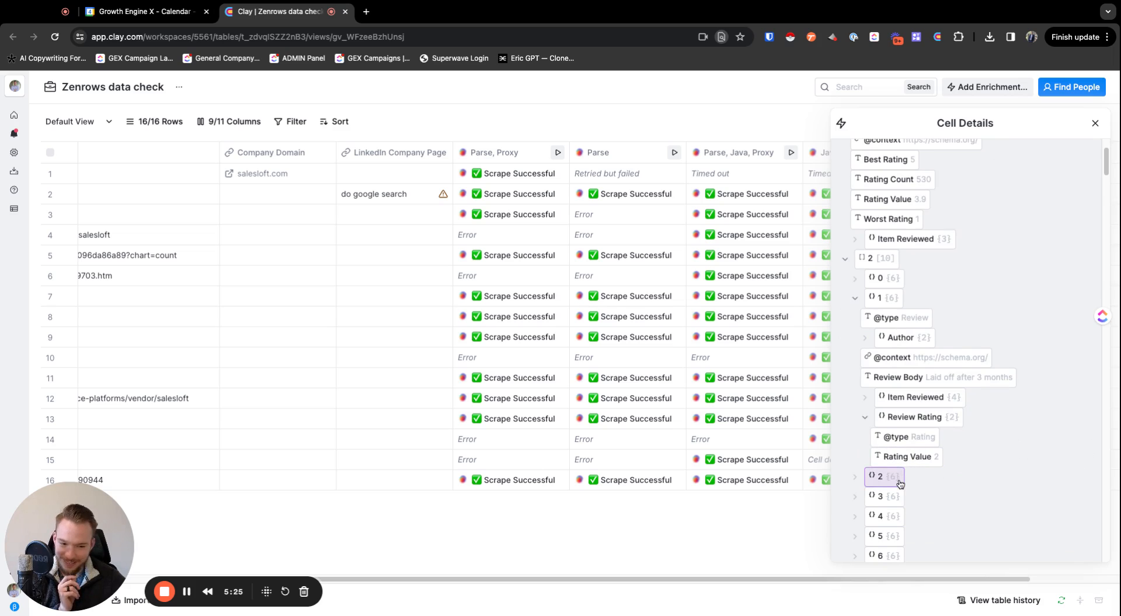
{"action": "left_click", "coordinate": [885, 475]}
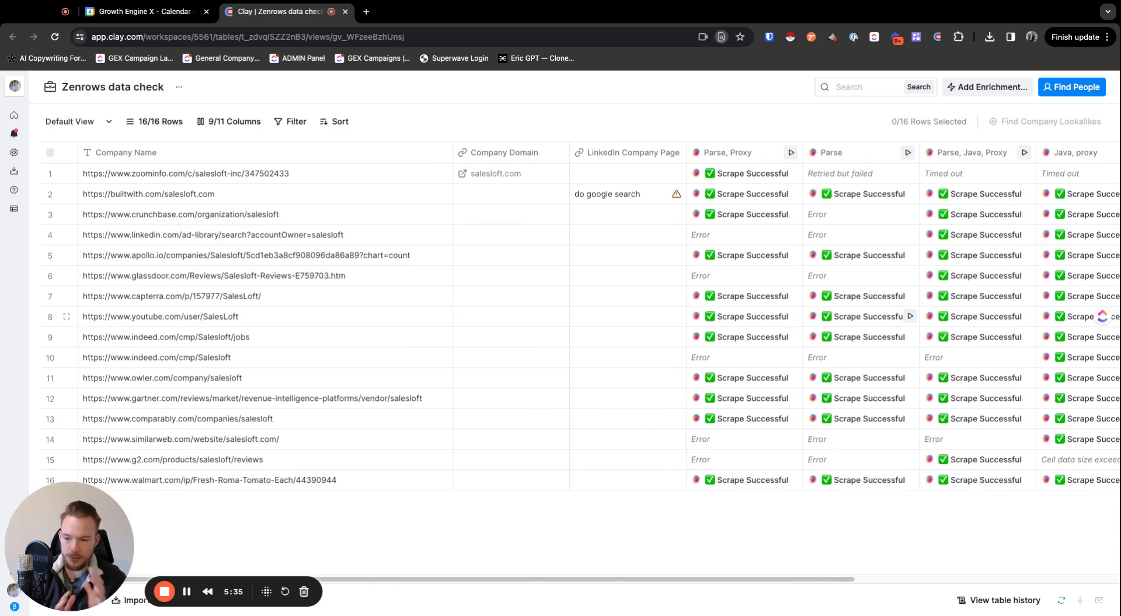
{"action": "mouse_move", "coordinate": [343, 358]}
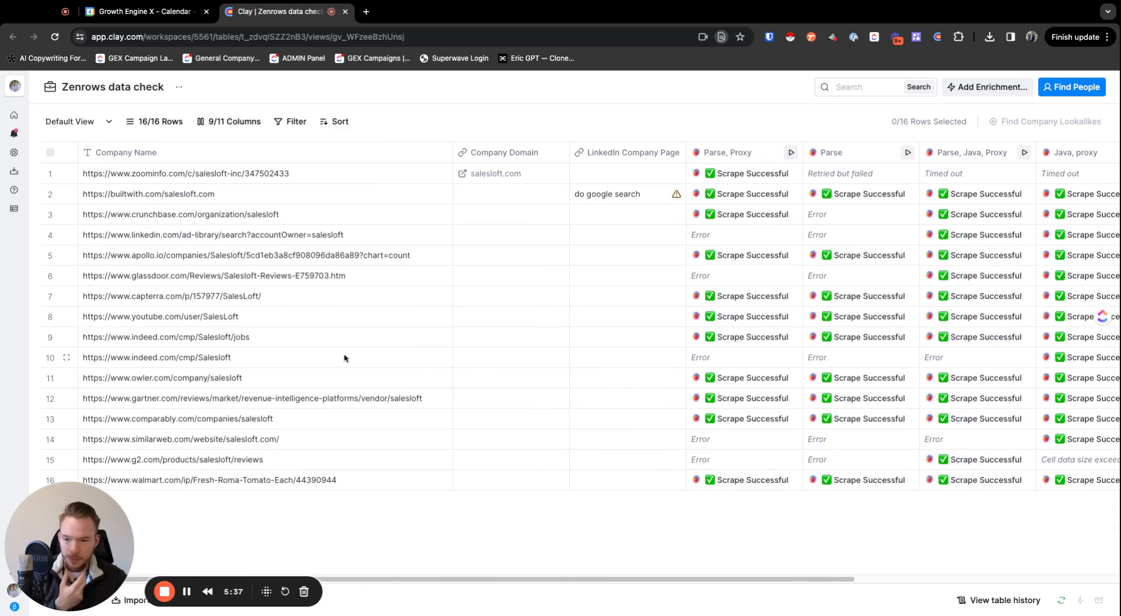
{"action": "mouse_move", "coordinate": [680, 357]}
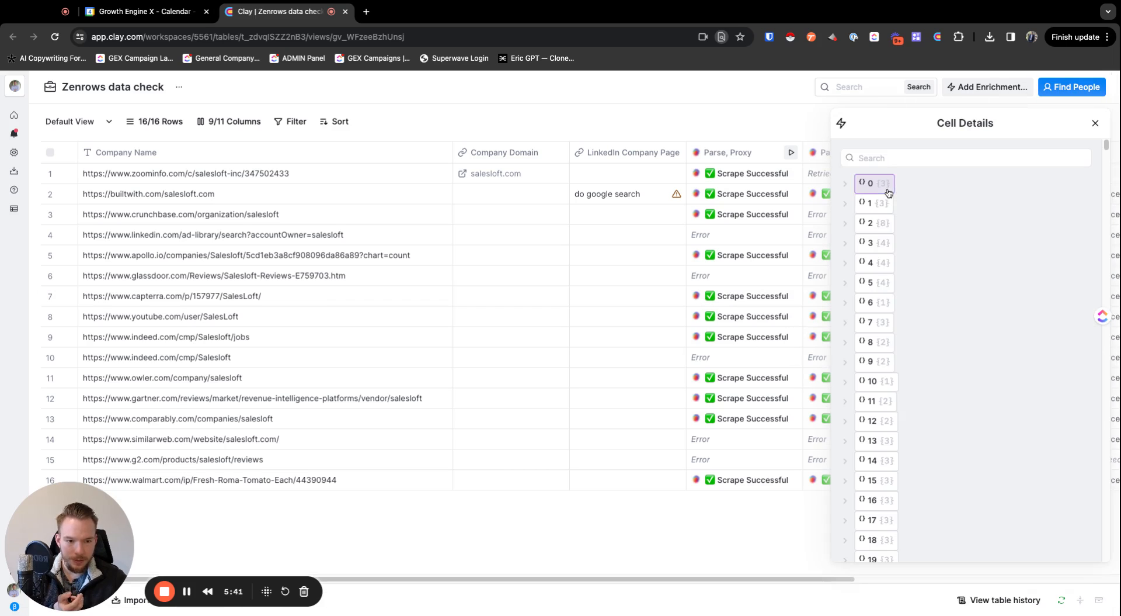
Review the SalesLoft software application record and its aggregate rating, then leave the details.
{"action": "left_click", "coordinate": [871, 222]}
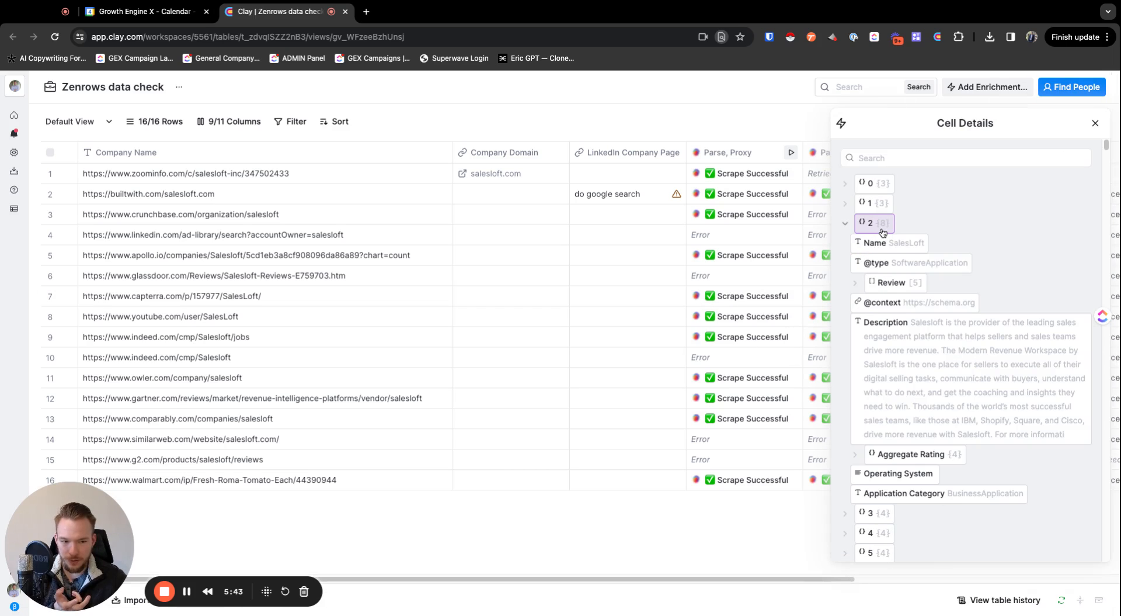
{"action": "left_click", "coordinate": [856, 455]}
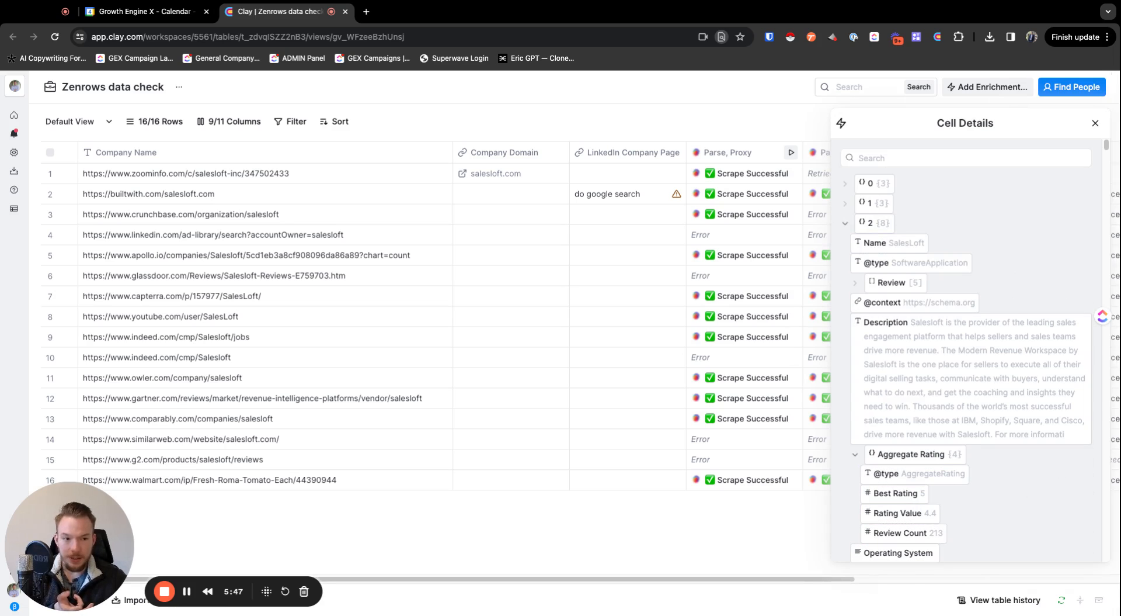
{"action": "left_click", "coordinate": [1095, 122]}
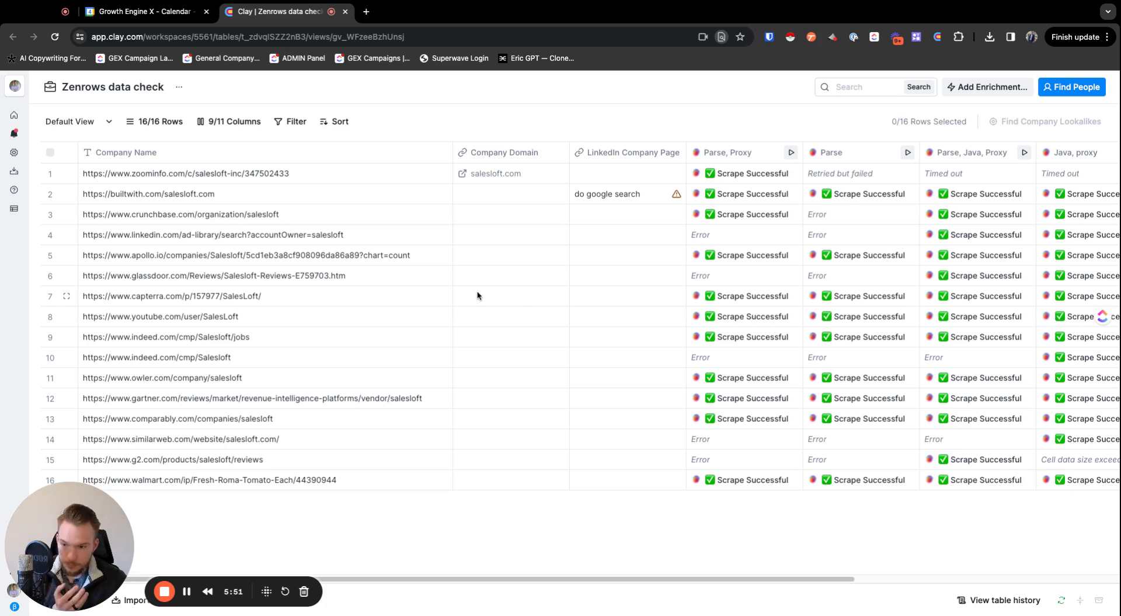
{"action": "mouse_move", "coordinate": [204, 330]}
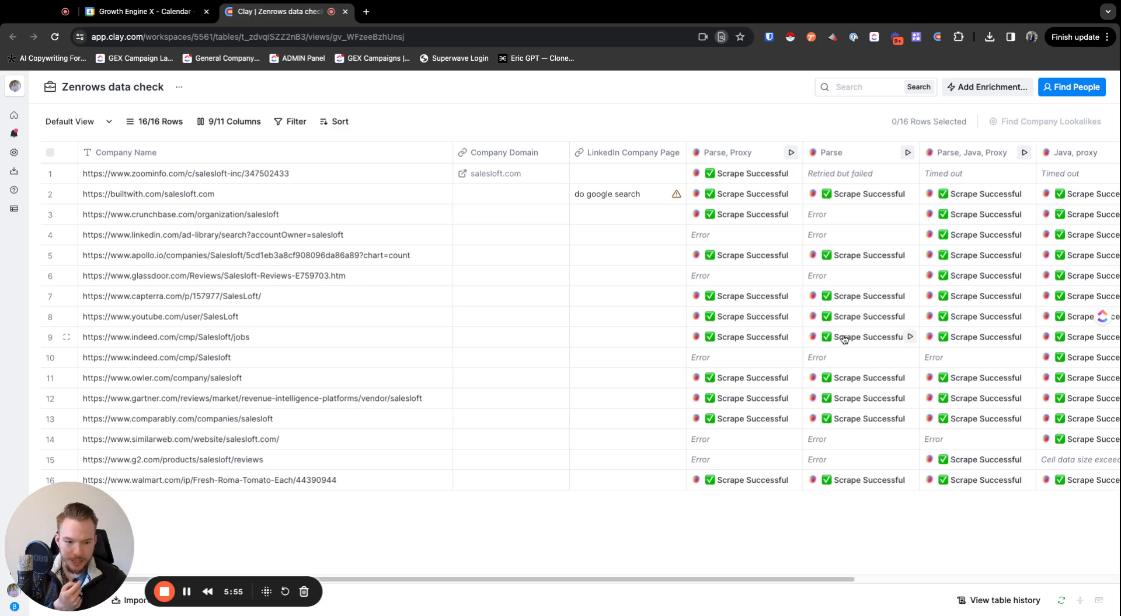
Inspect the scraped Indeed jobs result including a job's salary snippet.
{"action": "left_click", "coordinate": [861, 336]}
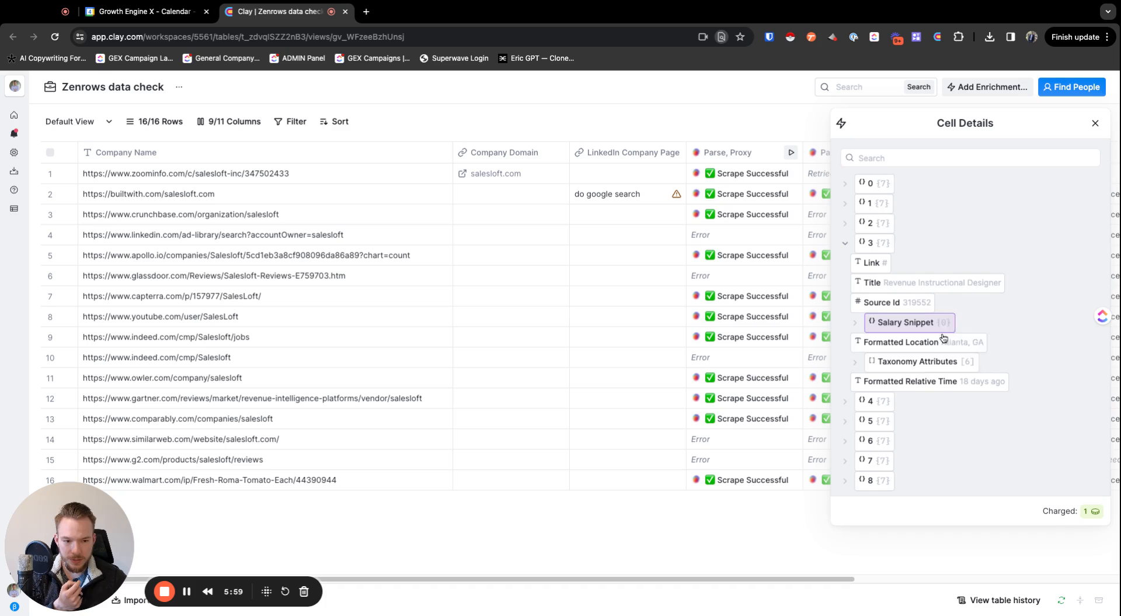
{"action": "left_click", "coordinate": [1094, 123]}
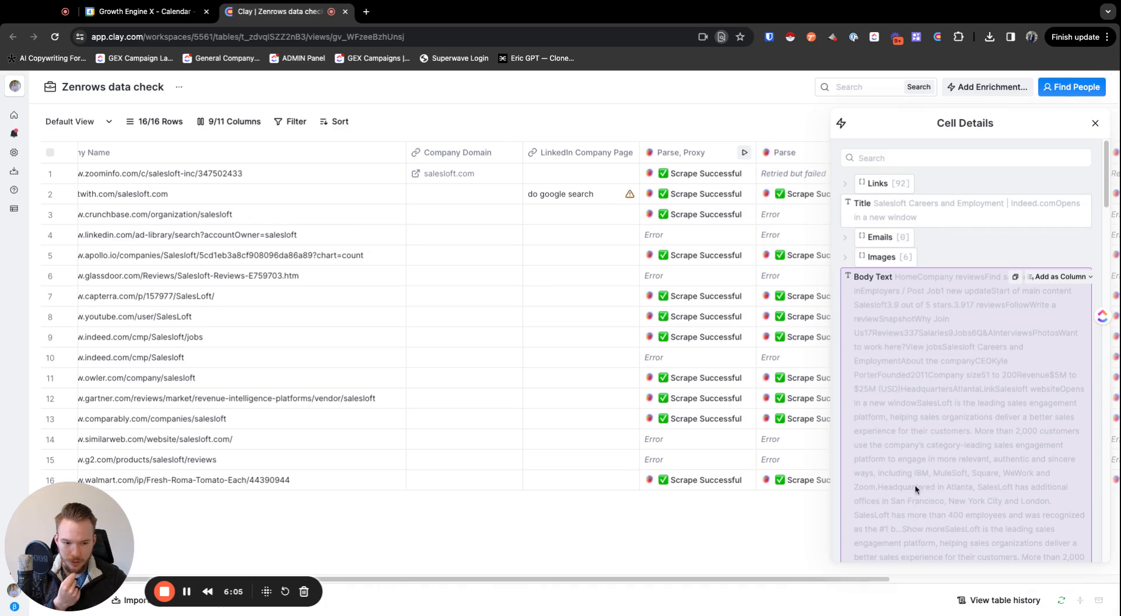
{"action": "scroll", "scroll_direction": "down", "scroll_amount": 3}
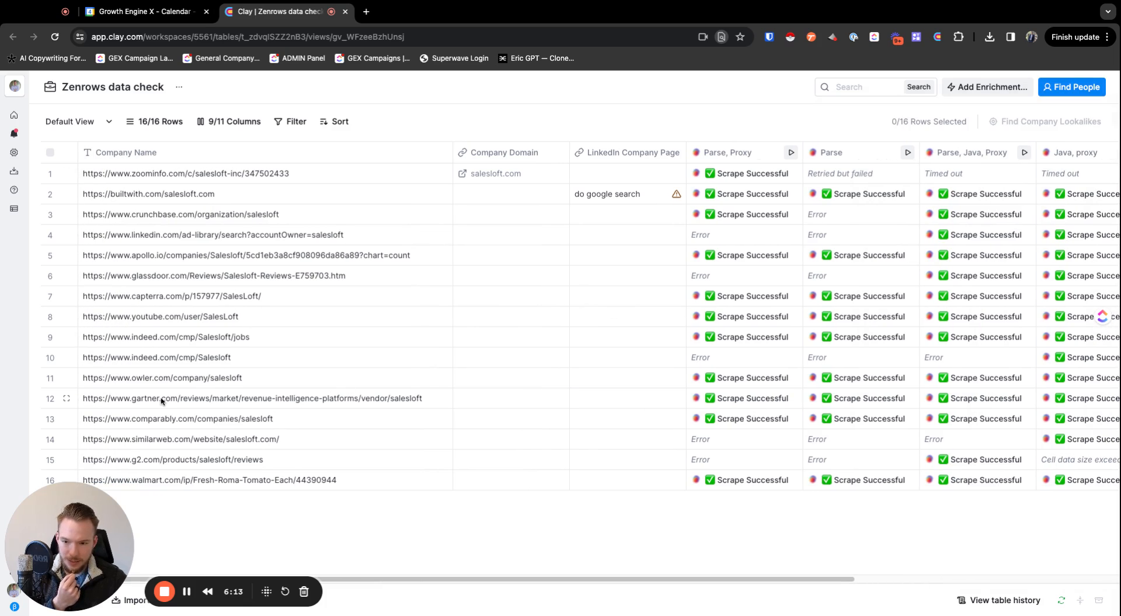
{"action": "mouse_move", "coordinate": [384, 436]}
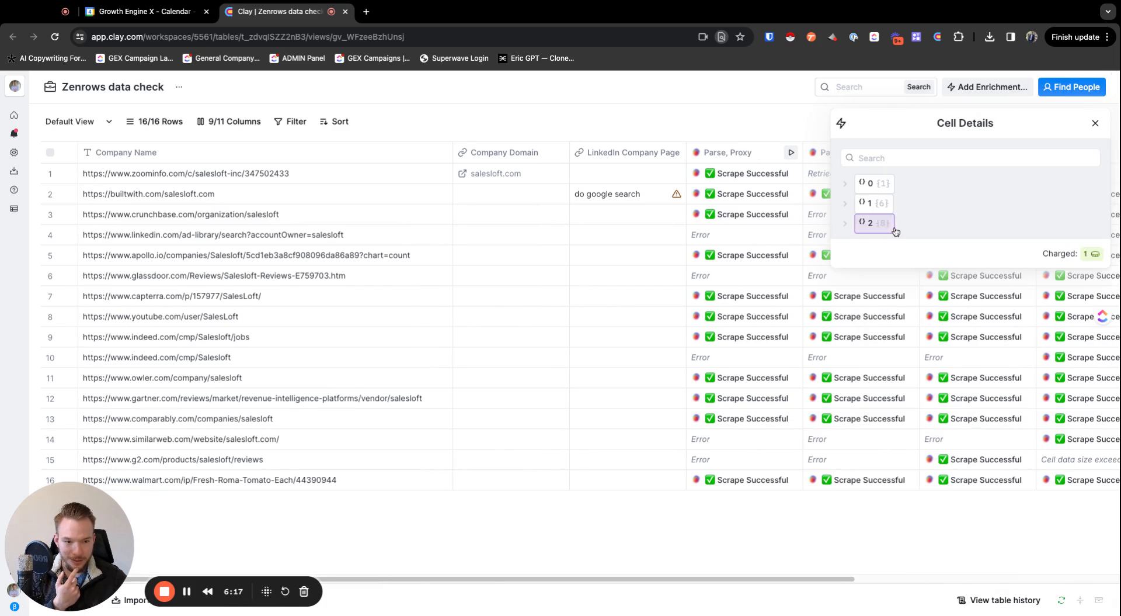
Check the company's job, review and salary counts, then browse the next scraped cell's body text.
{"action": "left_click", "coordinate": [844, 202]}
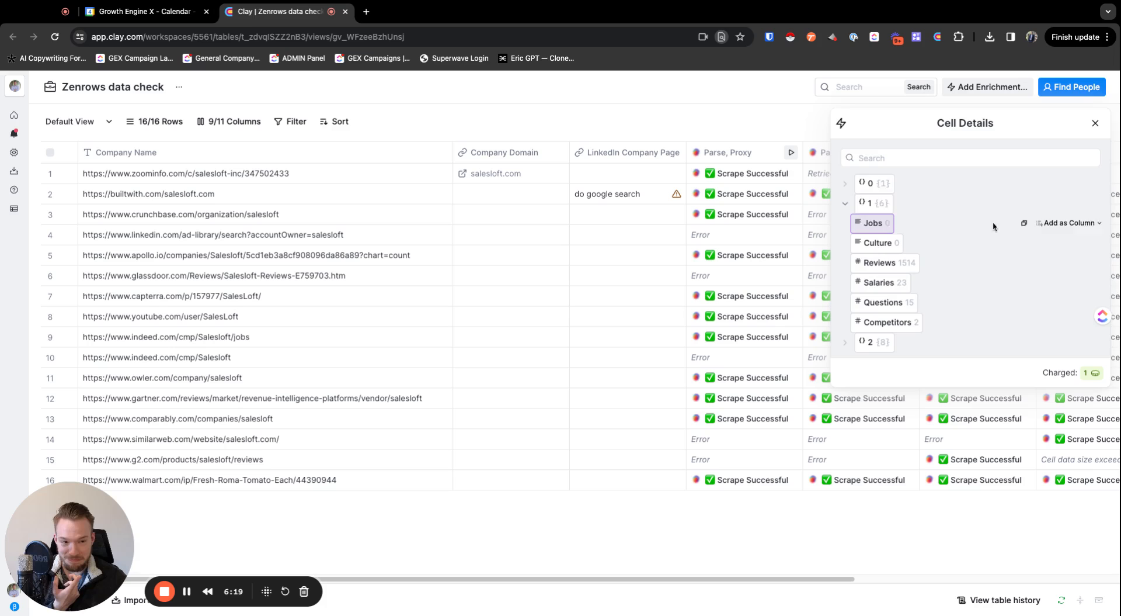
{"action": "left_click", "coordinate": [1095, 123]}
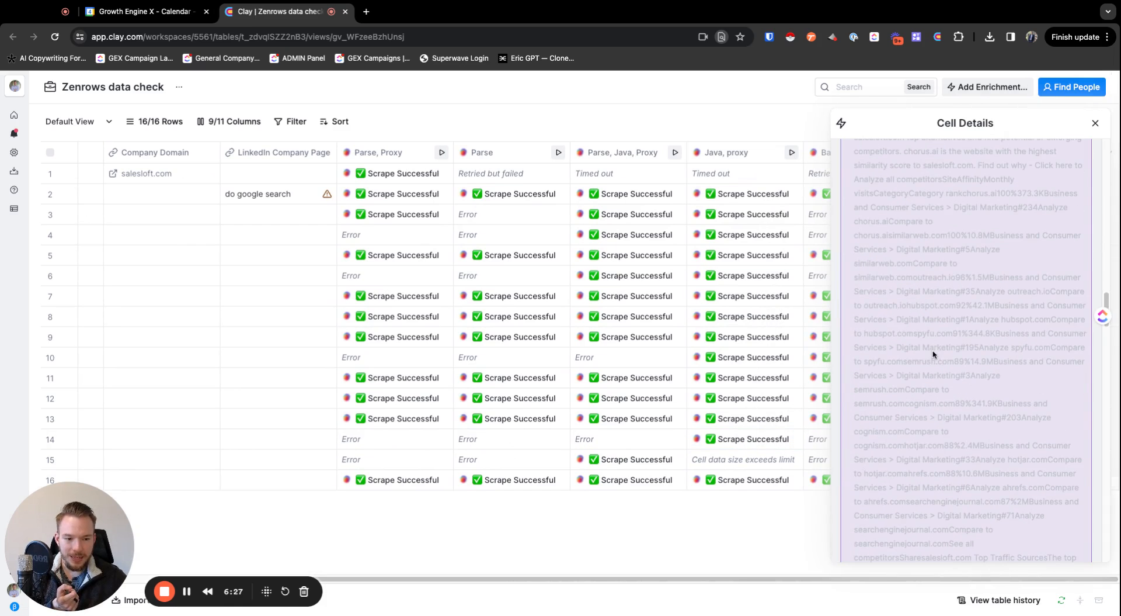
{"action": "scroll", "scroll_direction": "down", "scroll_amount": 3}
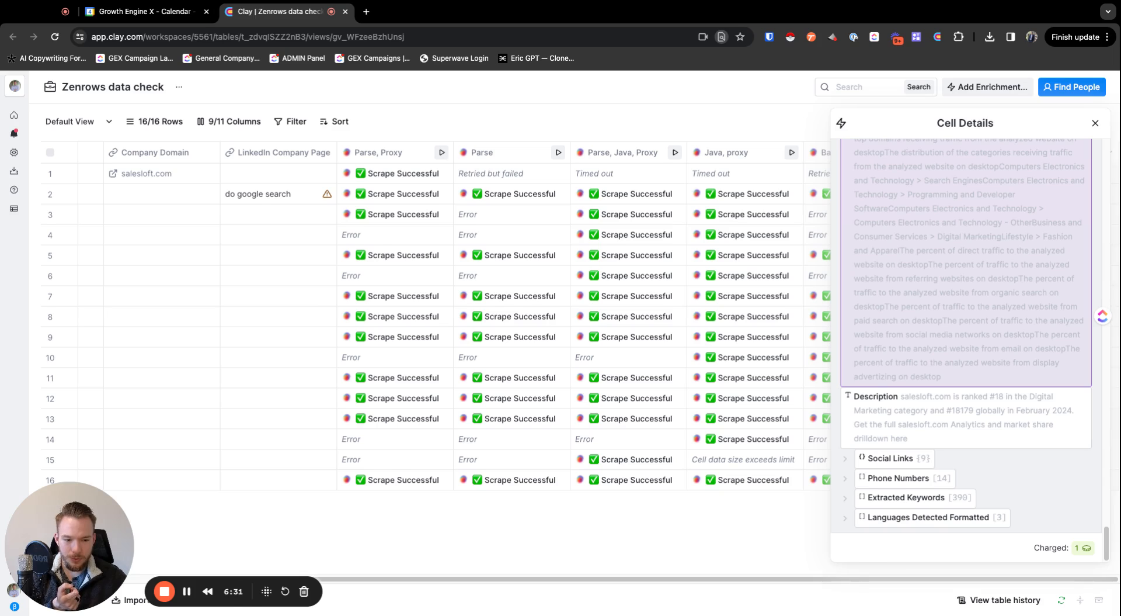
{"action": "left_click", "coordinate": [1096, 123]}
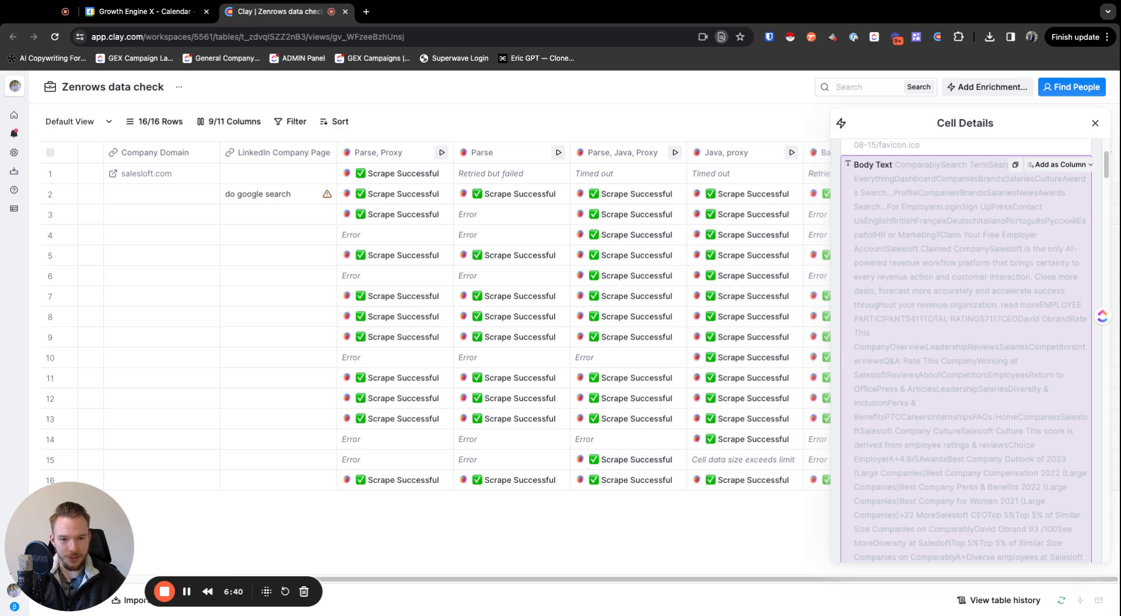
Read through the Similarweb scrape result's body text and close its details.
{"action": "scroll", "scroll_direction": "down", "scroll_amount": 3}
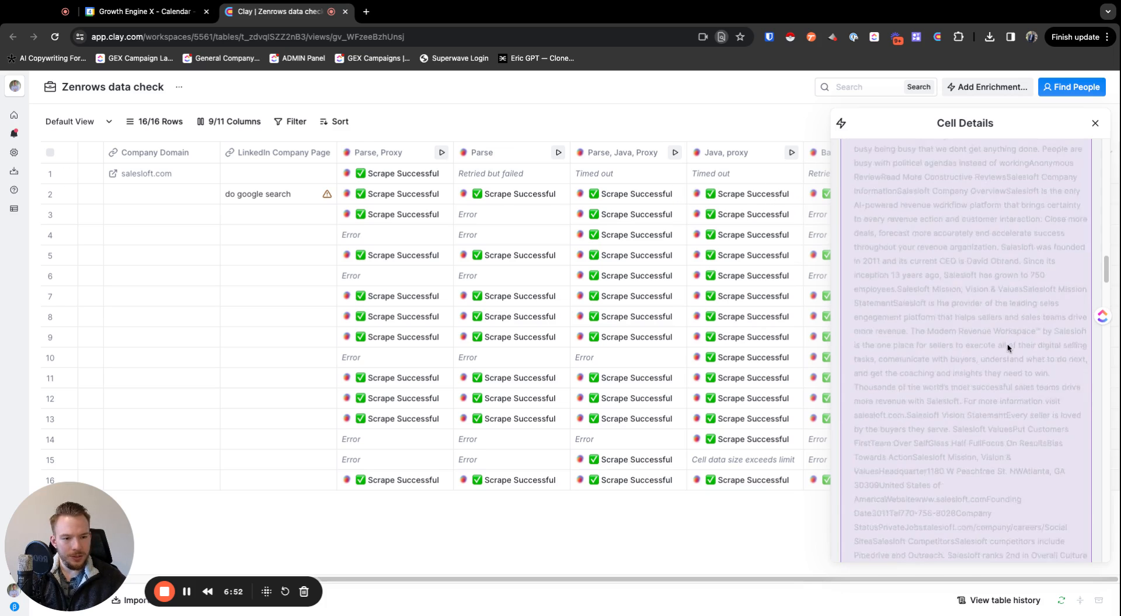
{"action": "scroll", "scroll_direction": "down", "scroll_amount": 3}
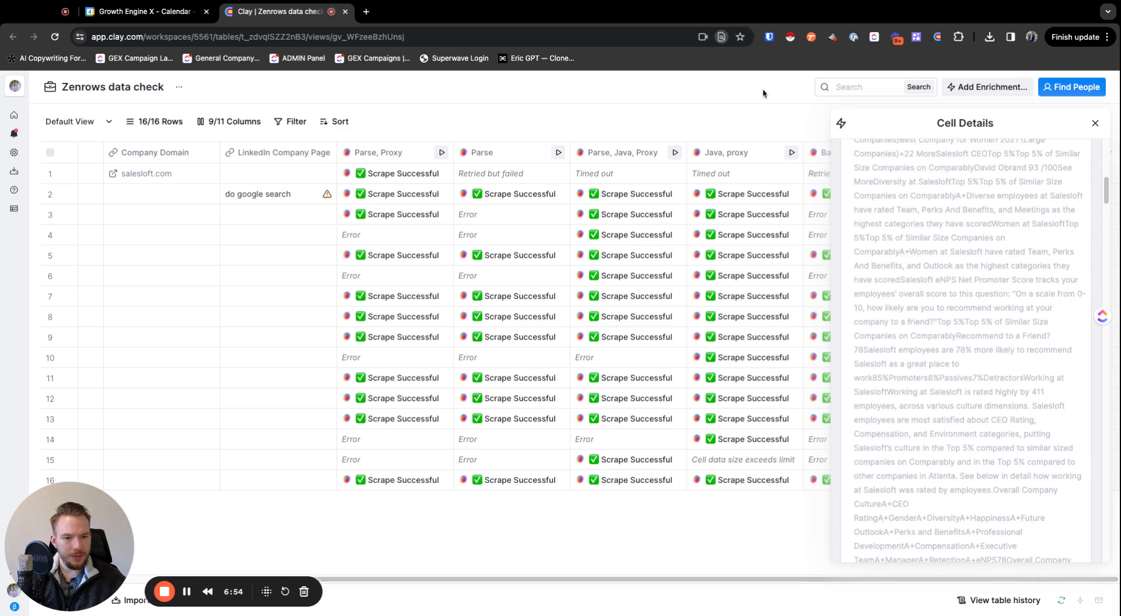
{"action": "mouse_move", "coordinate": [770, 99]}
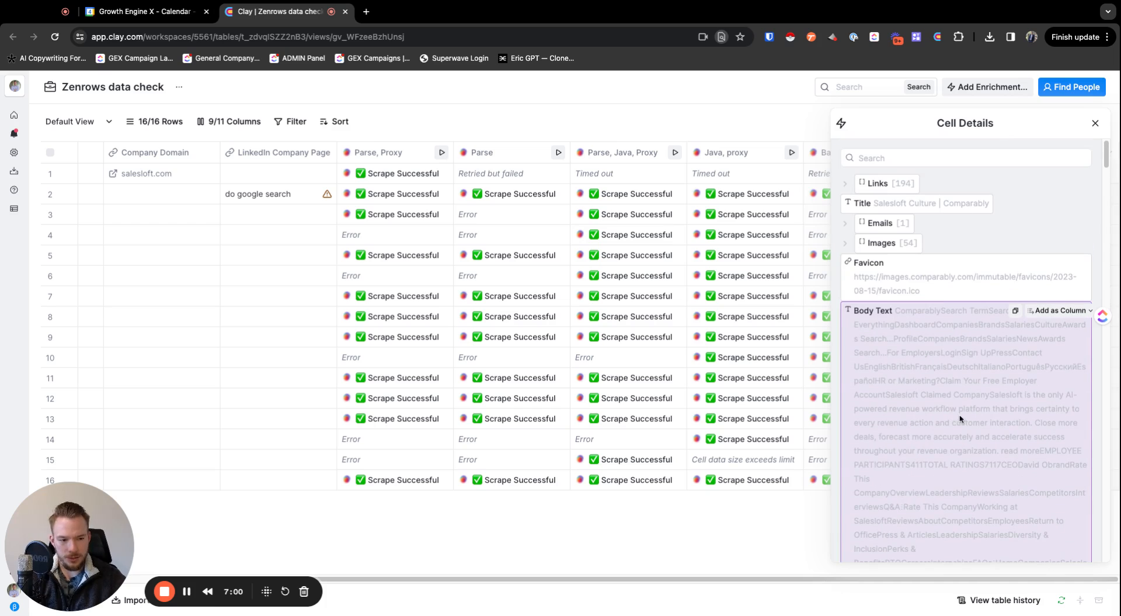
{"action": "scroll", "scroll_direction": "down", "scroll_amount": 3}
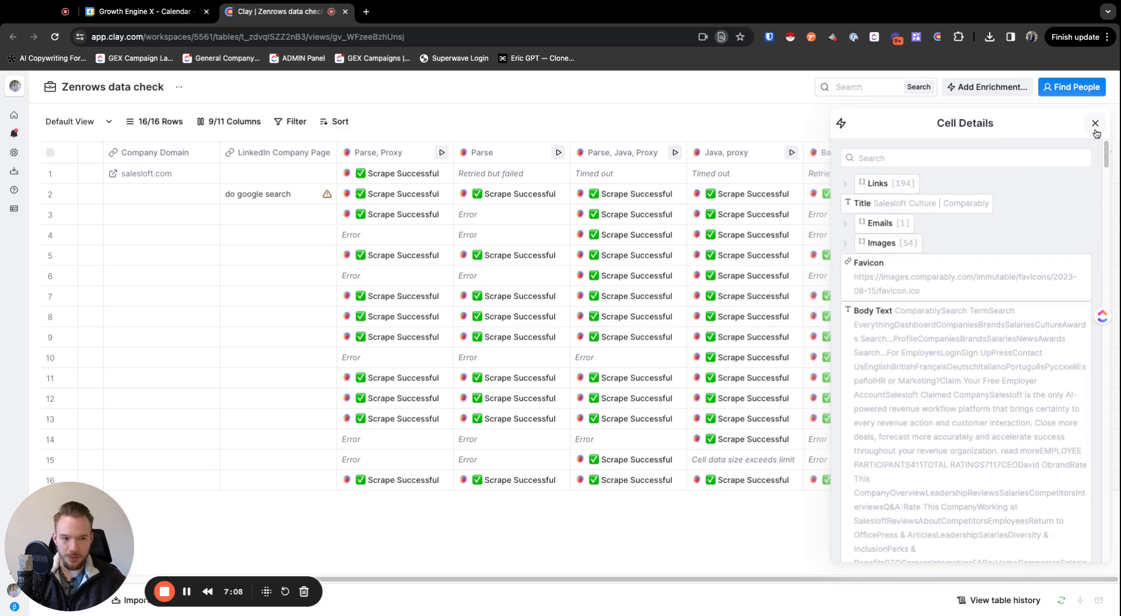
{"action": "left_click", "coordinate": [1094, 122]}
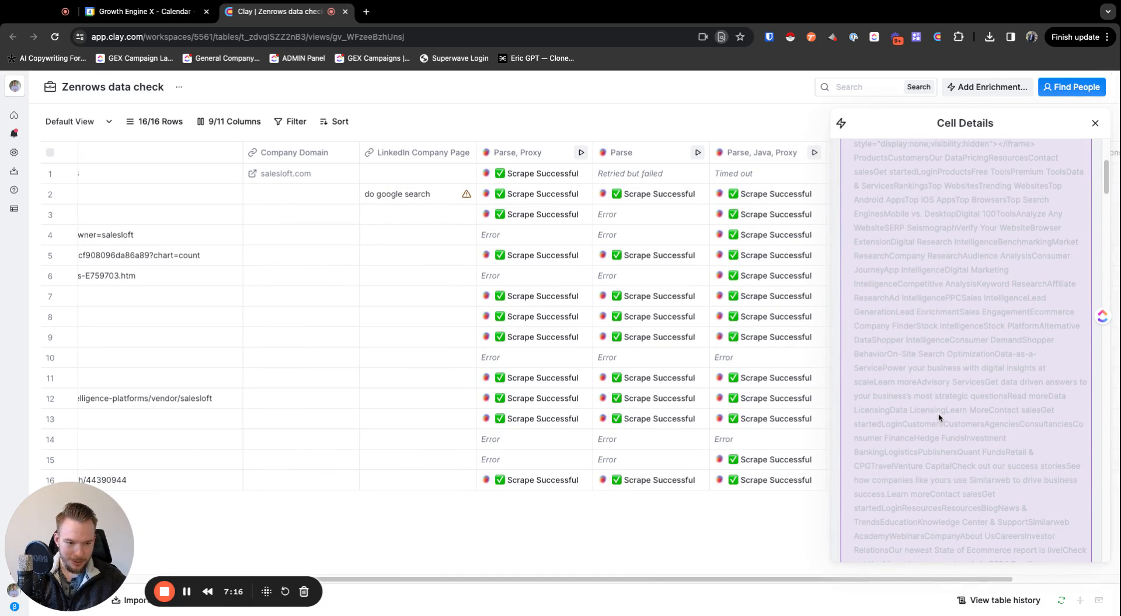
Search the table for the word 'bounce'.
{"action": "type", "text": "bounce"}
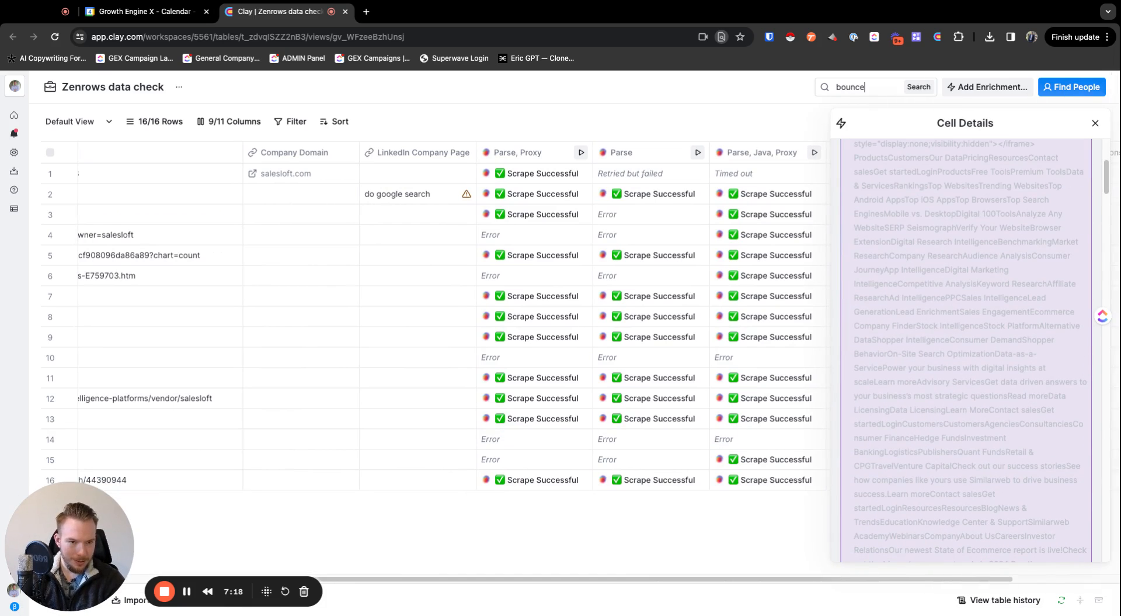
{"action": "left_click", "coordinate": [859, 87]}
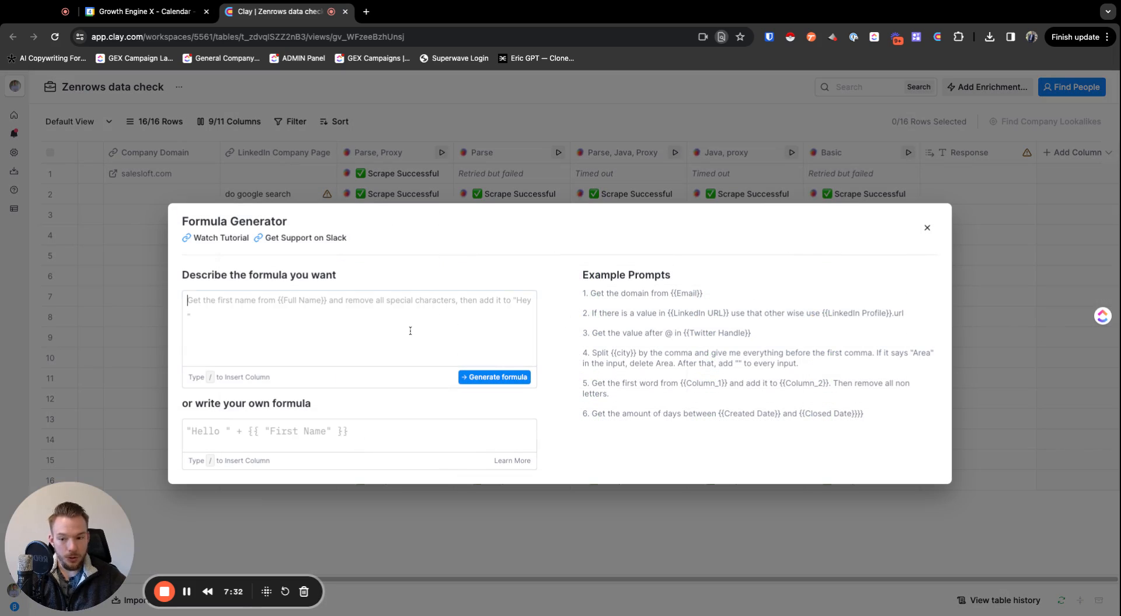
Describe a formula getting the text between the website traffic phrase and 'Bounce'.
{"action": "left_click", "coordinate": [358, 329]}
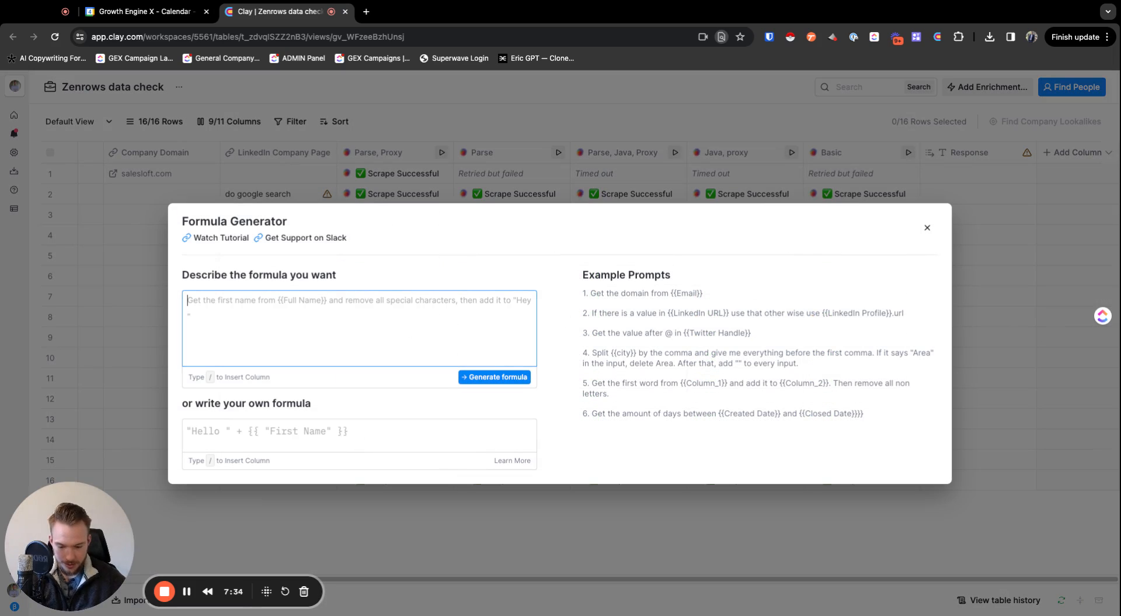
{"action": "type", "text": "get all the data after \""}
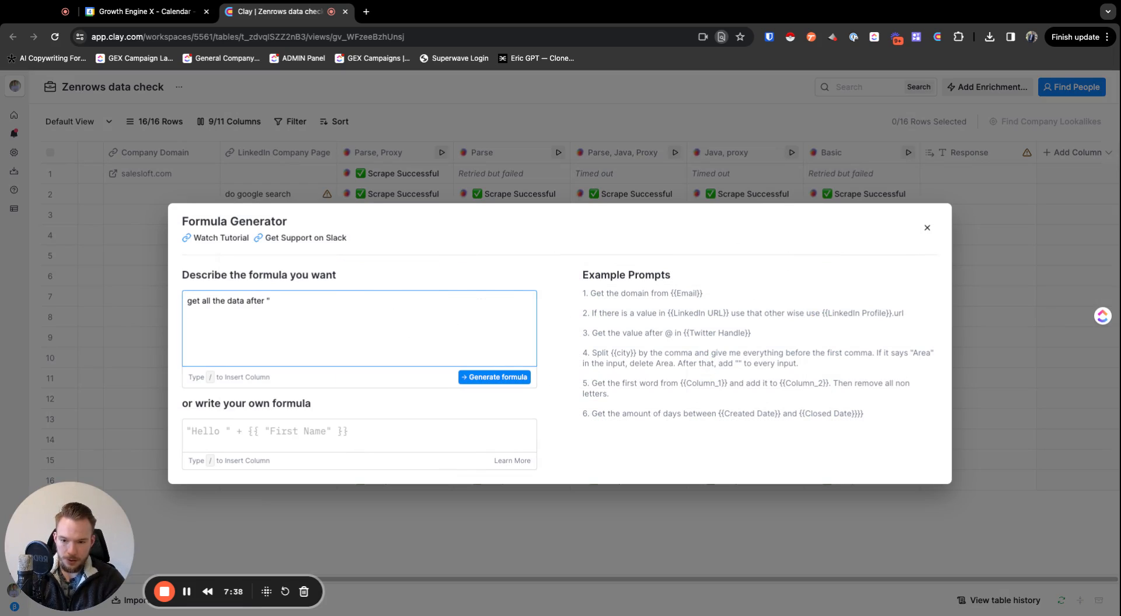
{"action": "type", "text": "Verify your website's traffic and engagement metrics by connecting to Google AnalyticsTotal Visits\" a"}
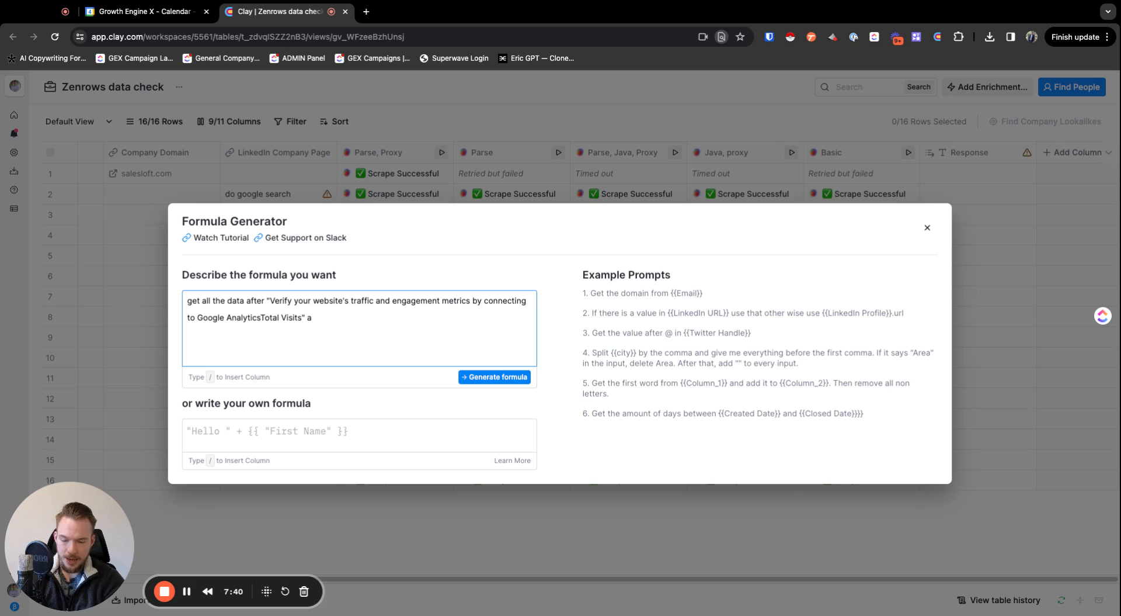
{"action": "type", "text": "nd before \"B"}
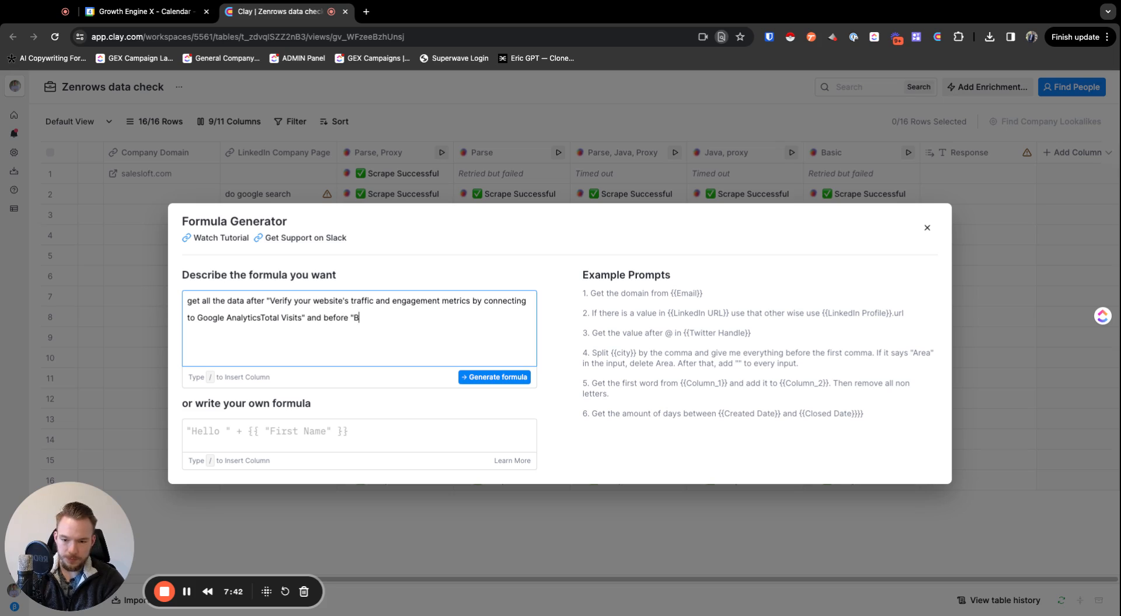
{"action": "type", "text": "ounce\""}
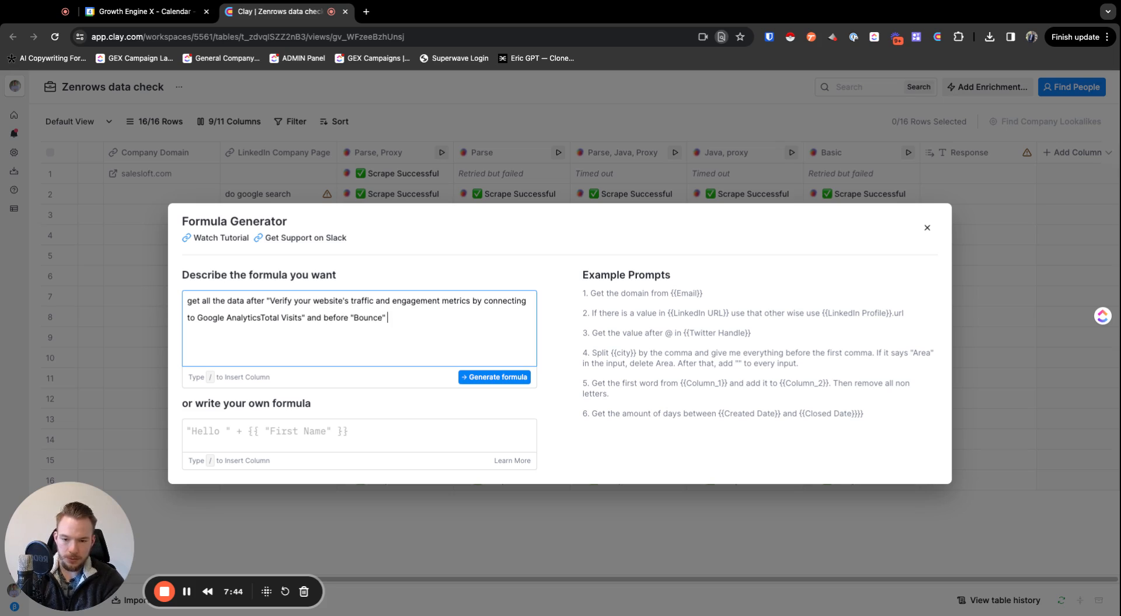
{"action": "type", "text": "from /"}
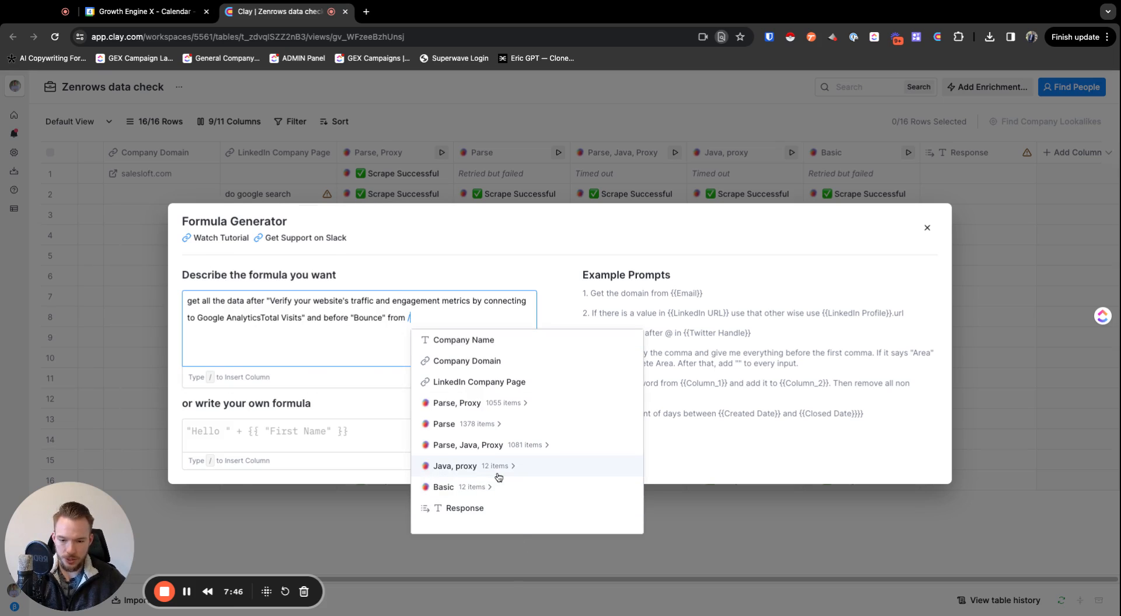
Reference the Java, proxy body text field, generate the formula and save it as correct.
{"action": "left_click", "coordinate": [455, 465]}
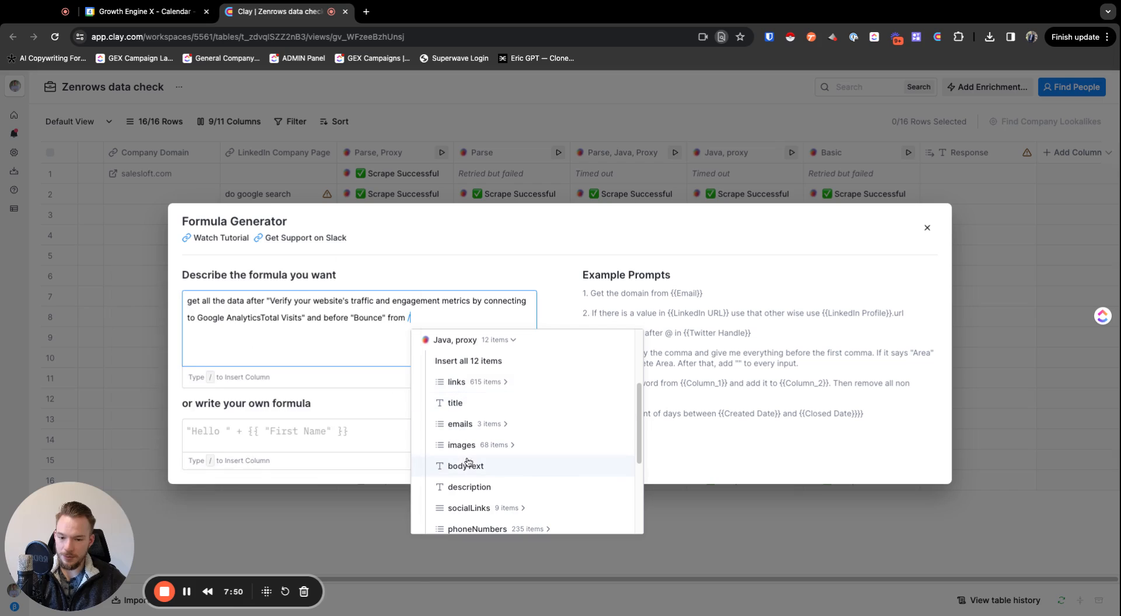
{"action": "left_click", "coordinate": [465, 465]}
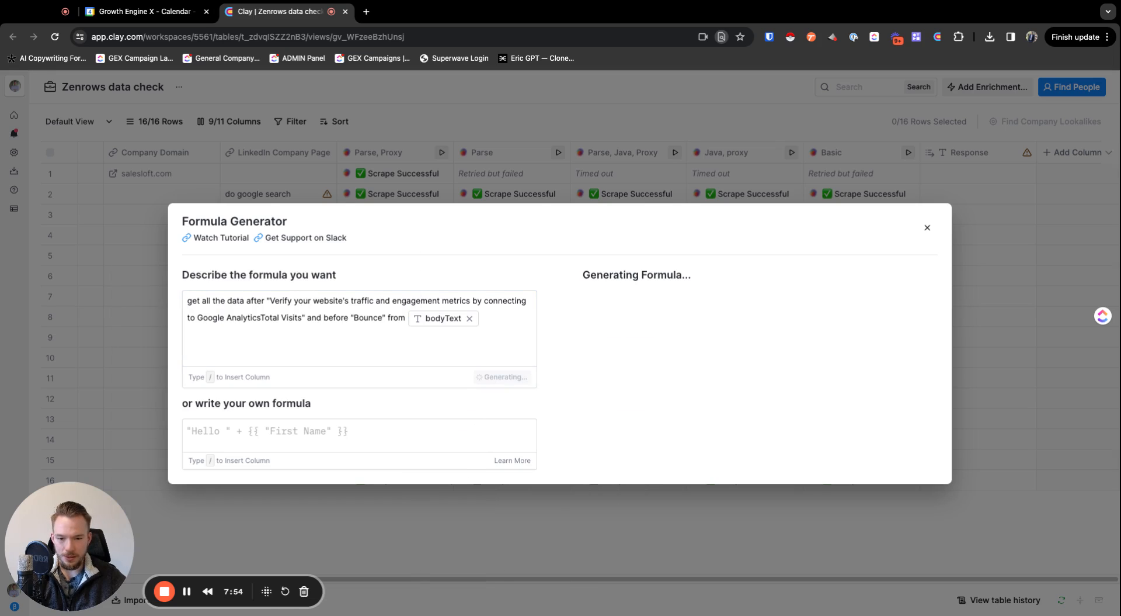
{"action": "left_click", "coordinate": [387, 377]}
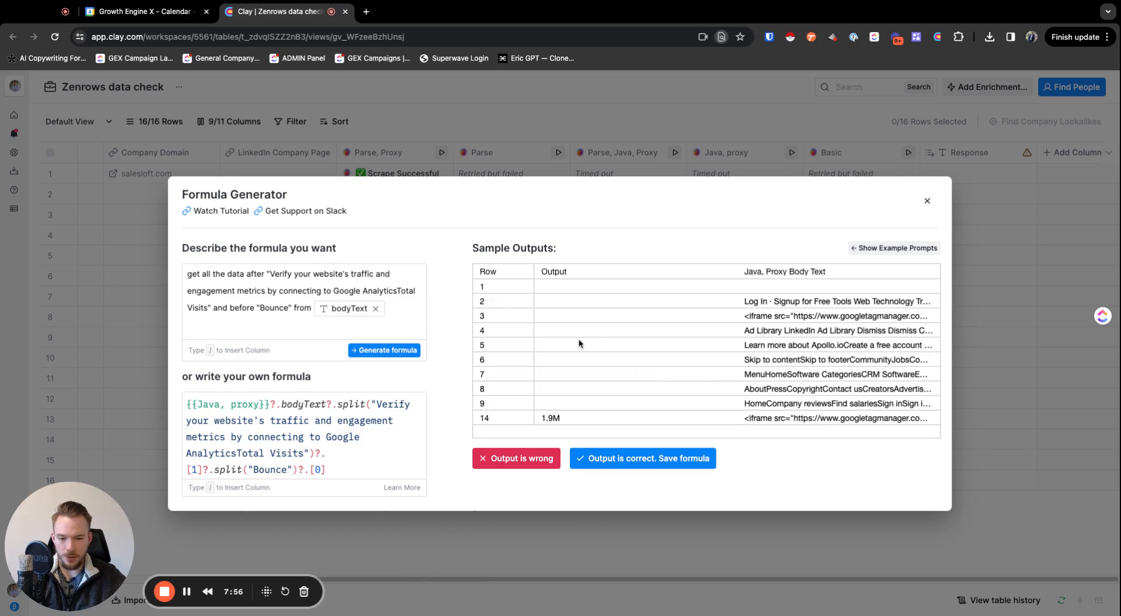
{"action": "left_click", "coordinate": [641, 458]}
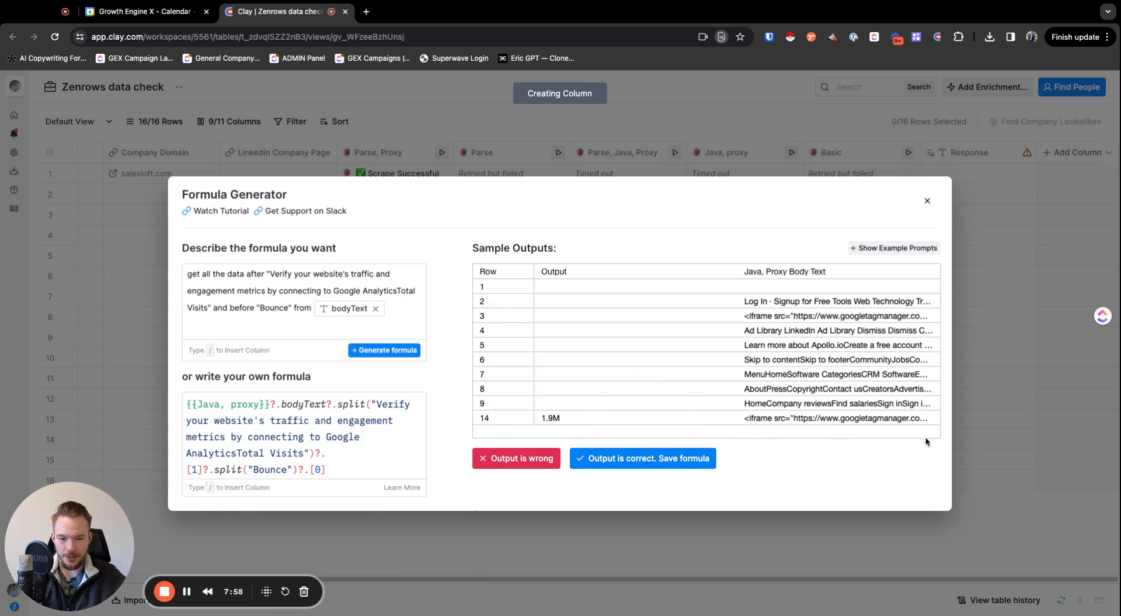
{"action": "left_click", "coordinate": [641, 458]}
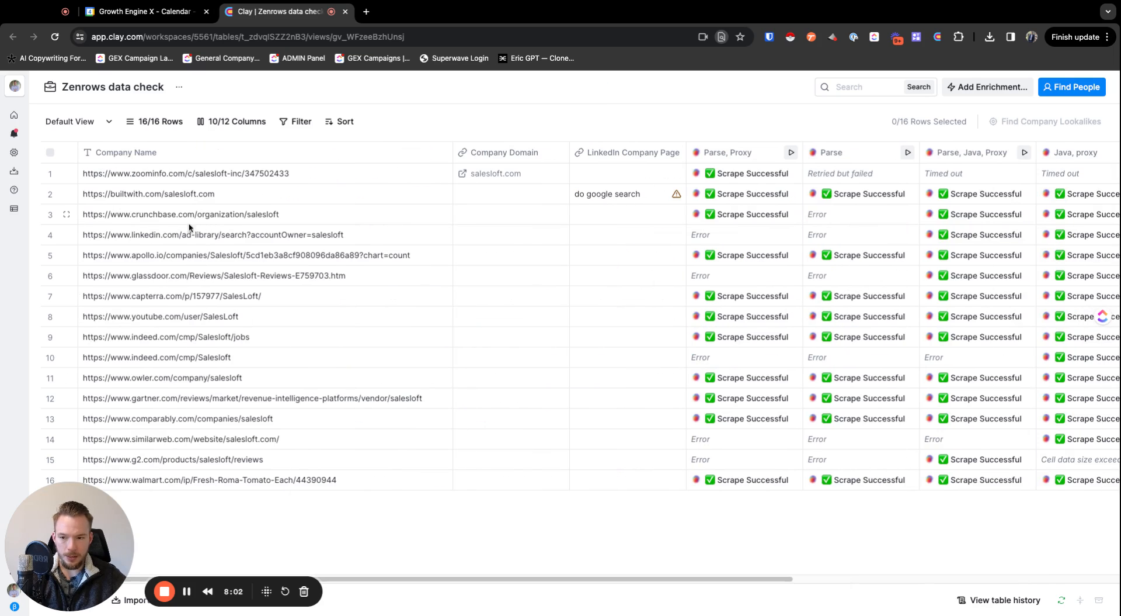
Bring up row 5's Parse result and look through its page data, Props and Query entries.
{"action": "scroll", "scroll_direction": "right", "scroll_amount": 3}
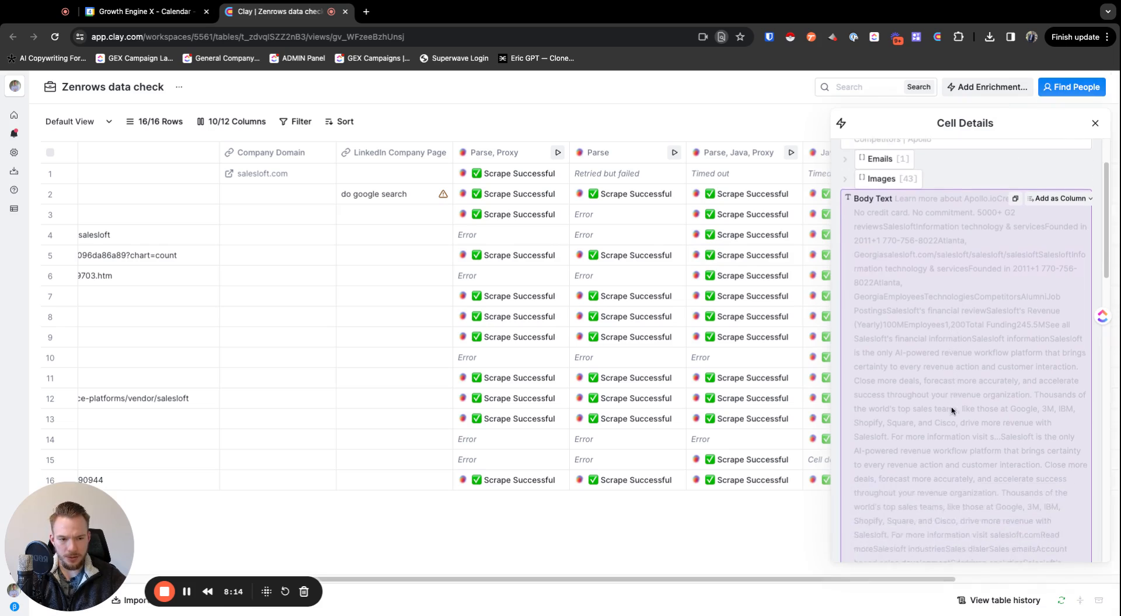
{"action": "left_click", "coordinate": [1095, 122]}
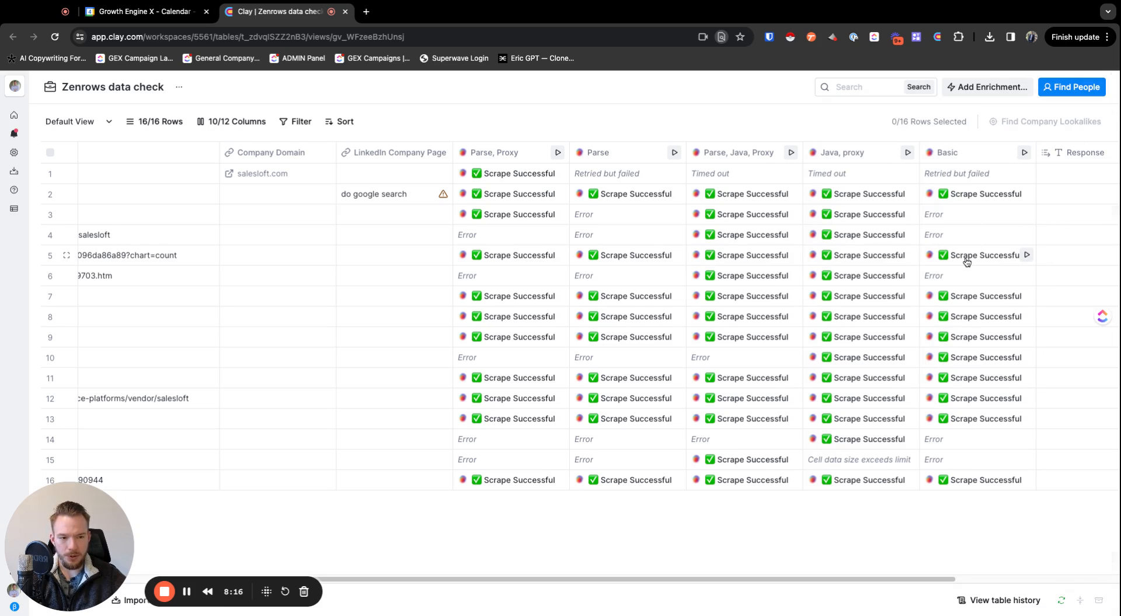
{"action": "left_click", "coordinate": [983, 254]}
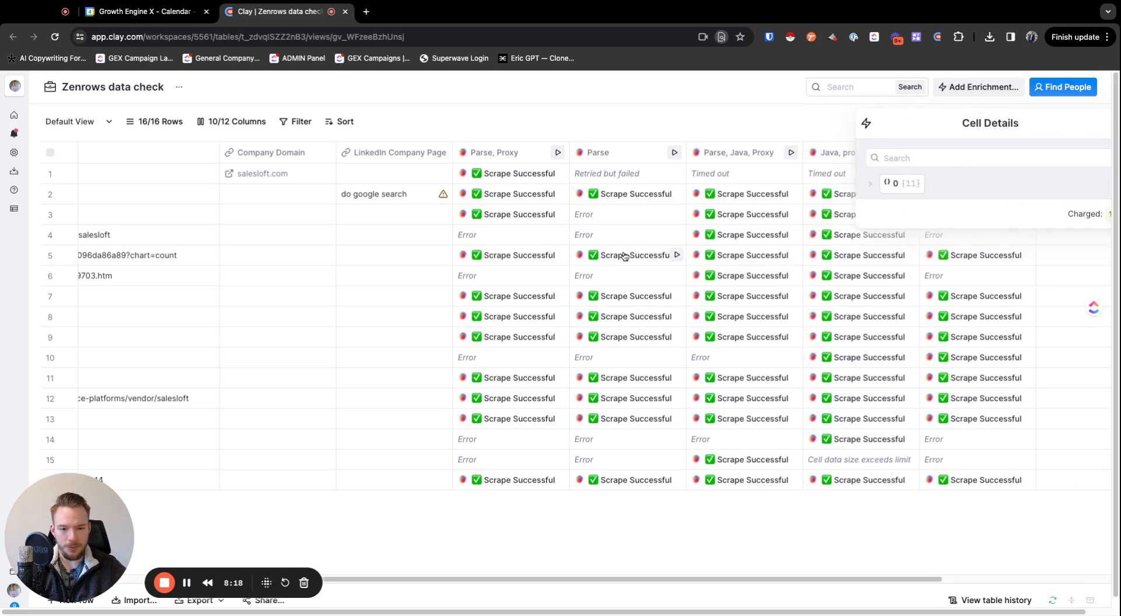
{"action": "left_click", "coordinate": [869, 184]}
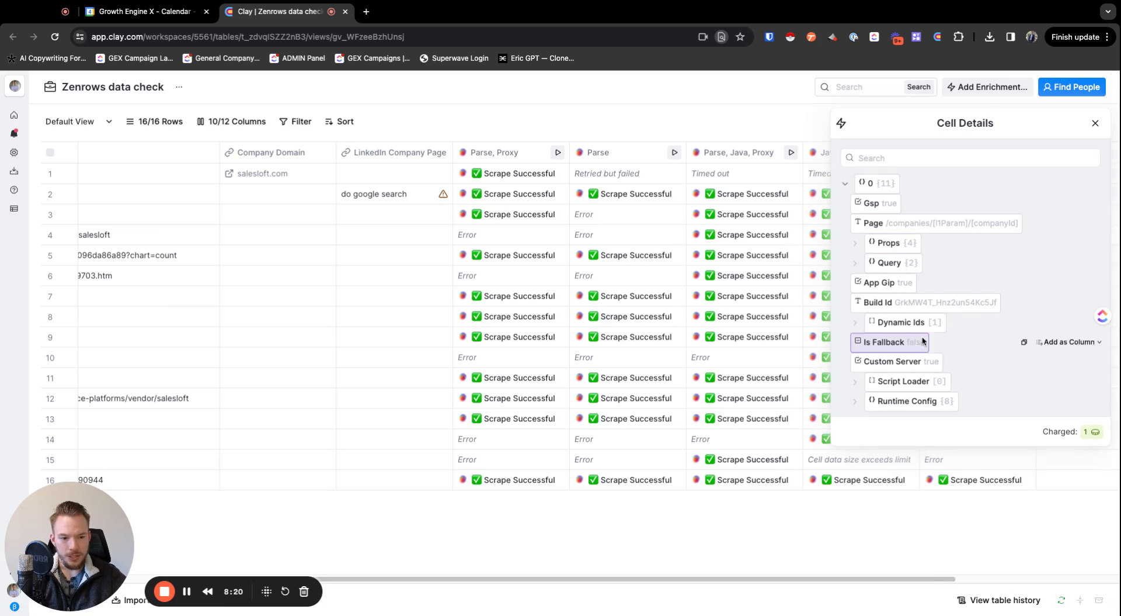
{"action": "left_click", "coordinate": [889, 242]}
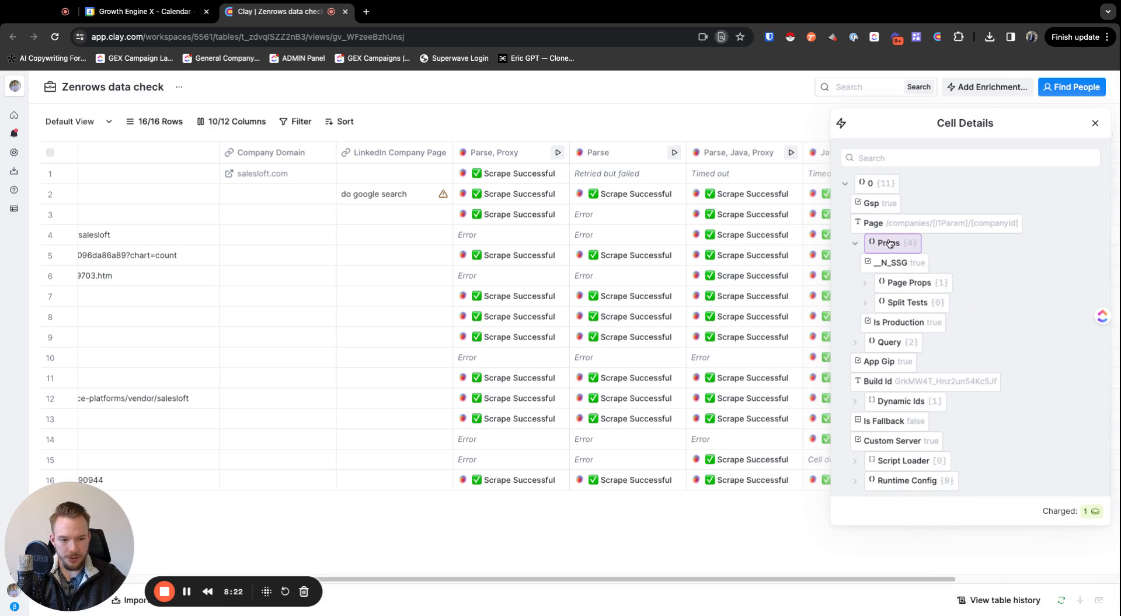
{"action": "left_click", "coordinate": [892, 262]}
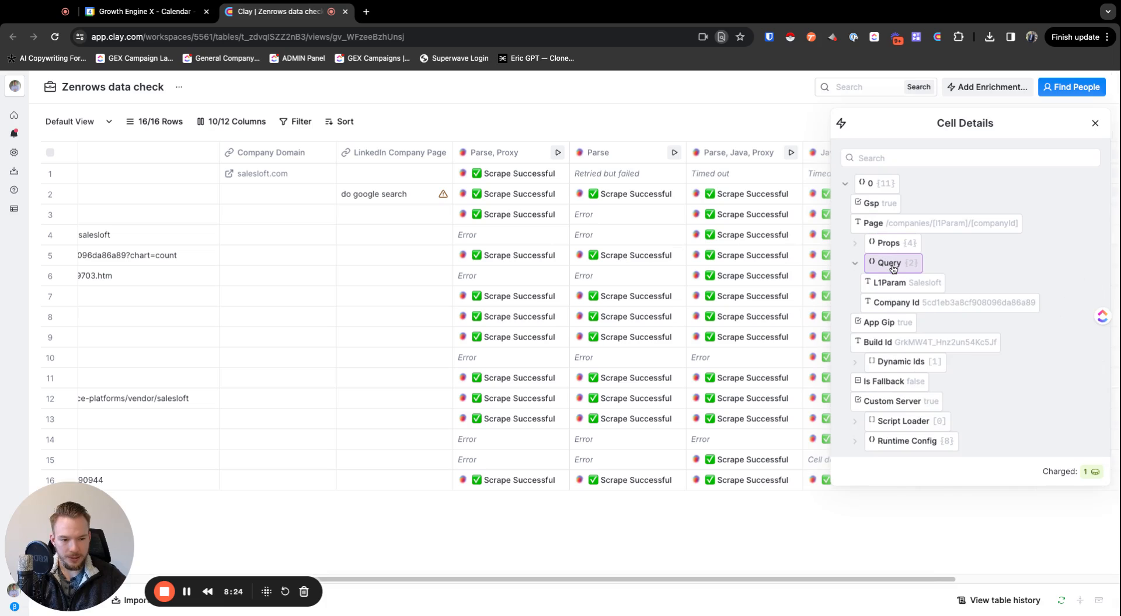
{"action": "left_click", "coordinate": [889, 263]}
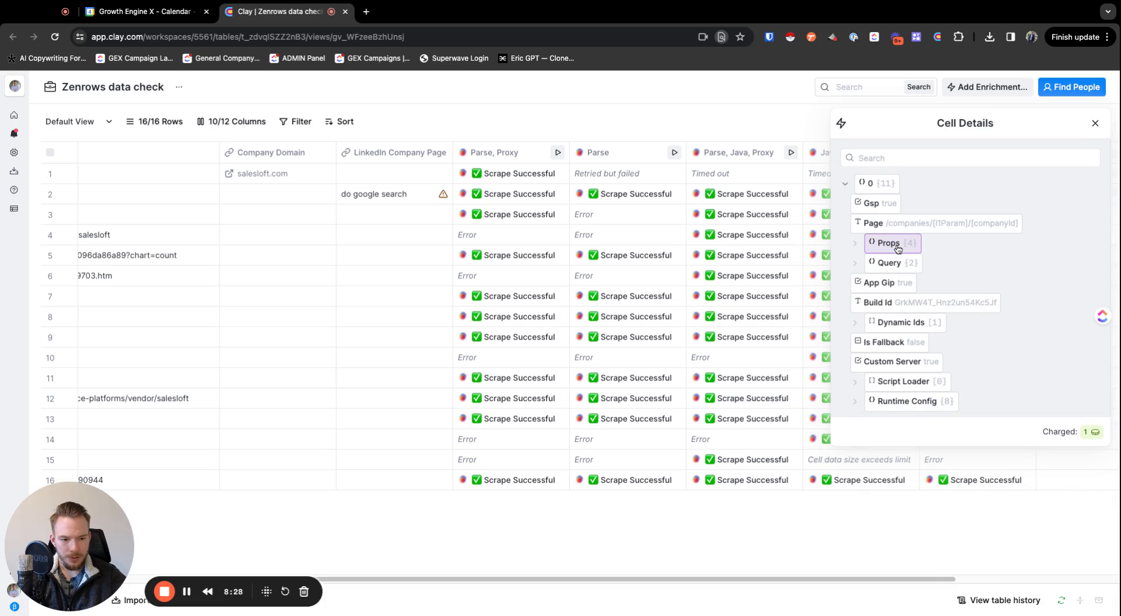
{"action": "mouse_move", "coordinate": [911, 400]}
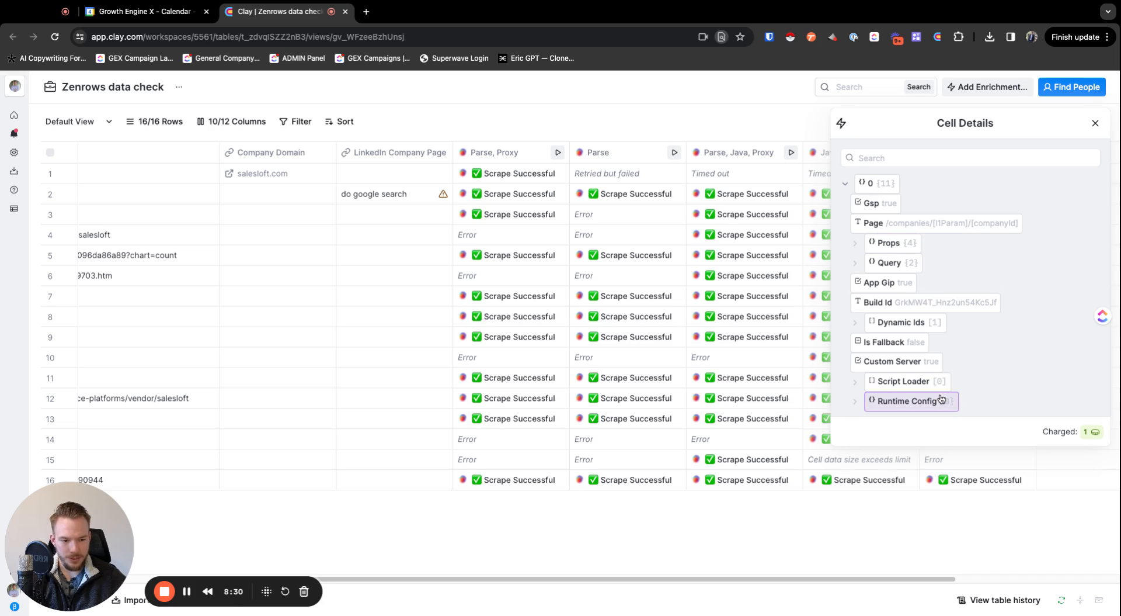
Browse the Runtime Config and Page Props entries of the scraped Apollo company.
{"action": "left_click", "coordinate": [909, 400]}
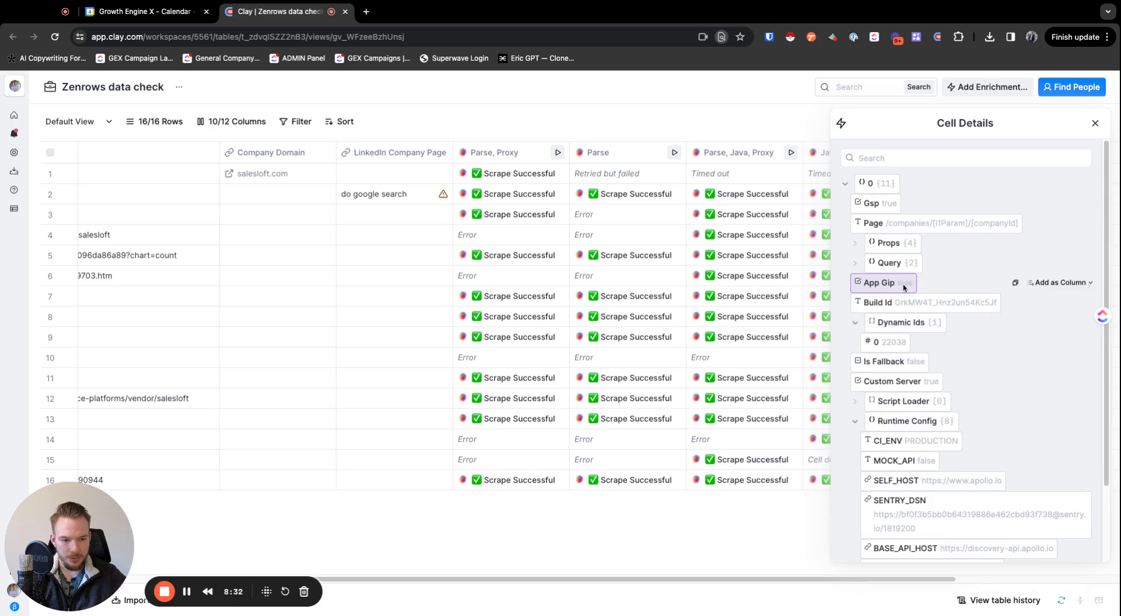
{"action": "left_click", "coordinate": [891, 242]}
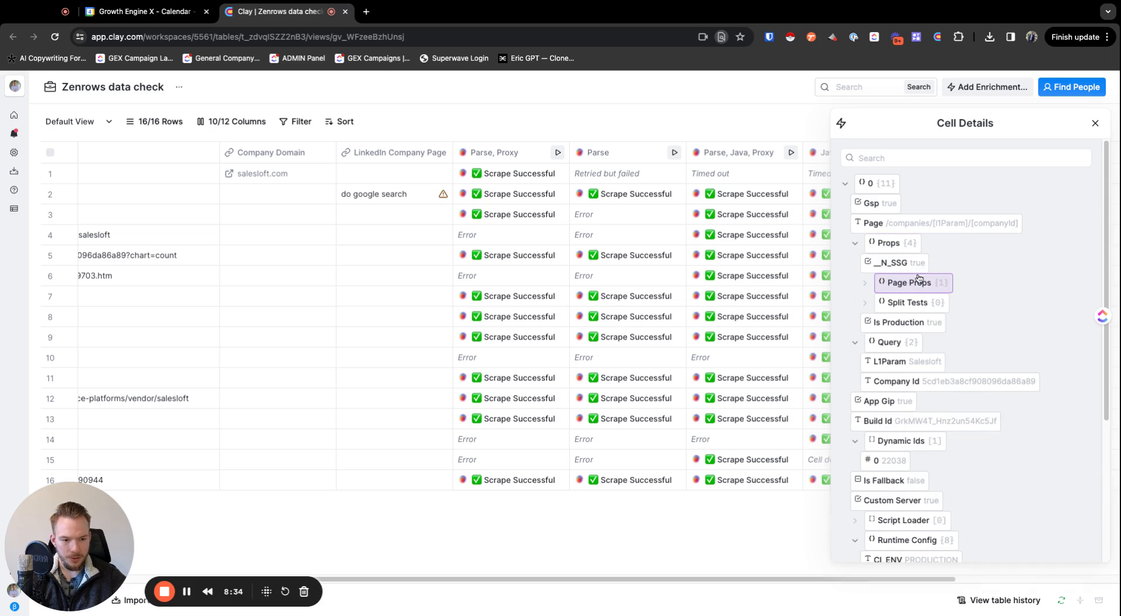
{"action": "left_click", "coordinate": [865, 282]}
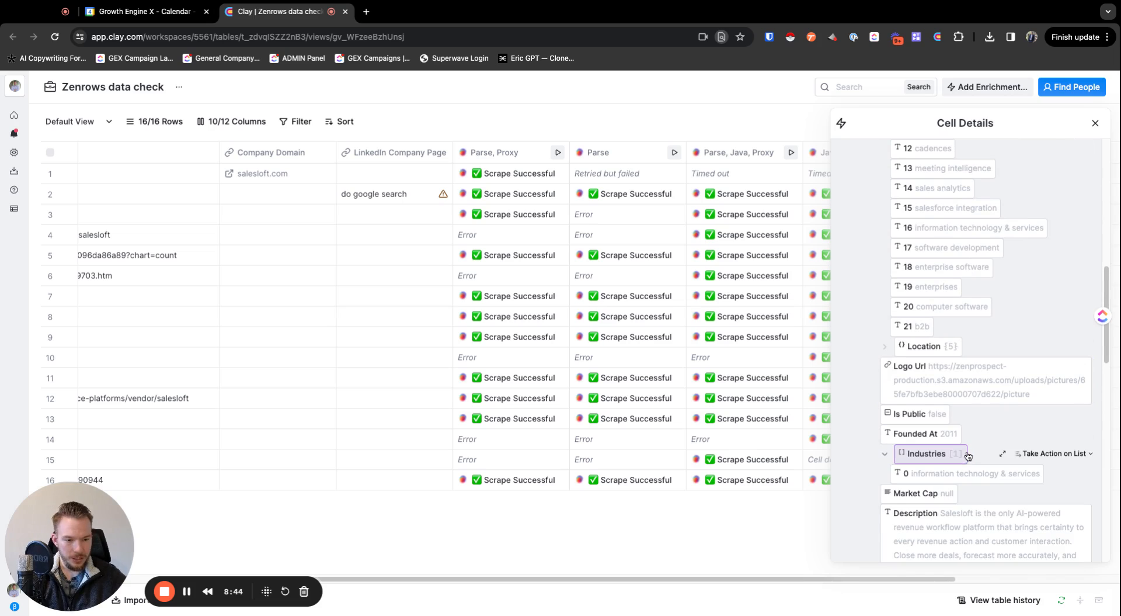
{"action": "scroll", "scroll_direction": "down", "scroll_amount": 3}
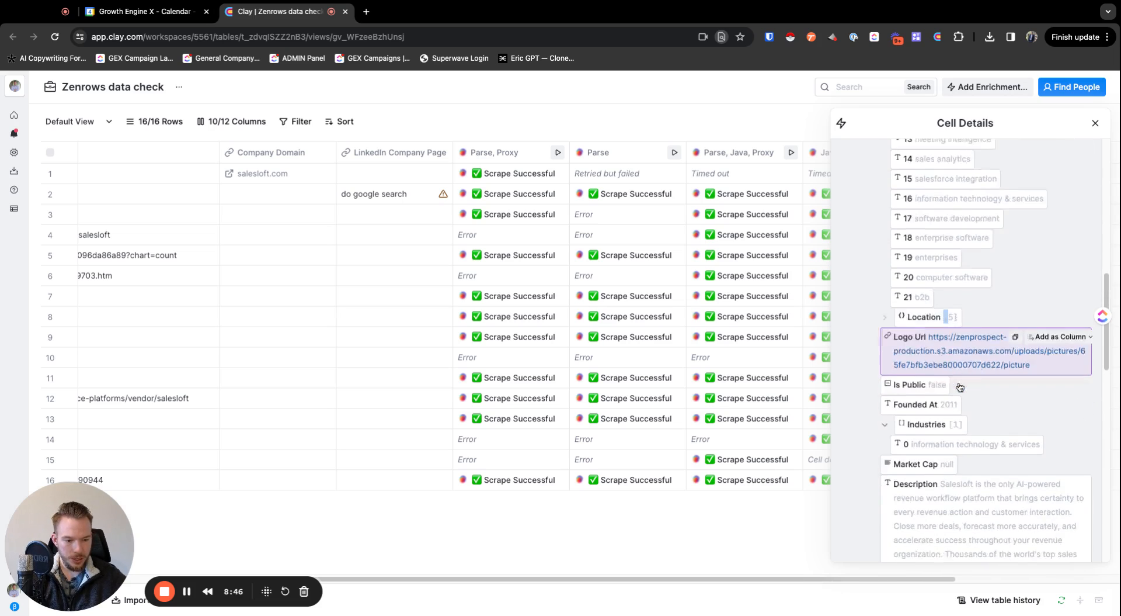
{"action": "scroll", "scroll_direction": "down", "scroll_amount": 3}
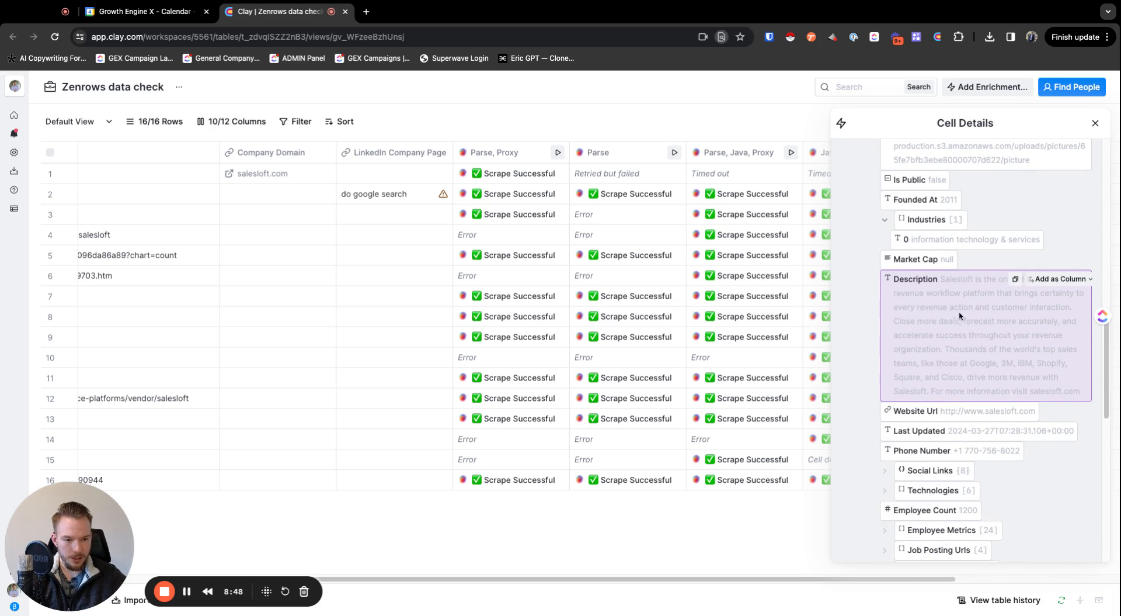
{"action": "scroll", "scroll_direction": "down", "scroll_amount": 3}
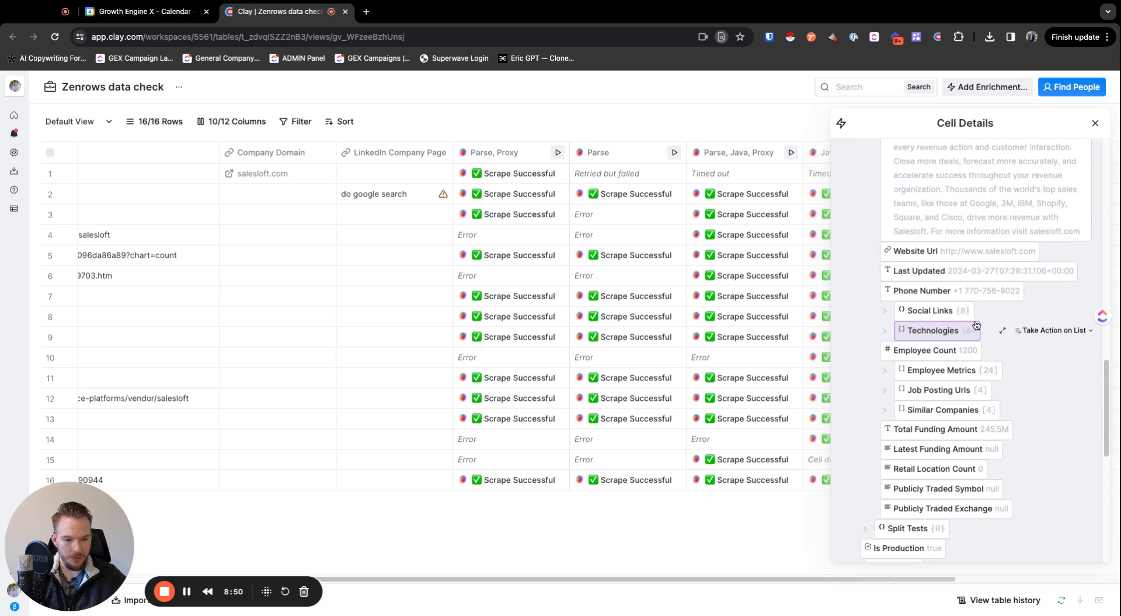
{"action": "scroll", "scroll_direction": "down", "scroll_amount": 3}
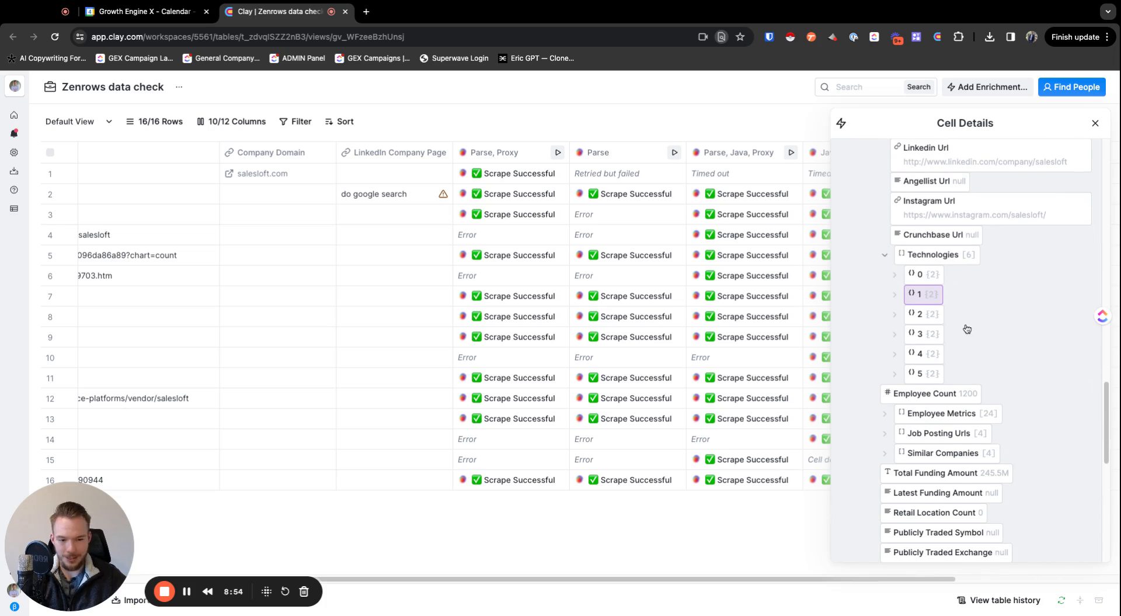
{"action": "scroll", "scroll_direction": "down", "scroll_amount": 3}
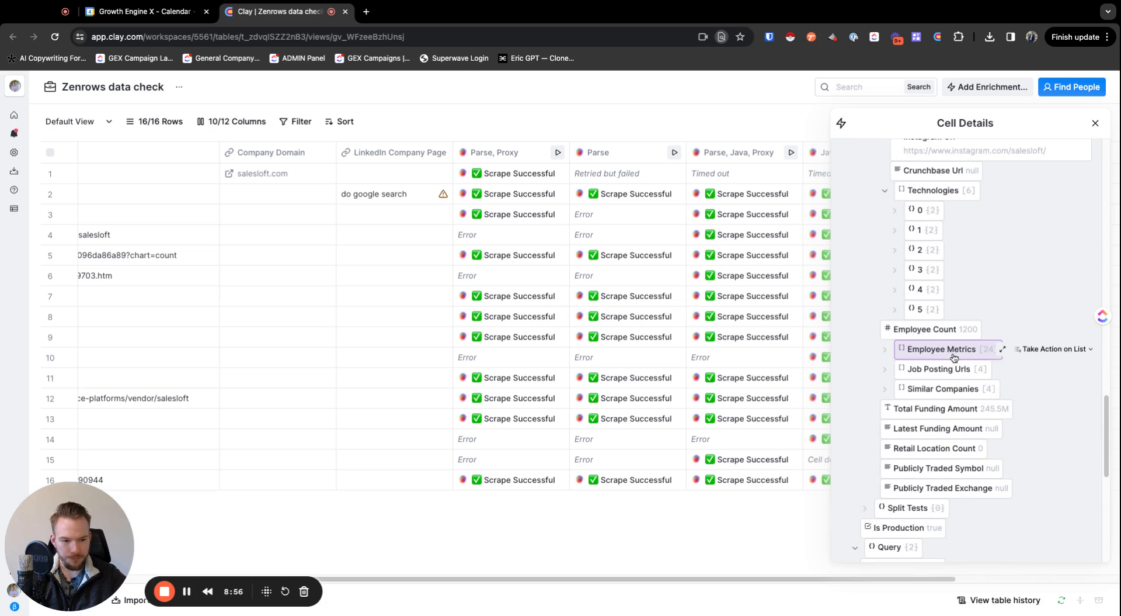
{"action": "scroll", "scroll_direction": "down", "scroll_amount": 3}
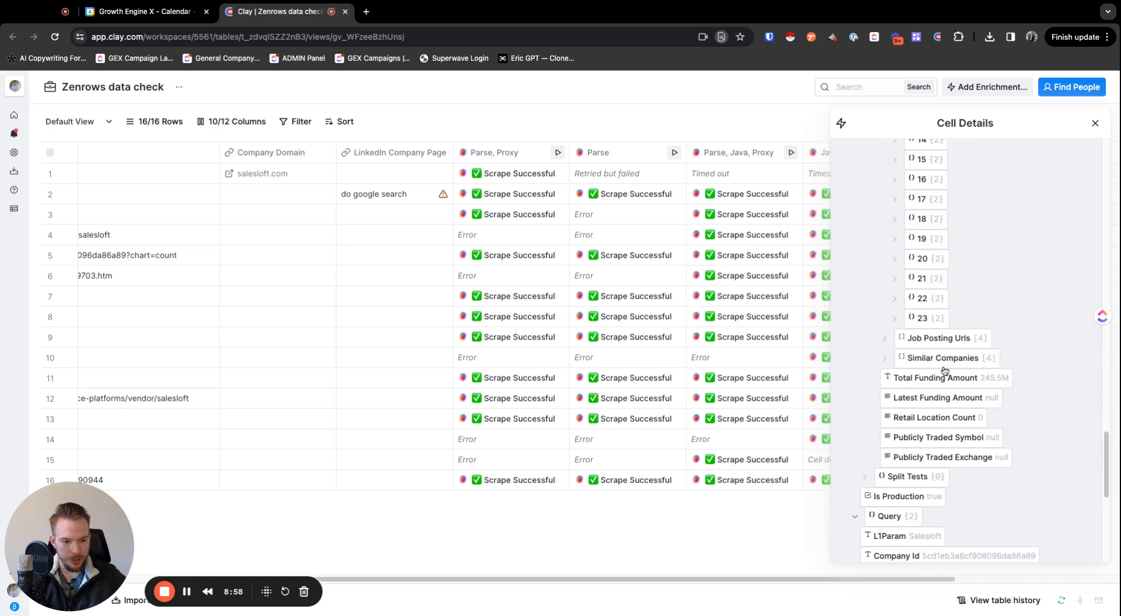
Review the company's employee metrics, departments, job posting URLs and similar companies, then close the details.
{"action": "left_click", "coordinate": [895, 318]}
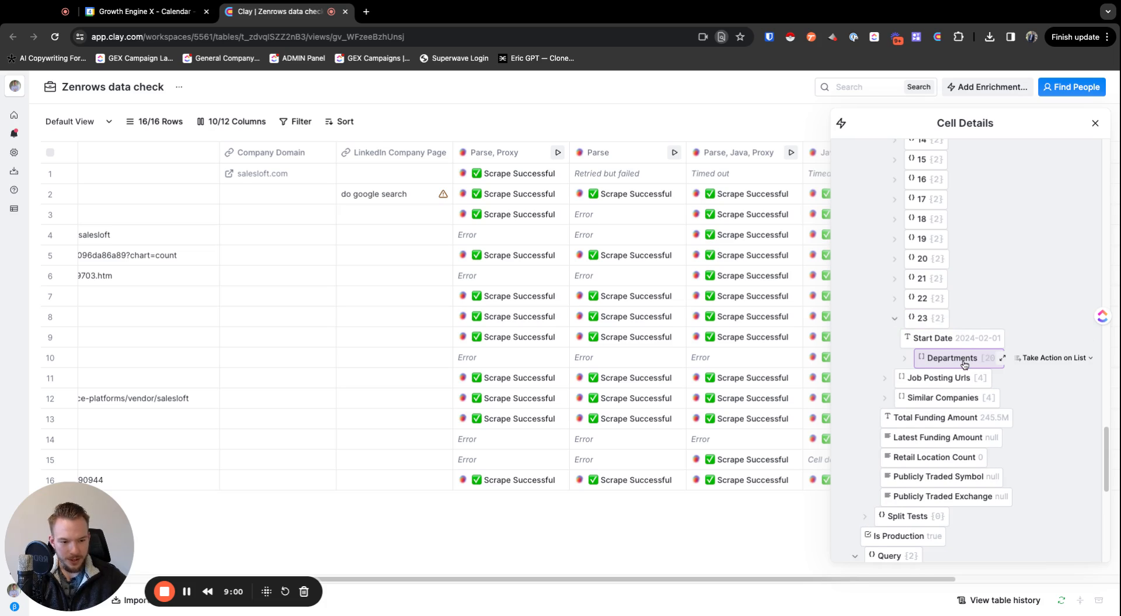
{"action": "mouse_move", "coordinate": [951, 337]}
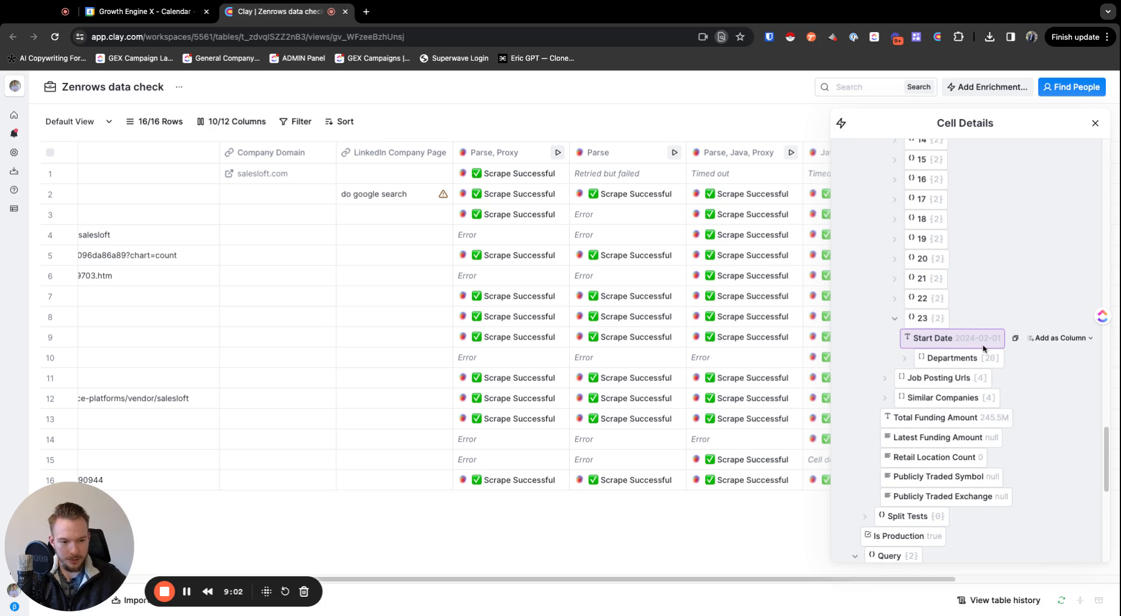
{"action": "left_click", "coordinate": [904, 357]}
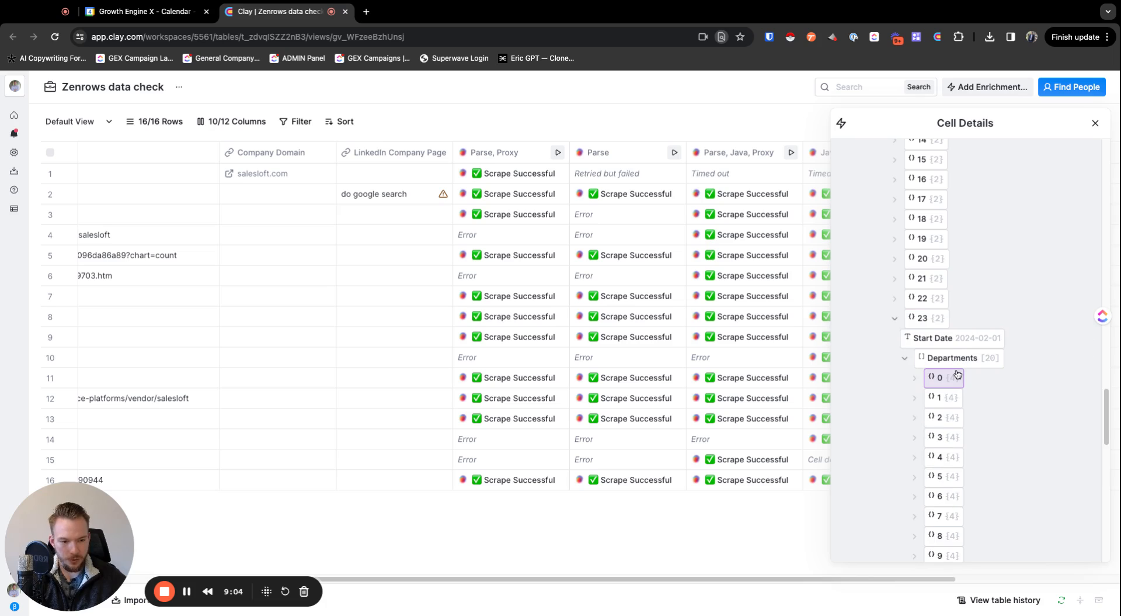
{"action": "left_click", "coordinate": [916, 377]}
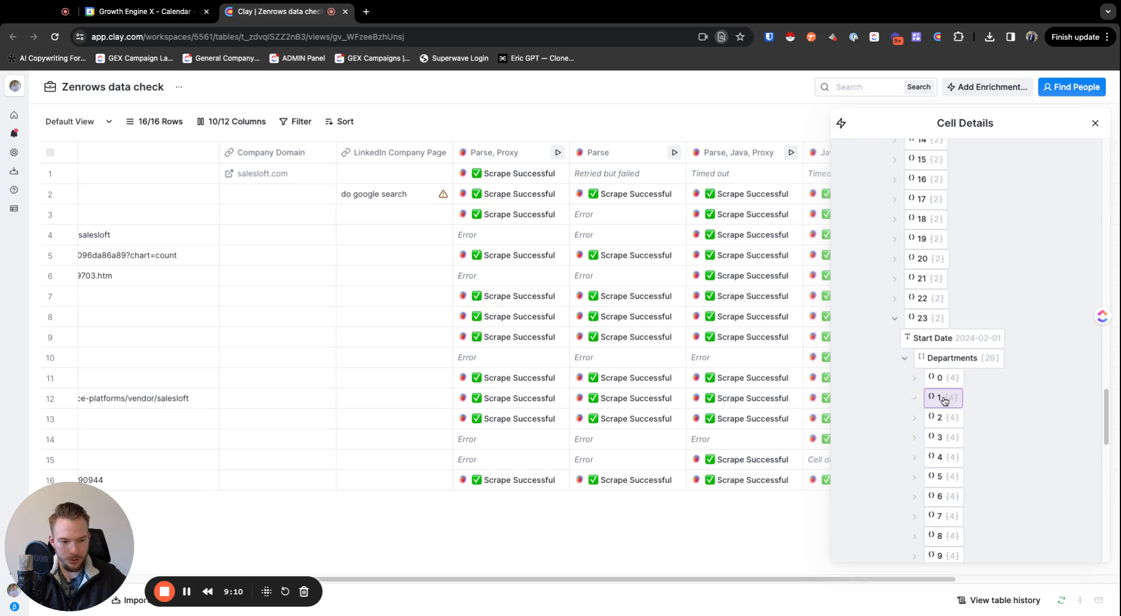
{"action": "left_click", "coordinate": [942, 437]}
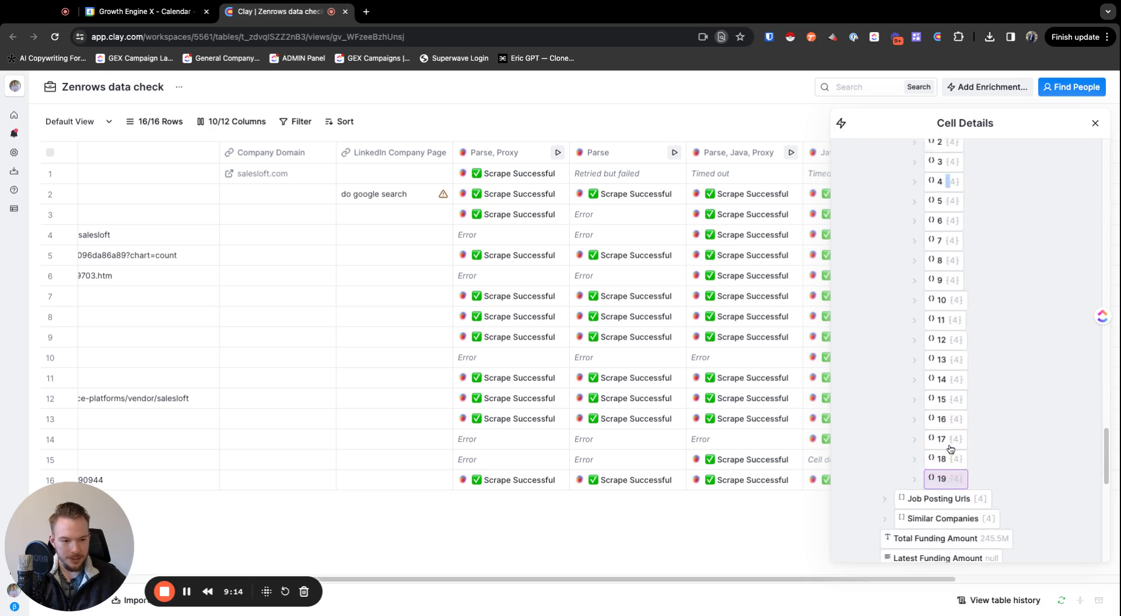
{"action": "scroll", "scroll_direction": "down", "scroll_amount": 3}
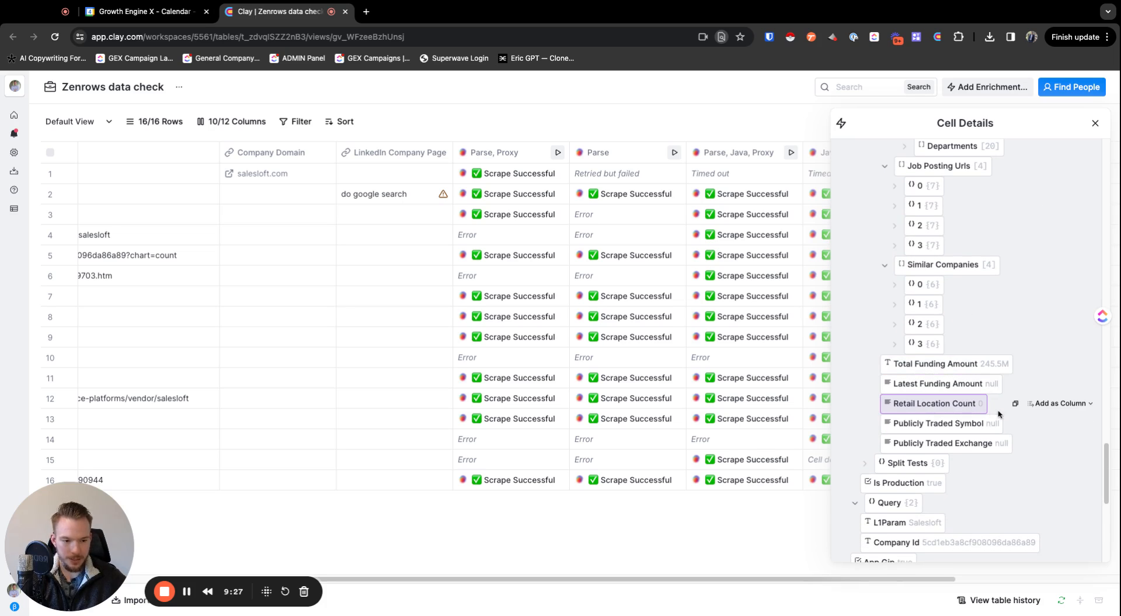
{"action": "scroll", "scroll_direction": "down", "scroll_amount": 3}
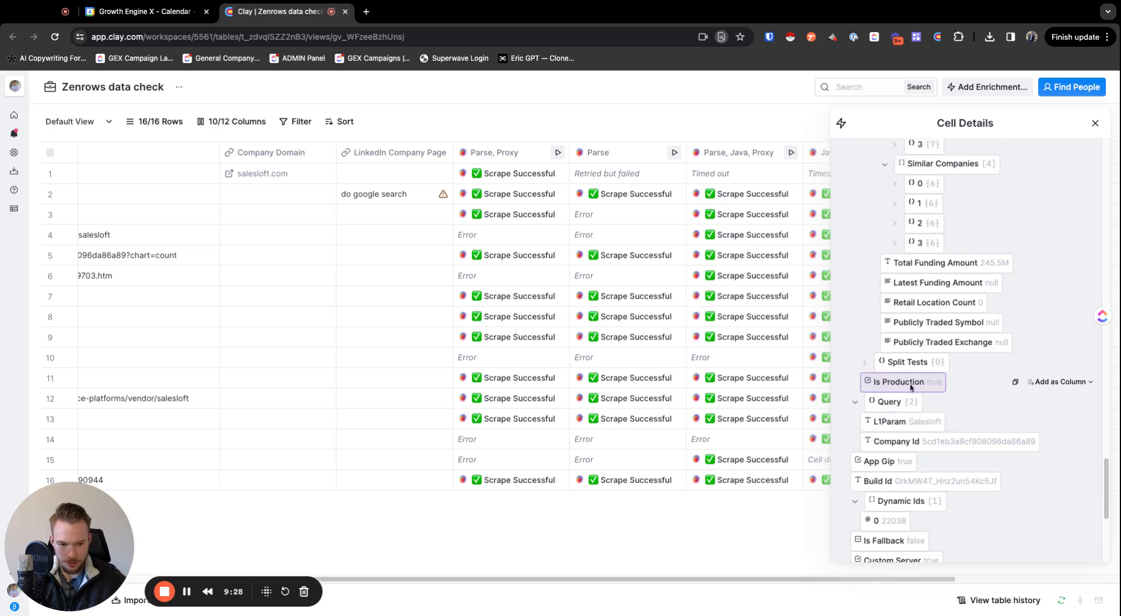
{"action": "scroll", "scroll_direction": "down", "scroll_amount": 3}
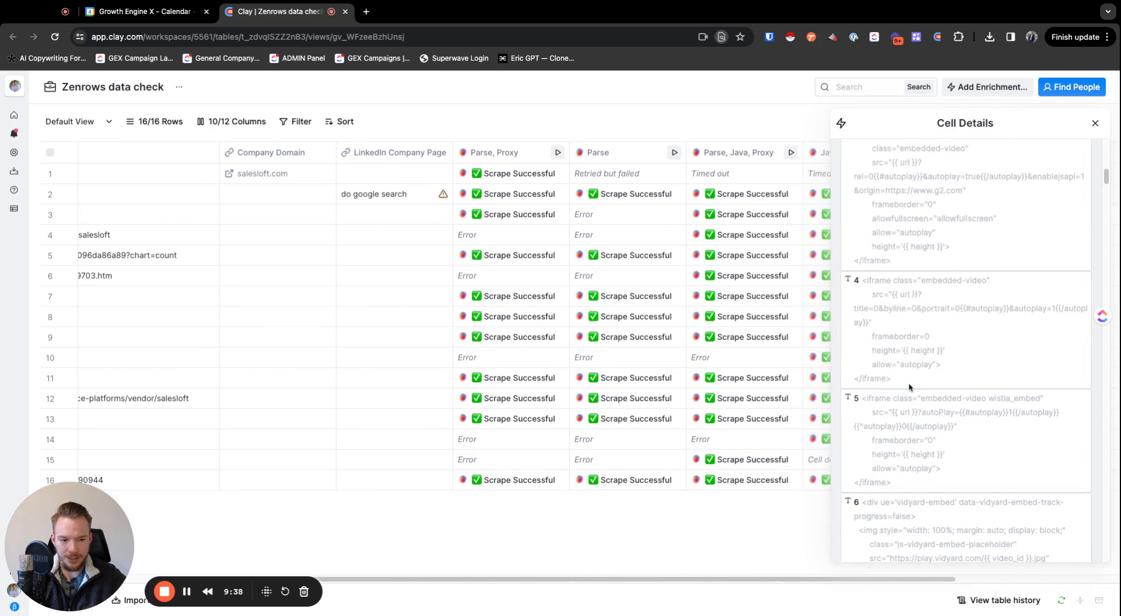
{"action": "left_click", "coordinate": [1095, 122]}
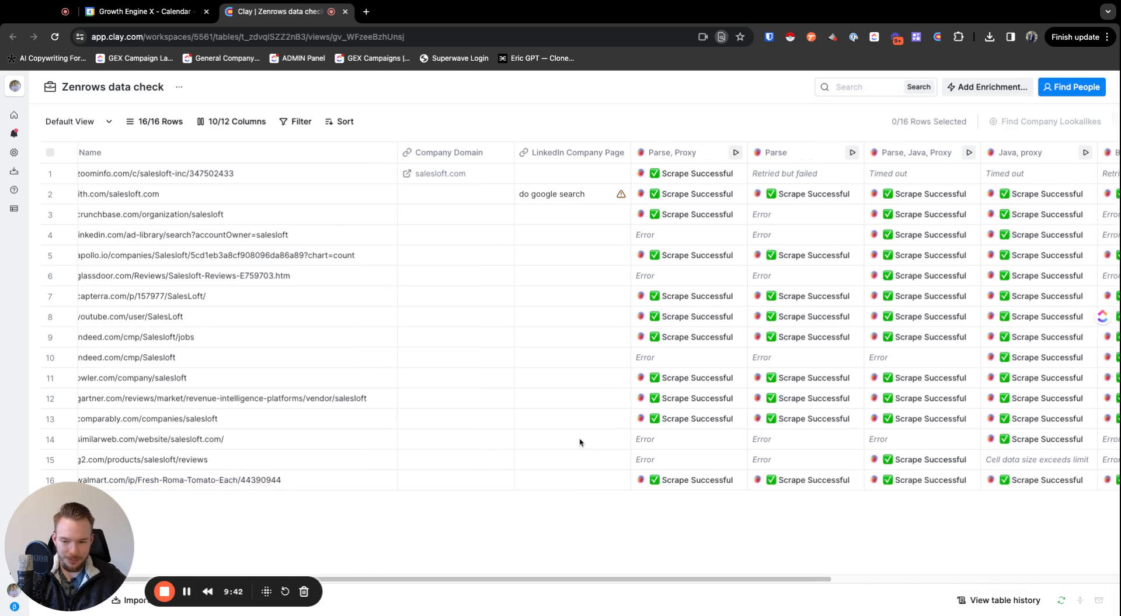
{"action": "scroll", "scroll_direction": "right", "scroll_amount": 3}
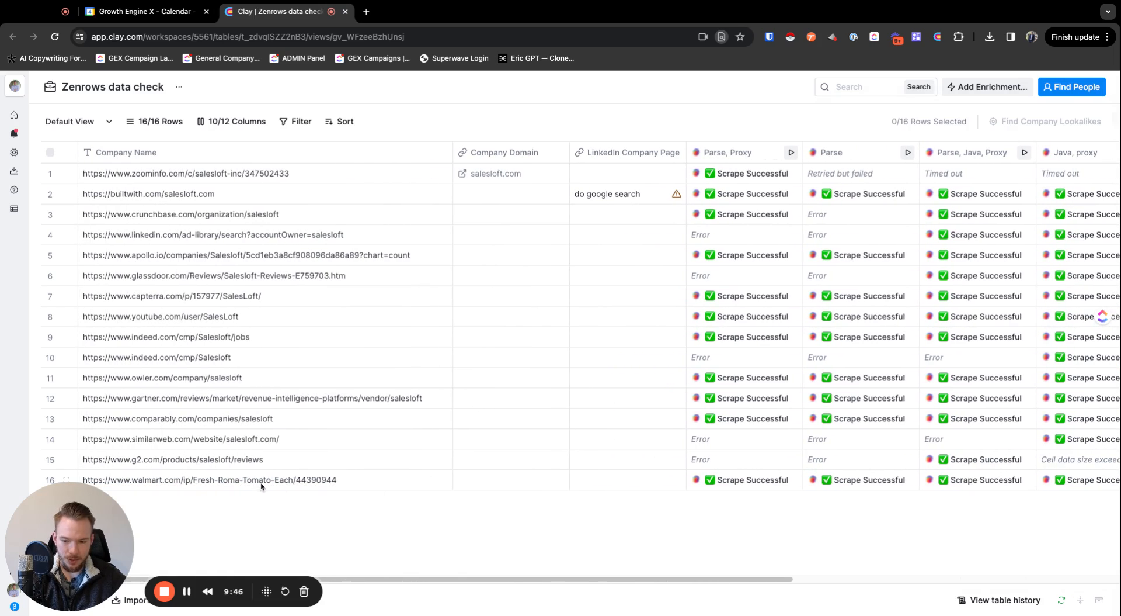
{"action": "scroll", "scroll_direction": "right", "scroll_amount": 3}
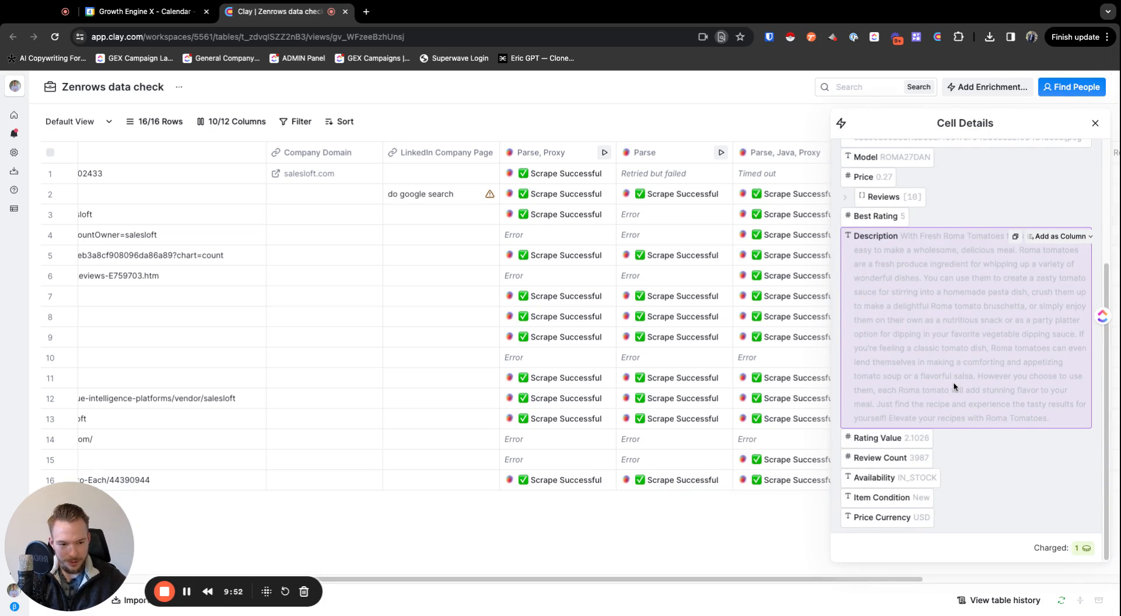
{"action": "left_click", "coordinate": [1094, 122]}
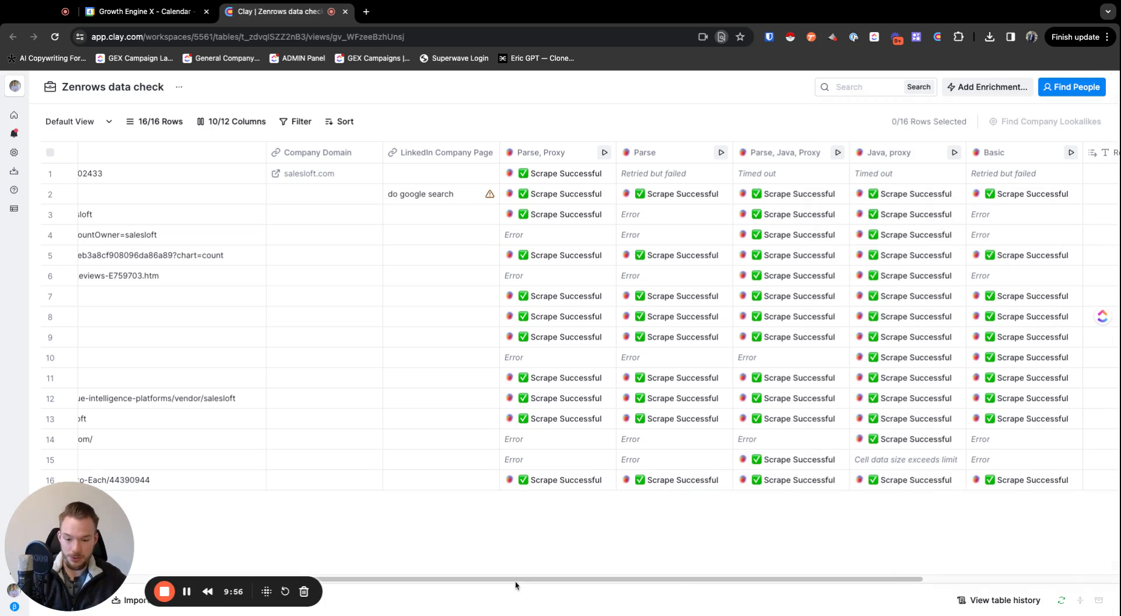
{"action": "scroll", "scroll_direction": "left", "scroll_amount": 3}
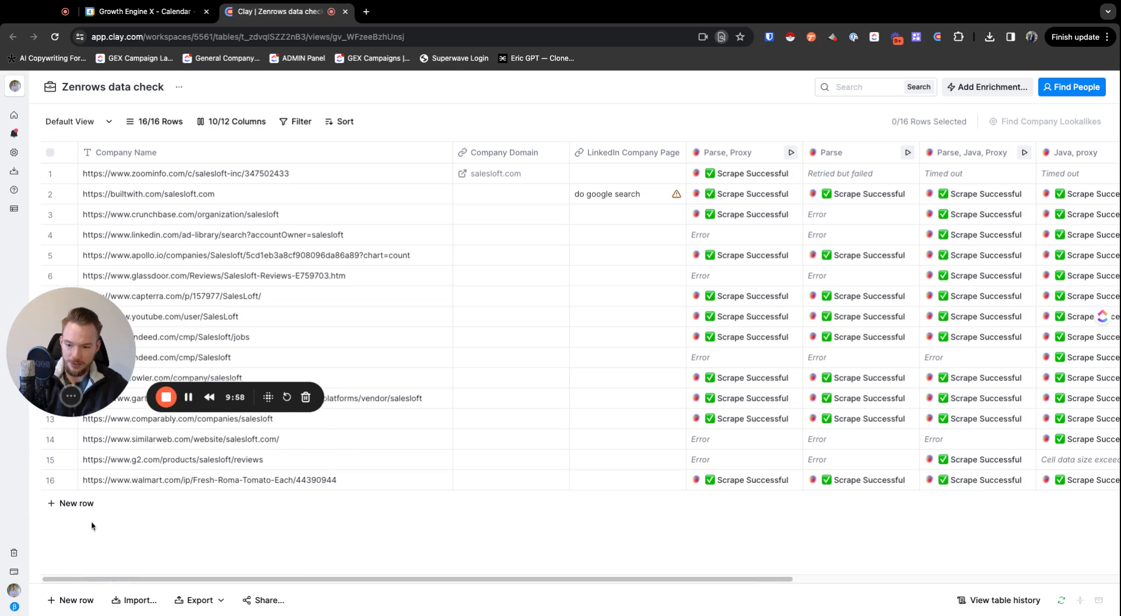
Add a new row holding a linkedin.com/in profile URL.
{"action": "left_click", "coordinate": [76, 502]}
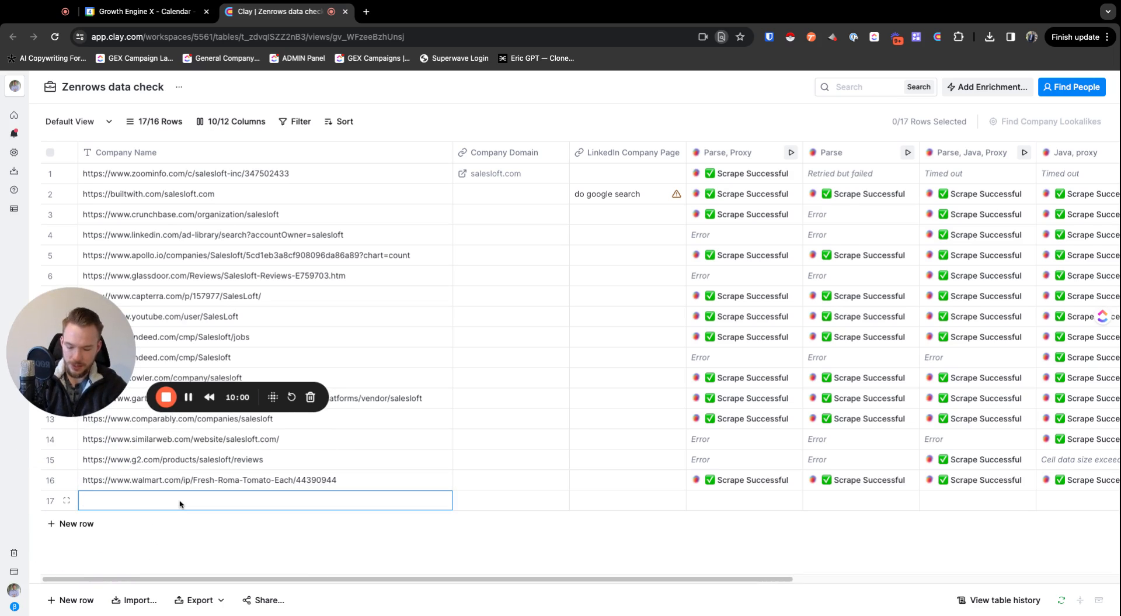
{"action": "type", "text": "linkedin.com/in/outboun"}
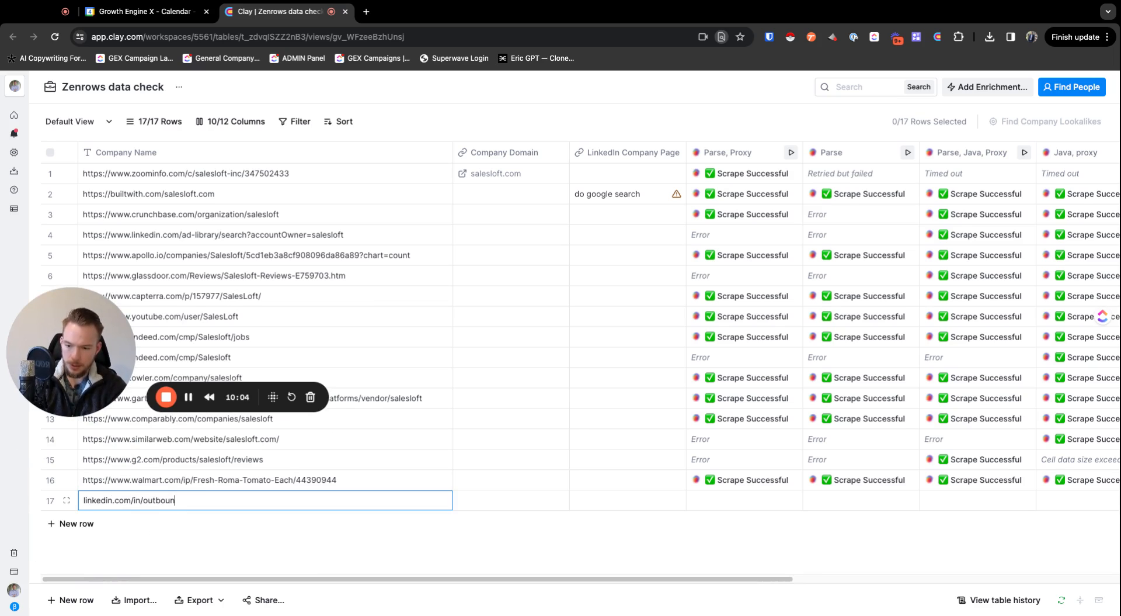
{"action": "type", "text": "dphd"}
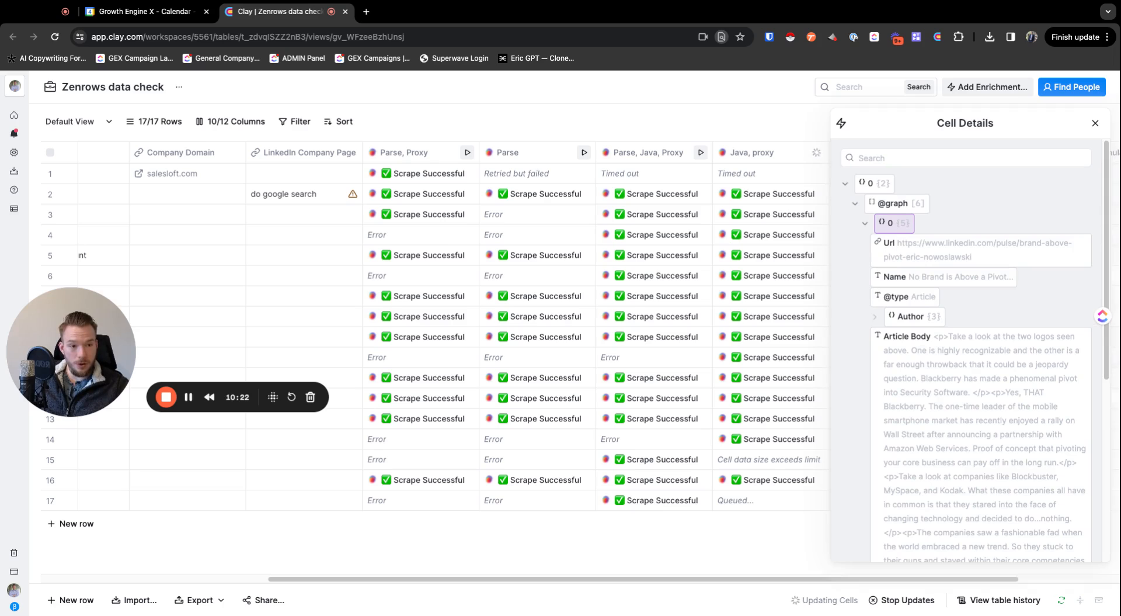
Look at the profile's second scraped article, then its person record and profile image details.
{"action": "left_click", "coordinate": [893, 242]}
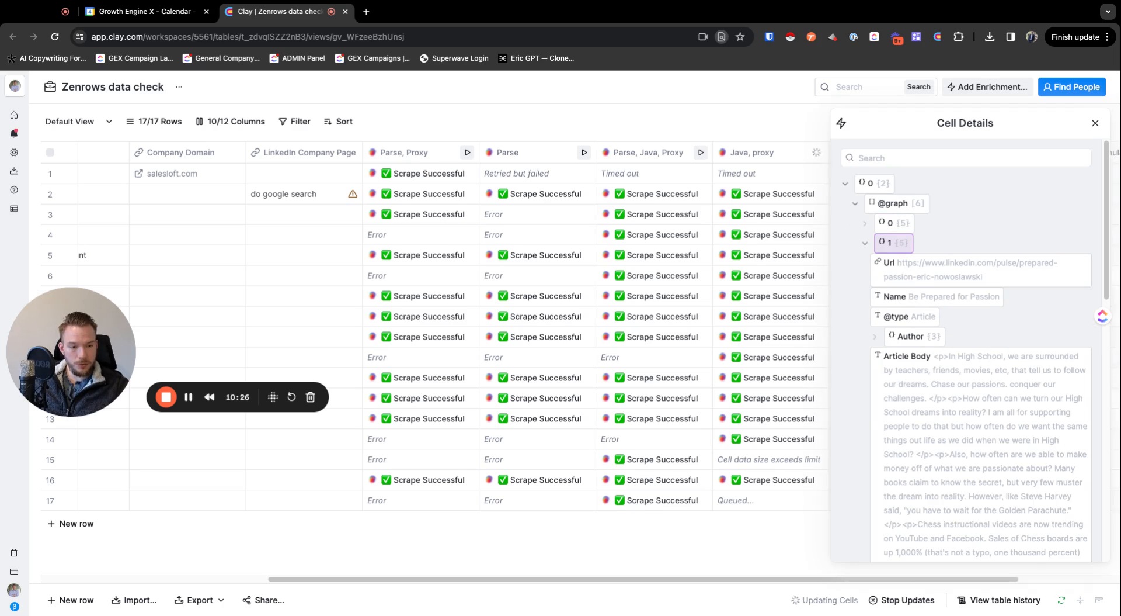
{"action": "left_click", "coordinate": [887, 242]}
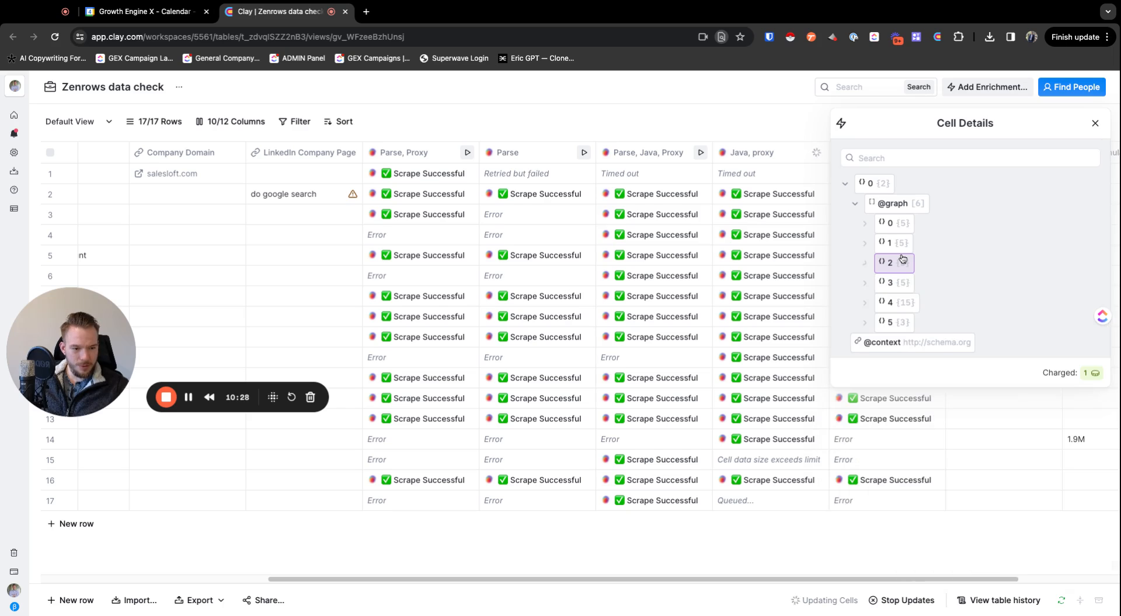
{"action": "left_click", "coordinate": [889, 302]}
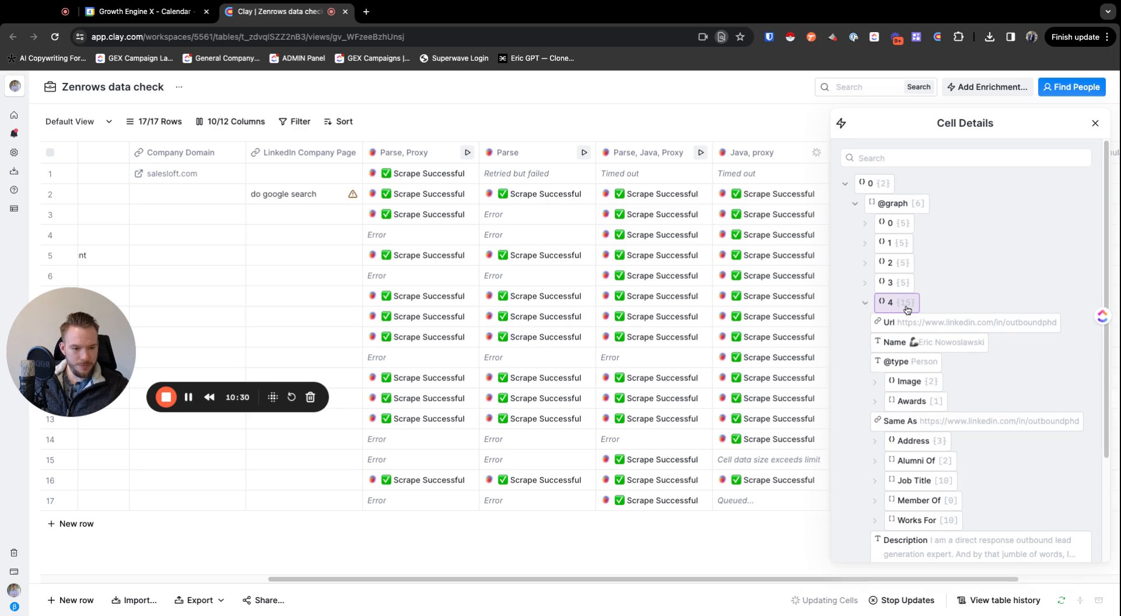
{"action": "scroll", "scroll_direction": "down", "scroll_amount": 3}
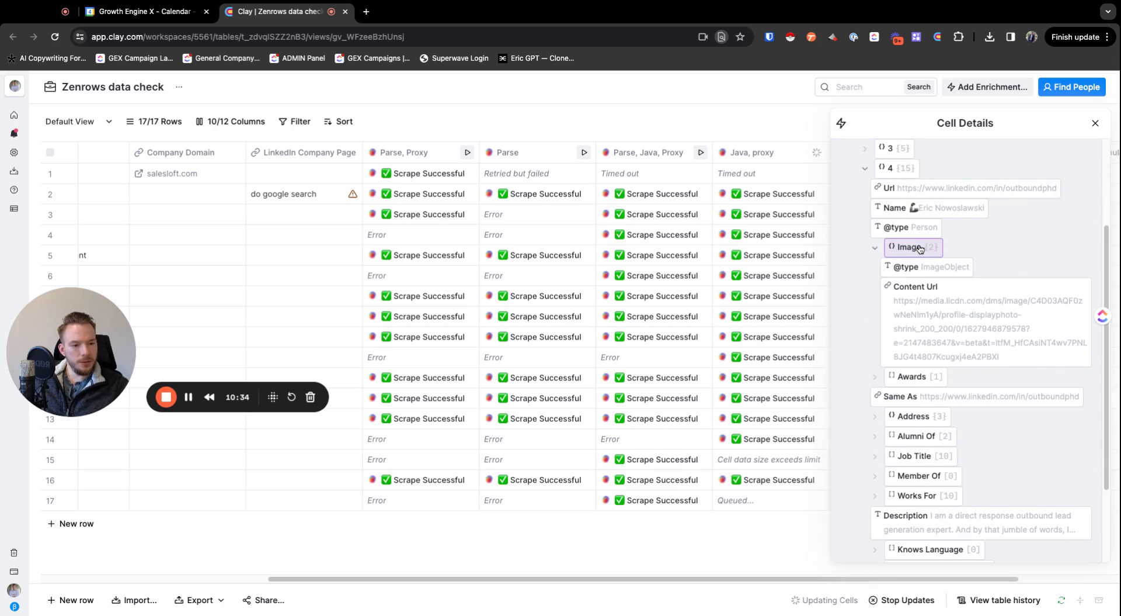
{"action": "left_click", "coordinate": [875, 246]}
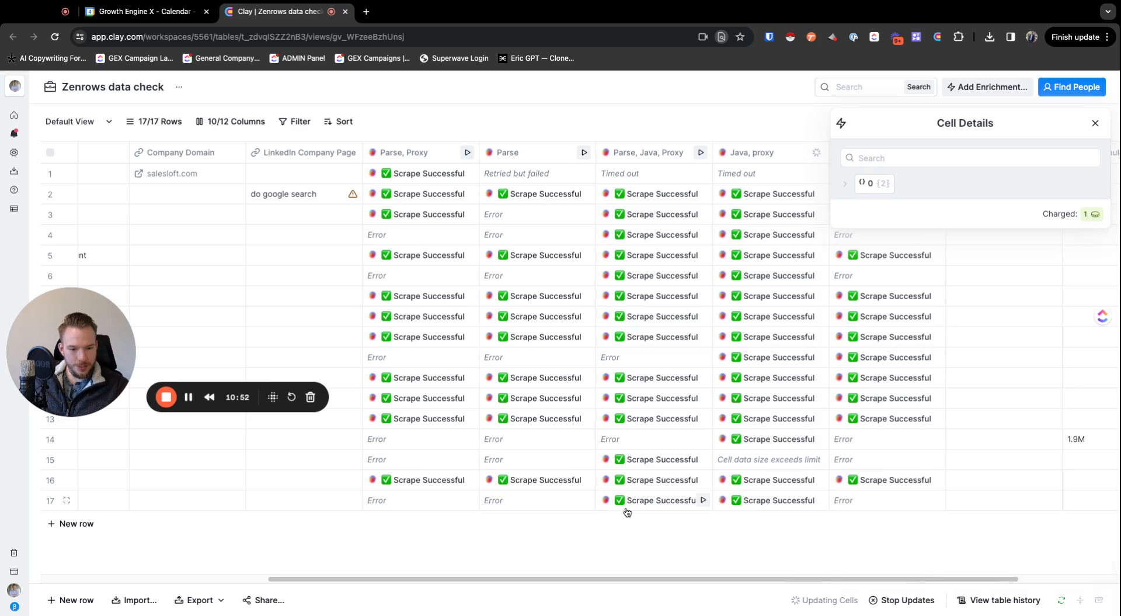
{"action": "mouse_move", "coordinate": [850, 337]}
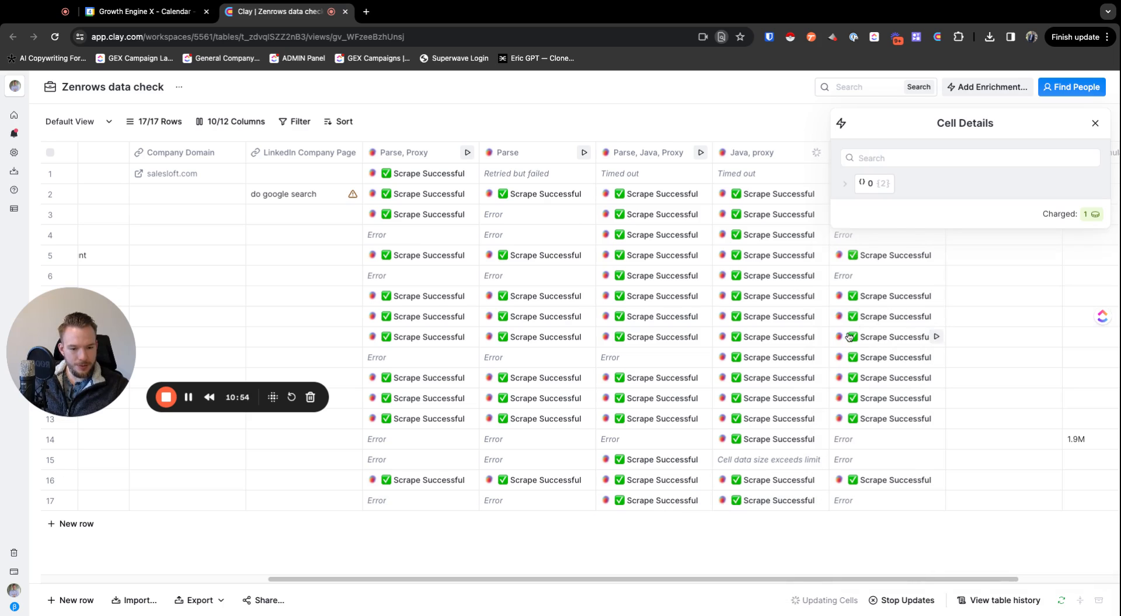
Reopen the profile data and see the page's reviewed-by entry.
{"action": "left_click", "coordinate": [846, 184]}
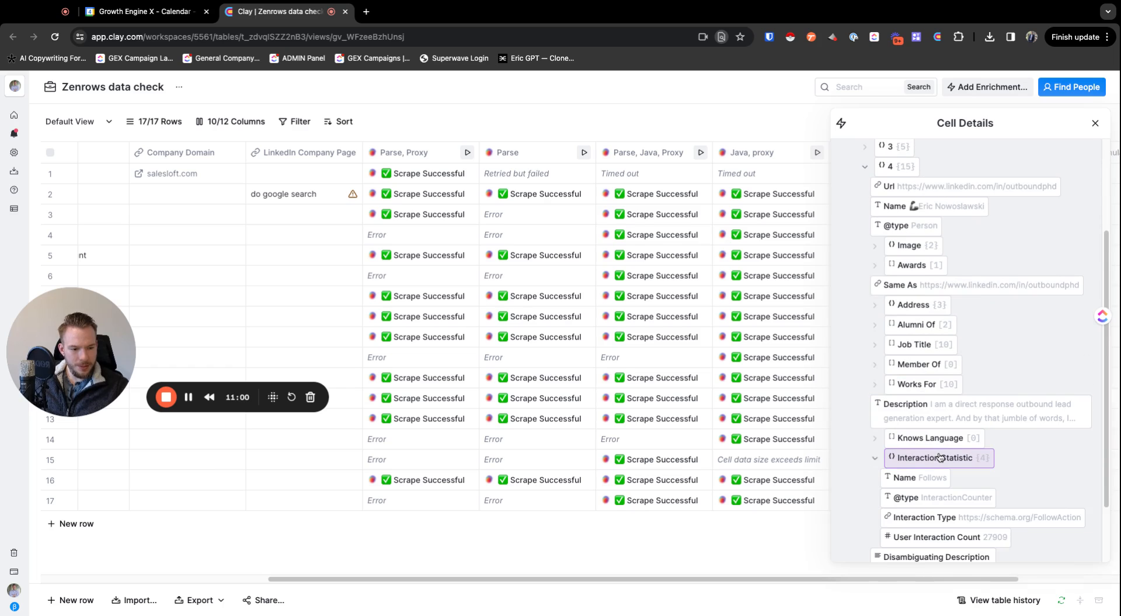
{"action": "scroll", "scroll_direction": "down", "scroll_amount": 3}
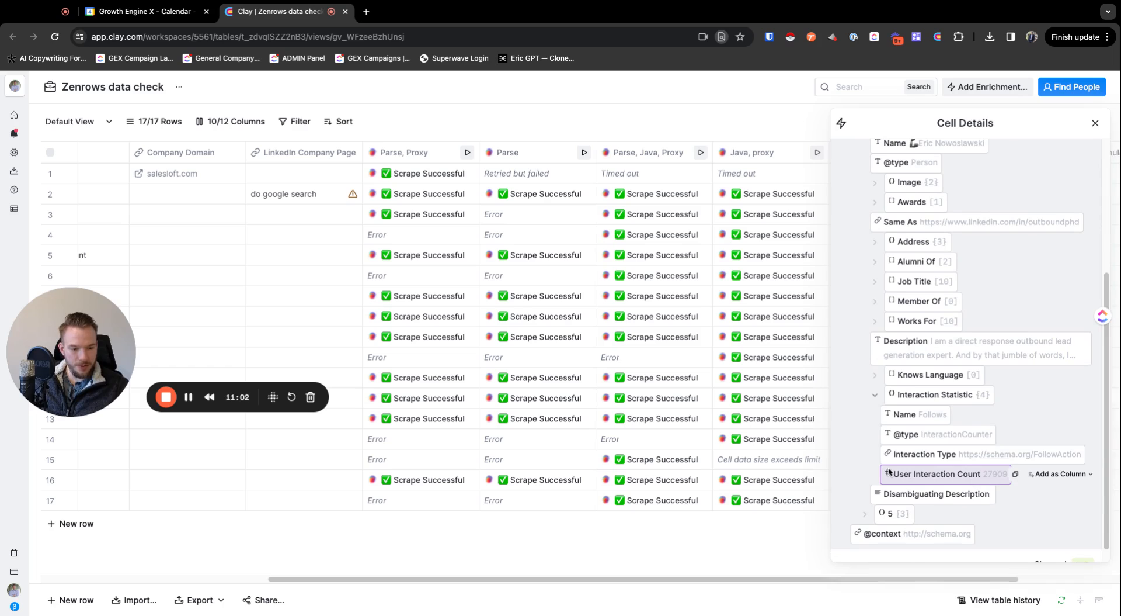
{"action": "scroll", "scroll_direction": "down", "scroll_amount": 3}
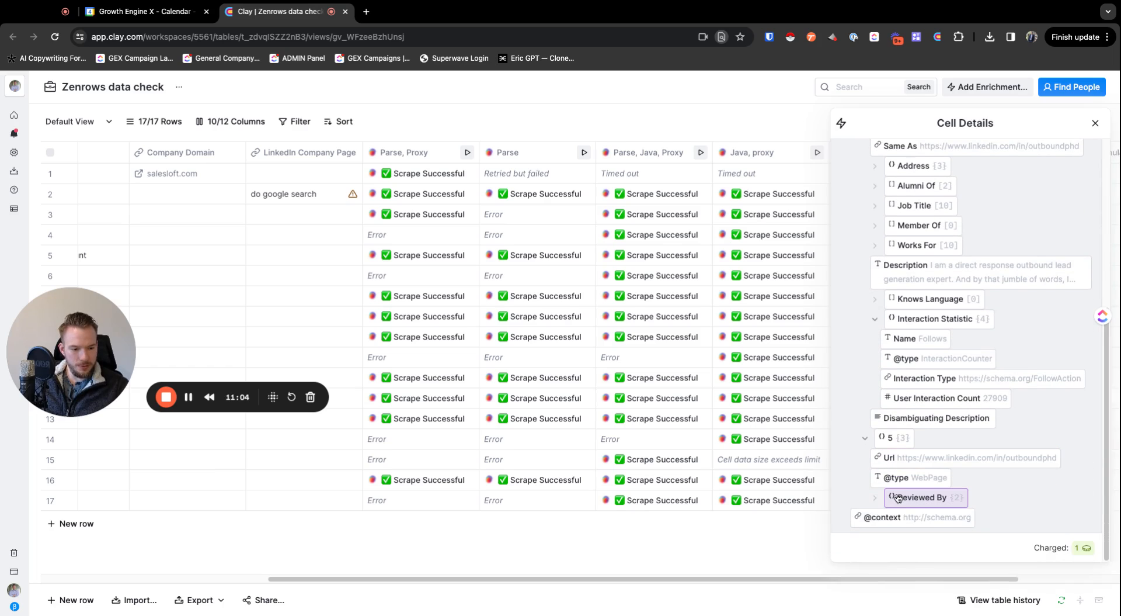
{"action": "left_click", "coordinate": [925, 497]}
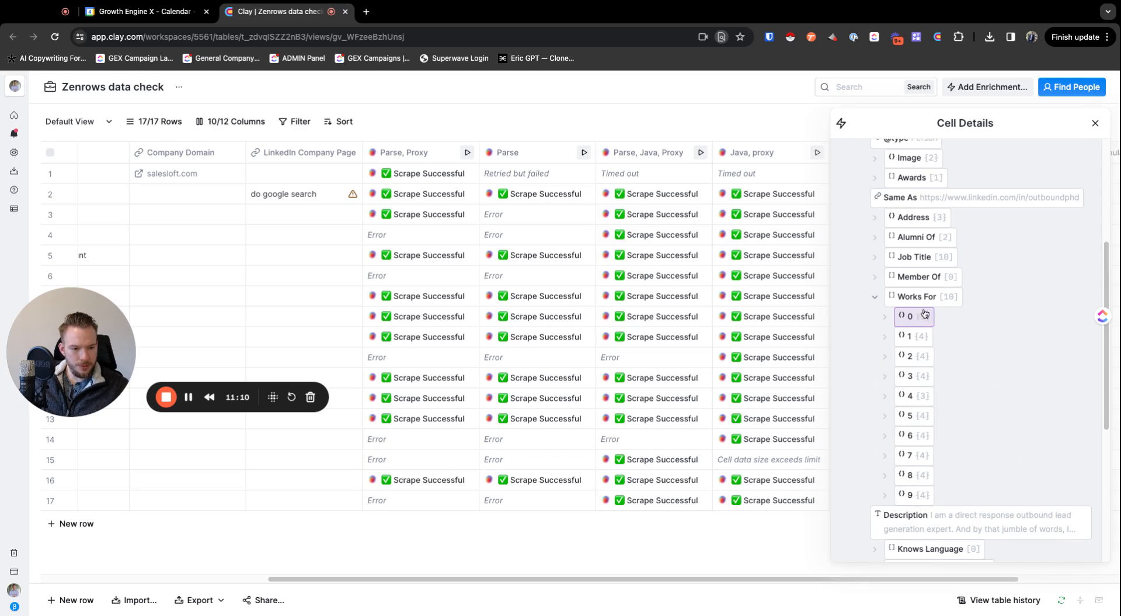
Explore the Works For employers, including the fourth entry and Growth Engine X.
{"action": "left_click", "coordinate": [884, 316]}
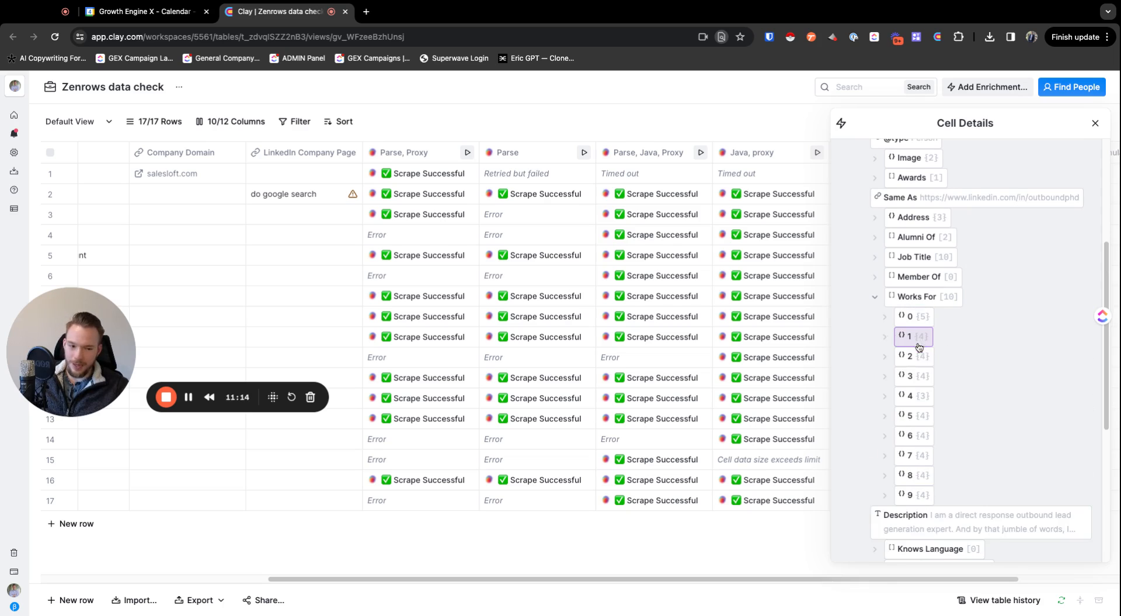
{"action": "left_click", "coordinate": [913, 375]}
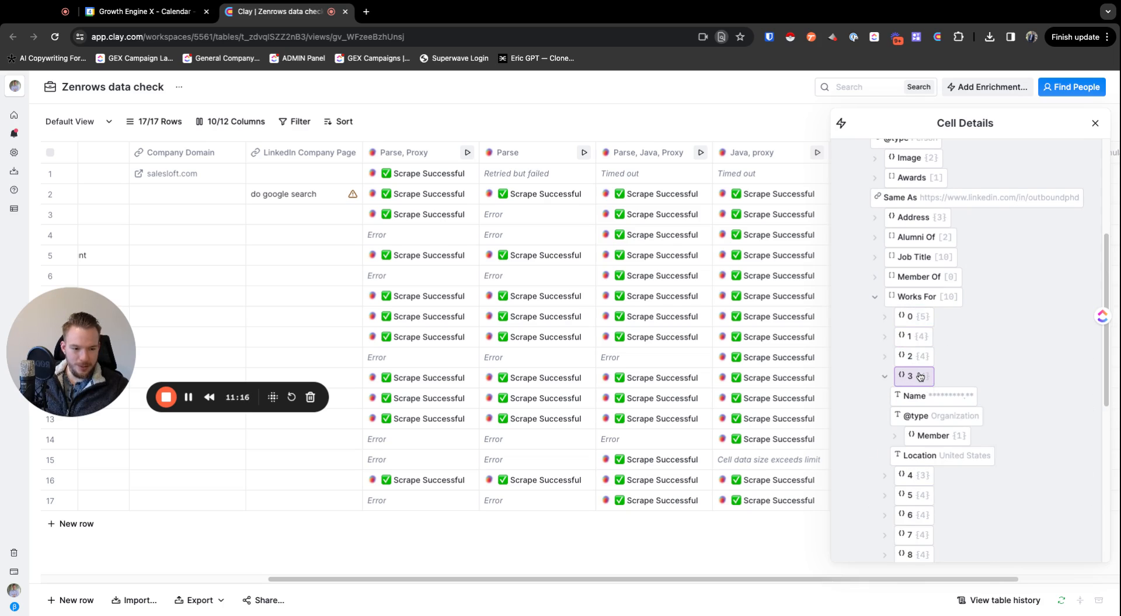
{"action": "left_click", "coordinate": [884, 315]}
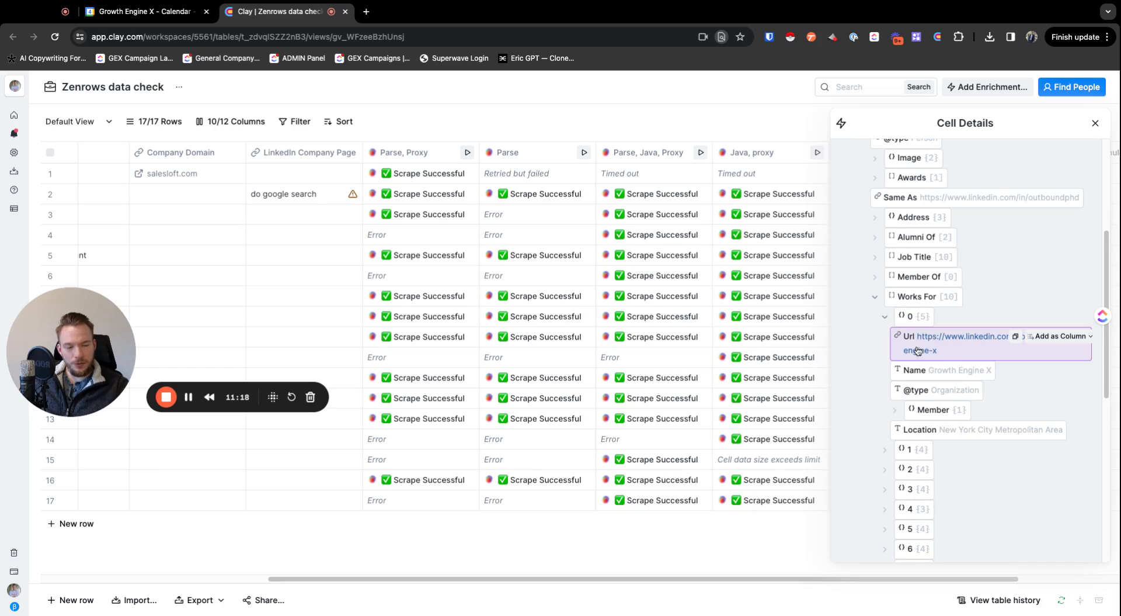
{"action": "mouse_move", "coordinate": [948, 338]}
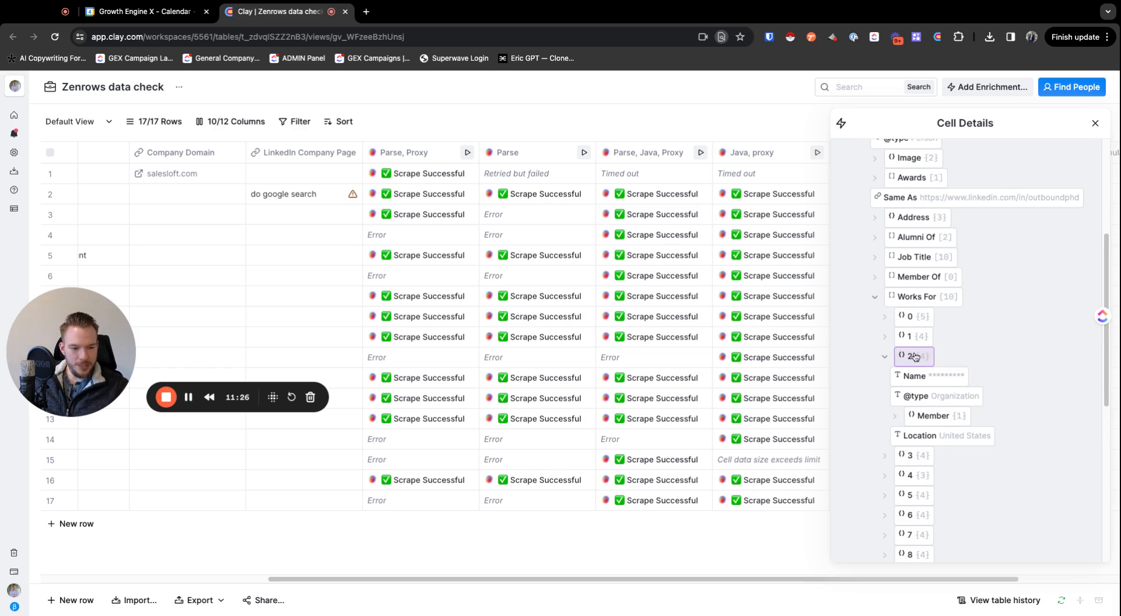
{"action": "scroll", "scroll_direction": "down", "scroll_amount": 3}
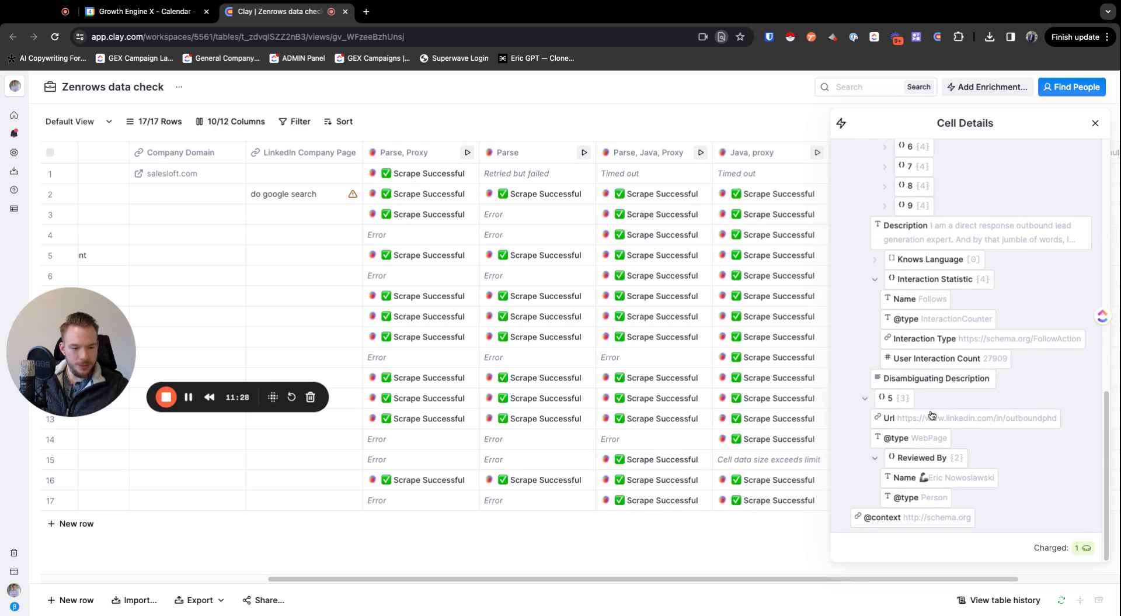